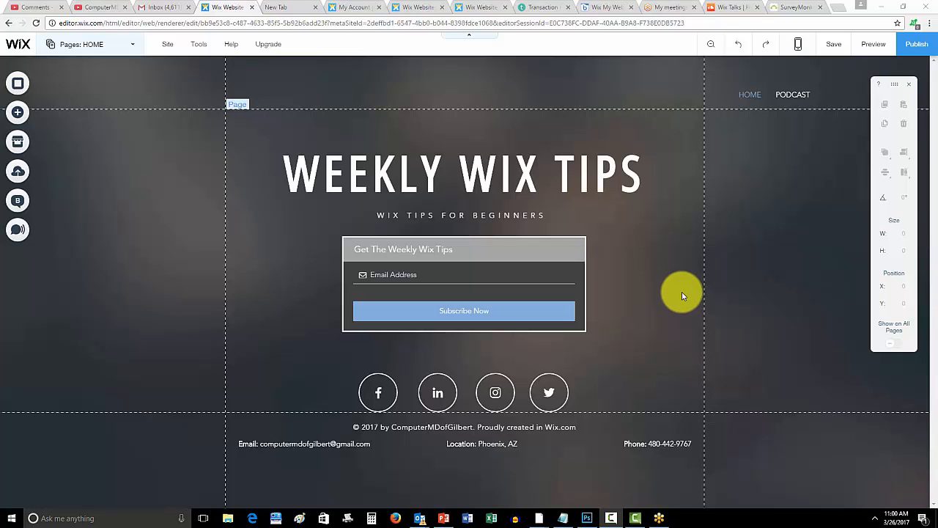
pyautogui.moveTo(666, 285)
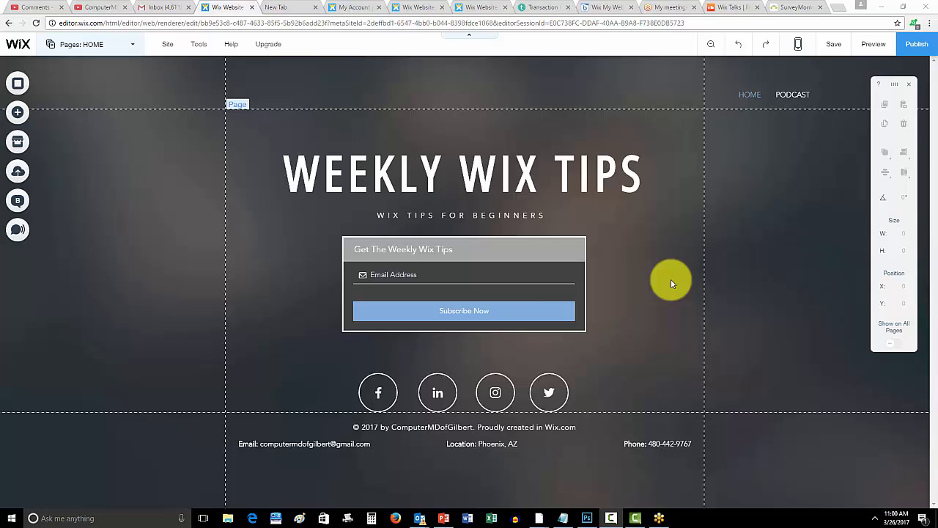
pyautogui.moveTo(640, 284)
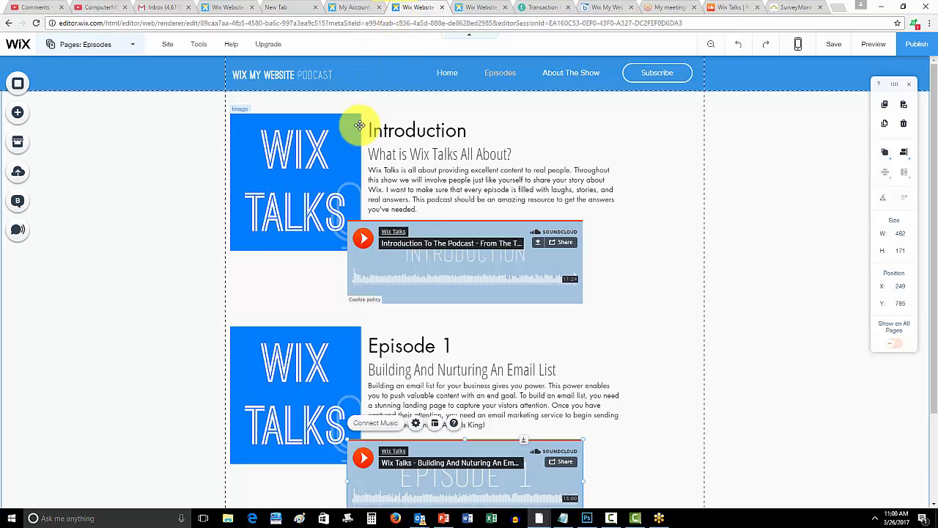
# Go to the podcast site's Home page from the Pages menu
pyautogui.click(86, 44)
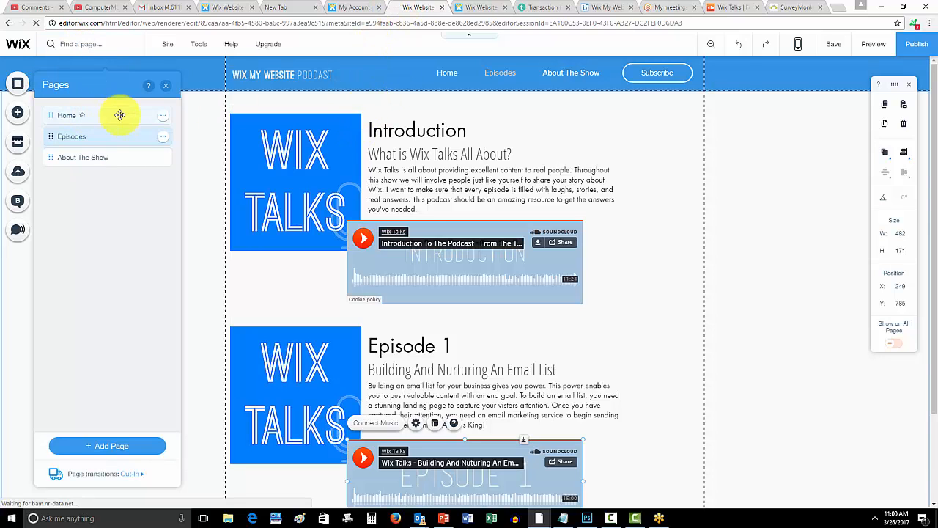
pyautogui.click(66, 115)
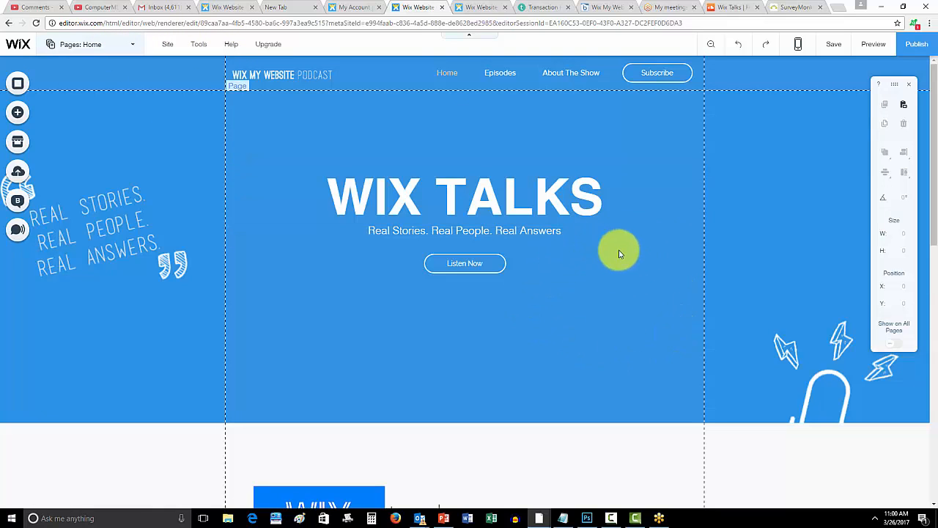
pyautogui.moveTo(601, 275)
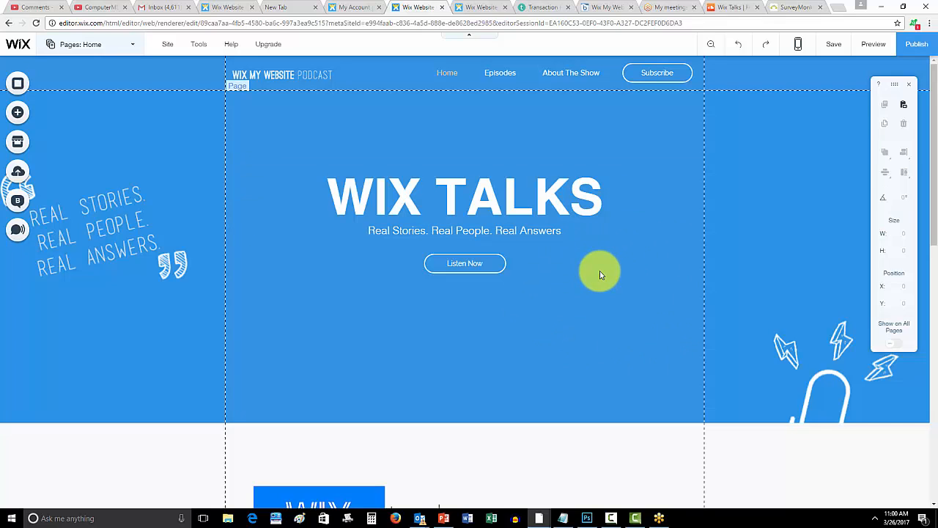
# On the Weekly Wix Tips site, place a Login/Sign up bar in the header beside the menu
pyautogui.click(227, 7)
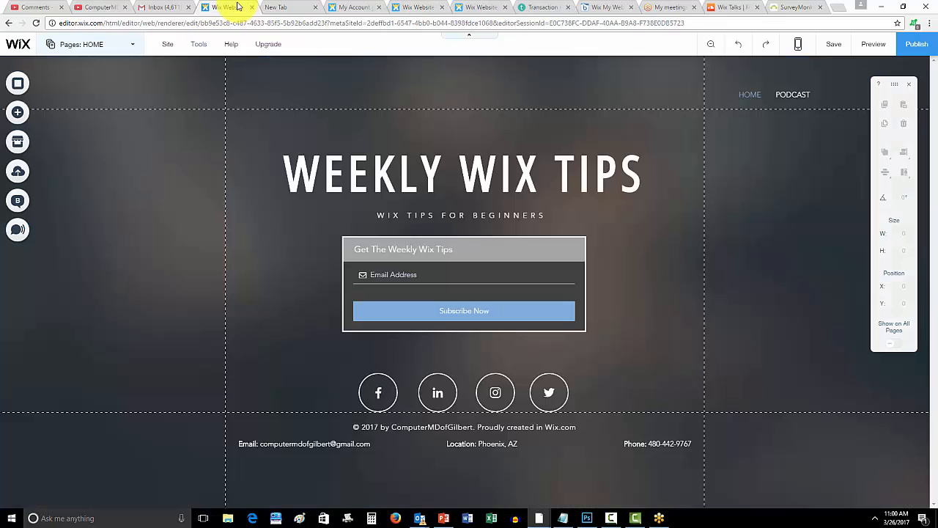
pyautogui.moveTo(182, 225)
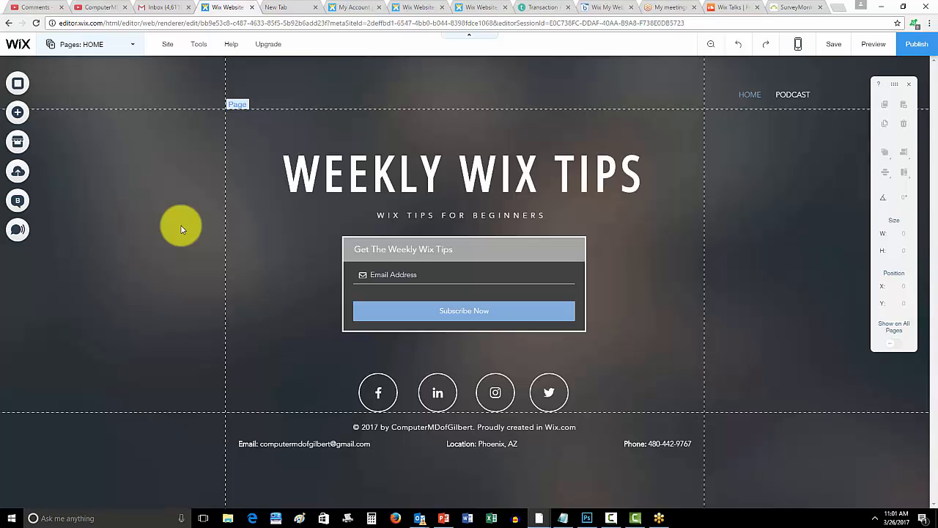
pyautogui.moveTo(82, 170)
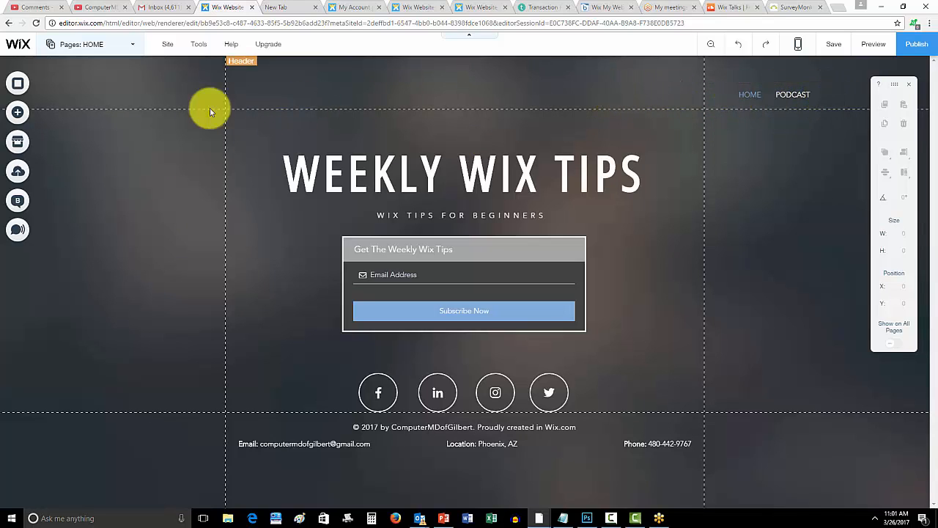
pyautogui.moveTo(17, 172)
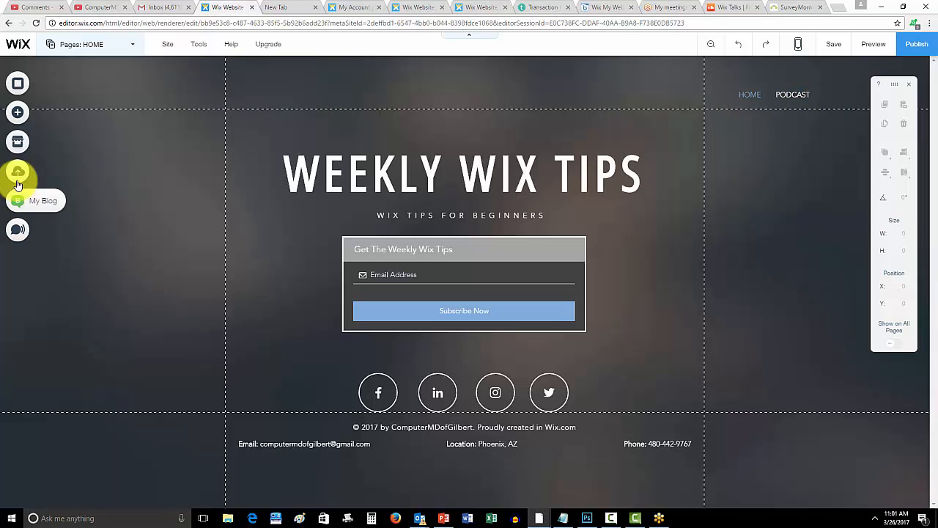
pyautogui.click(16, 112)
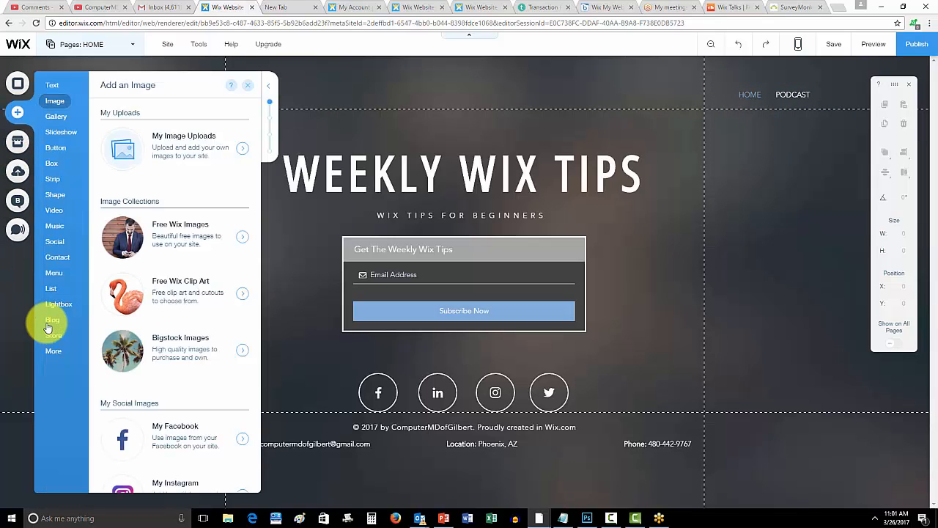
pyautogui.click(53, 350)
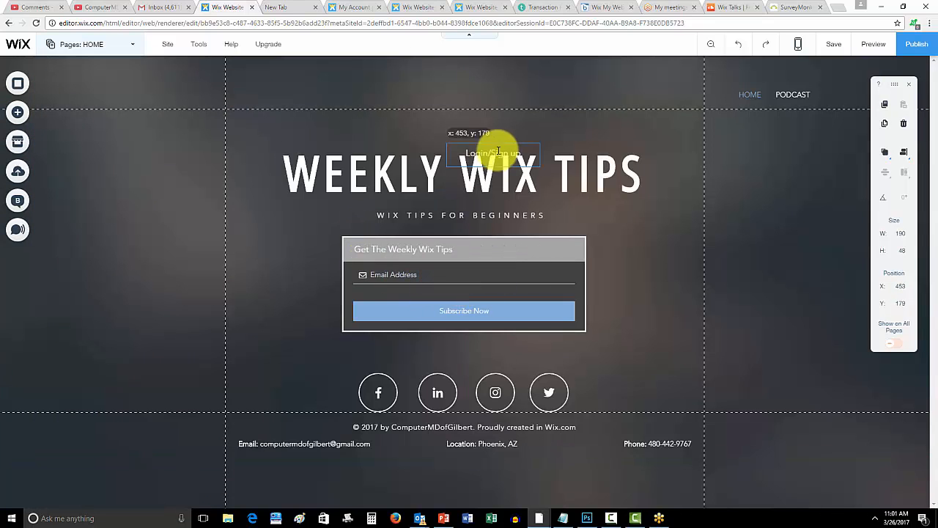
pyautogui.moveTo(493, 153); pyautogui.dragTo(620, 94)
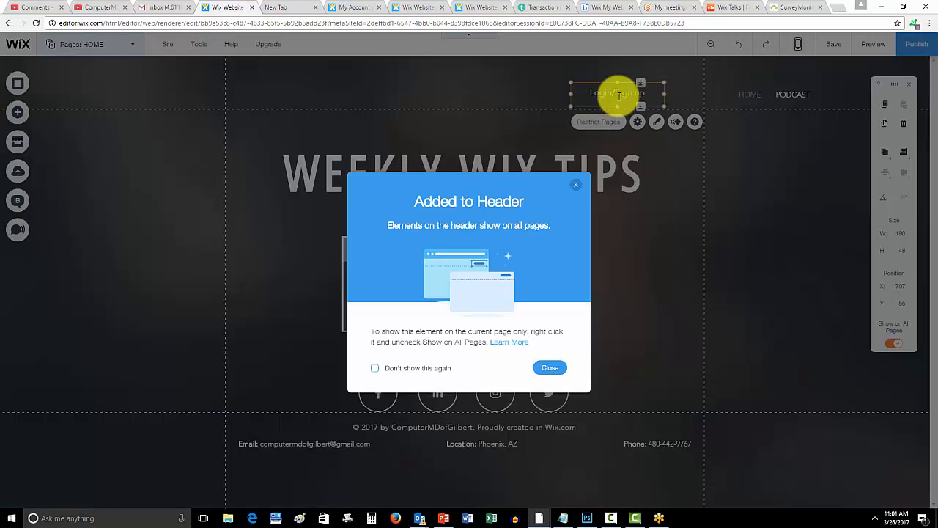
pyautogui.click(549, 367)
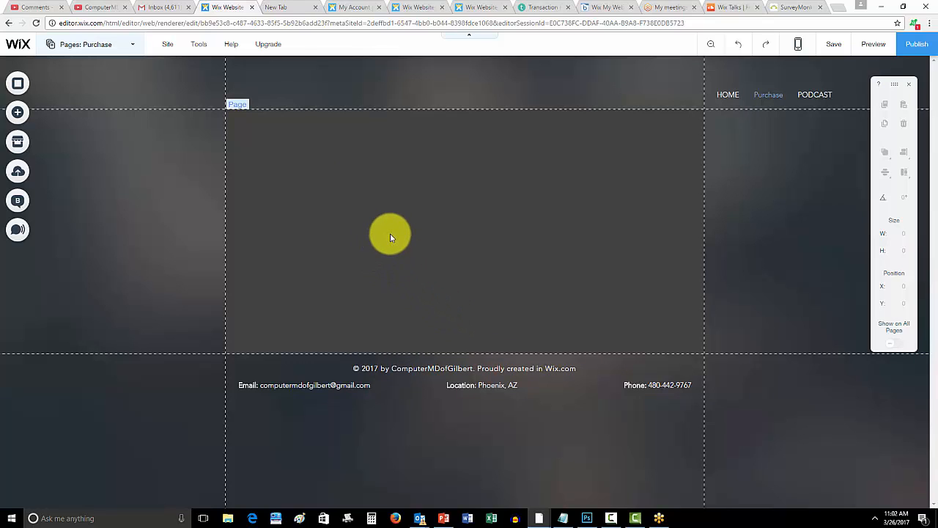
# Search Google for "paypal" and open PayPal's Buy Now Buttons result
pyautogui.click(284, 6)
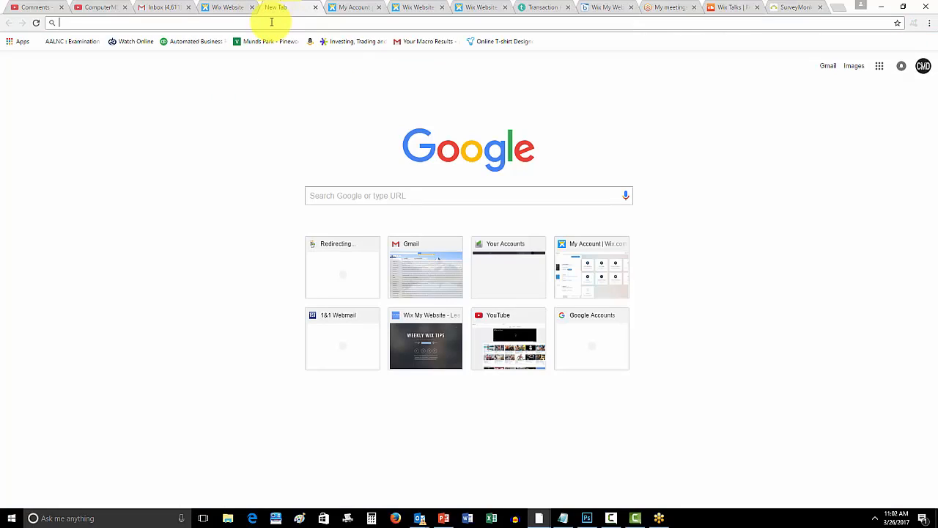
pyautogui.write('paypal+buy+now+button&*')
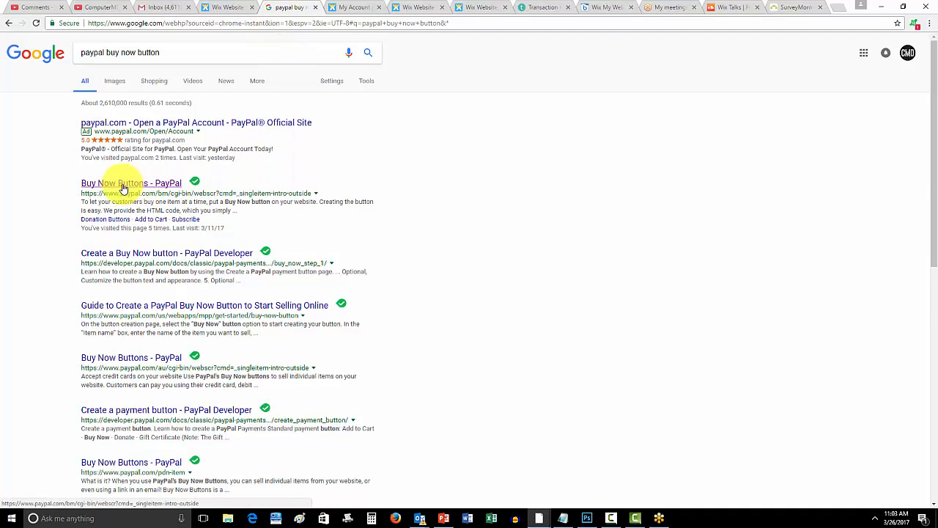
pyautogui.click(131, 183)
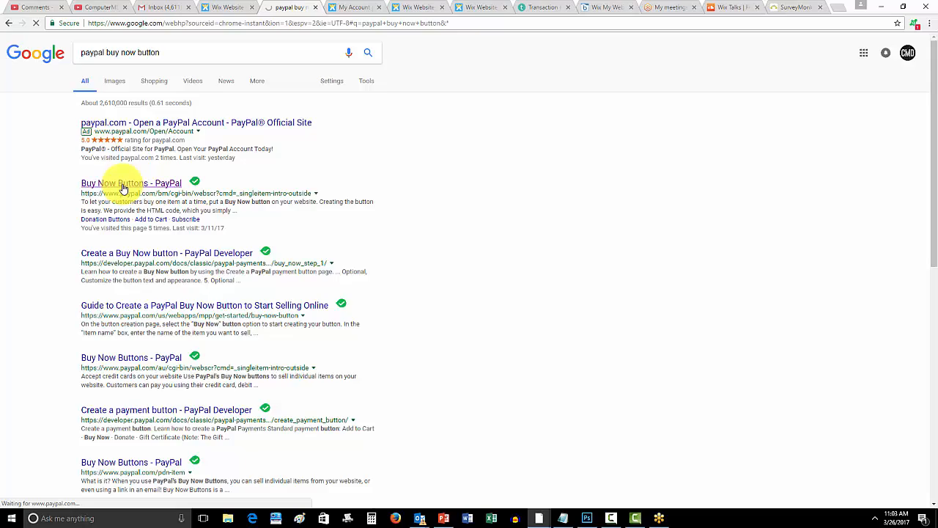
pyautogui.click(131, 182)
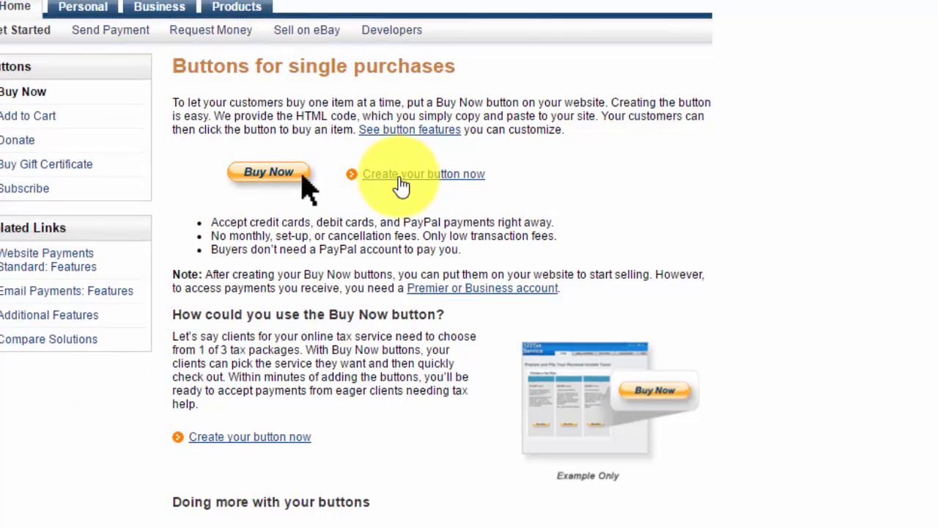
# Start creating a PayPal payment button and keep Buy Now as the type
pyautogui.click(424, 174)
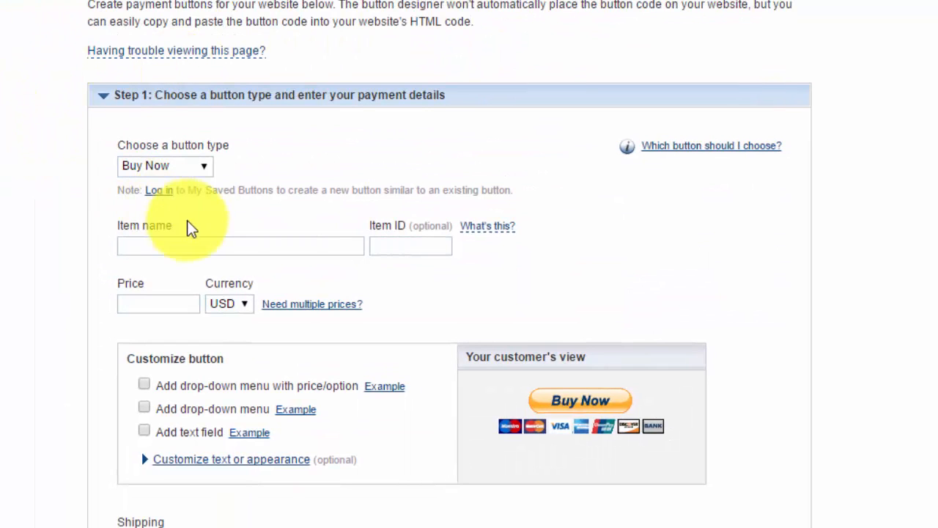
pyautogui.scroll(-3)
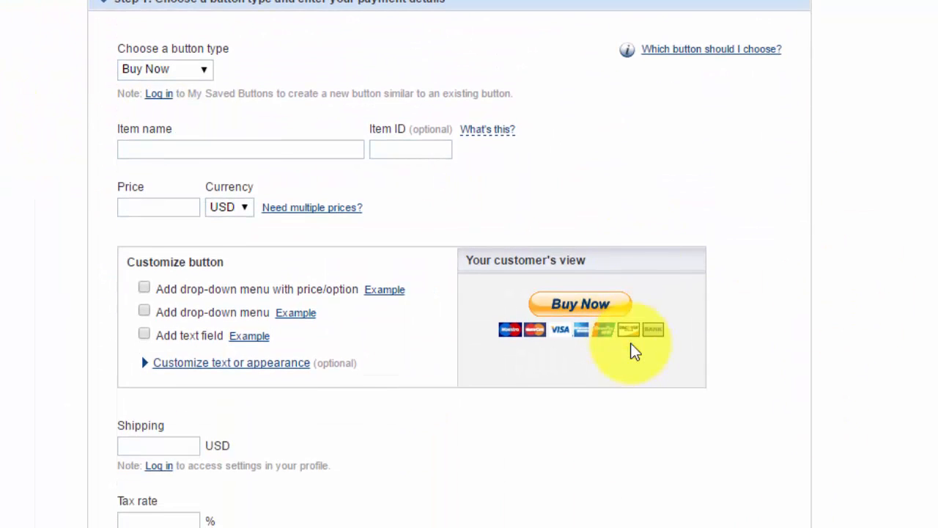
pyautogui.moveTo(550, 374)
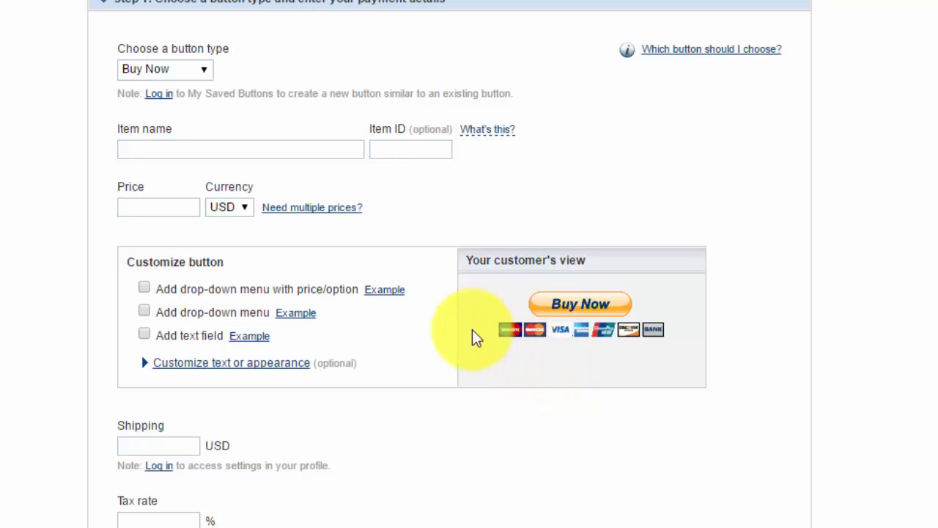
pyautogui.moveTo(576, 444)
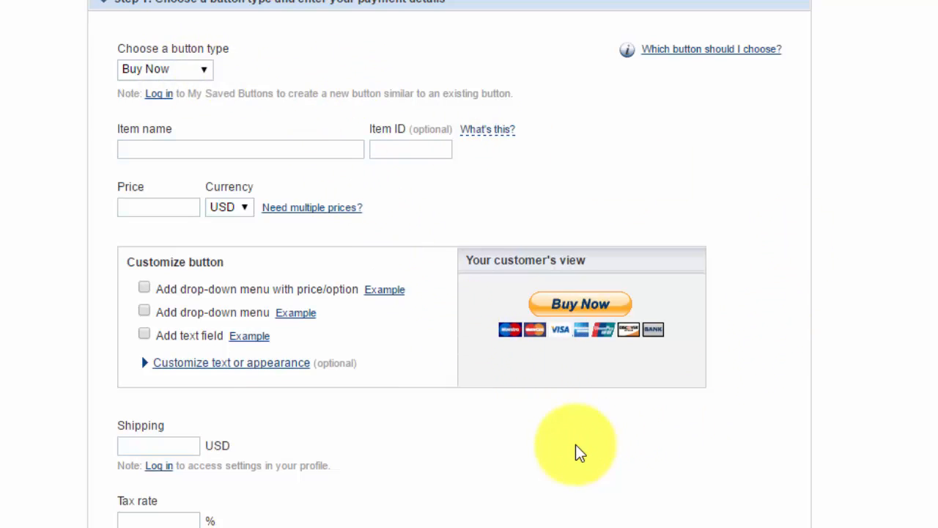
pyautogui.scroll(-3)
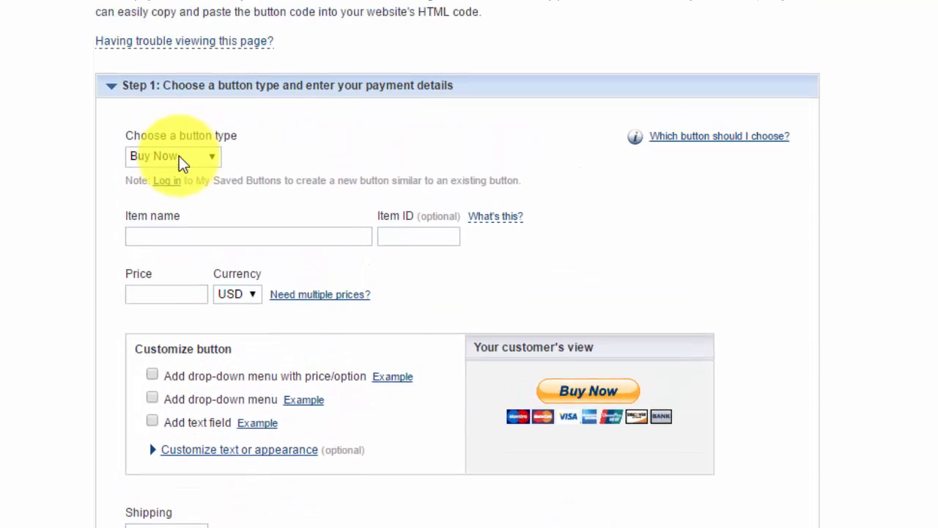
pyautogui.click(173, 156)
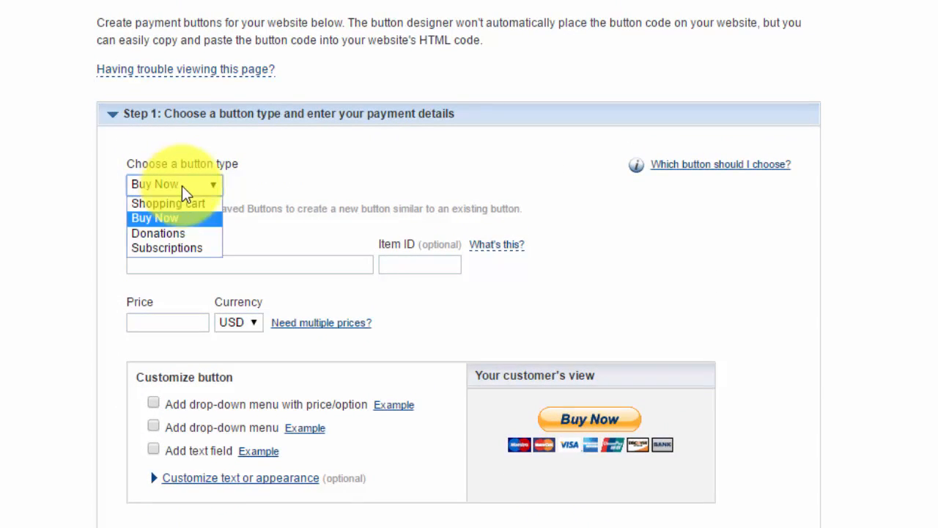
pyautogui.moveTo(166, 248)
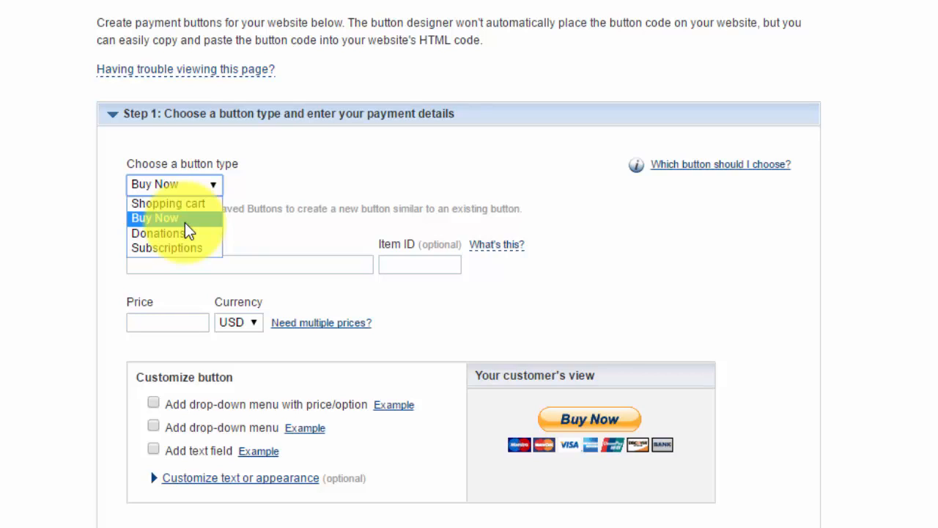
pyautogui.click(154, 218)
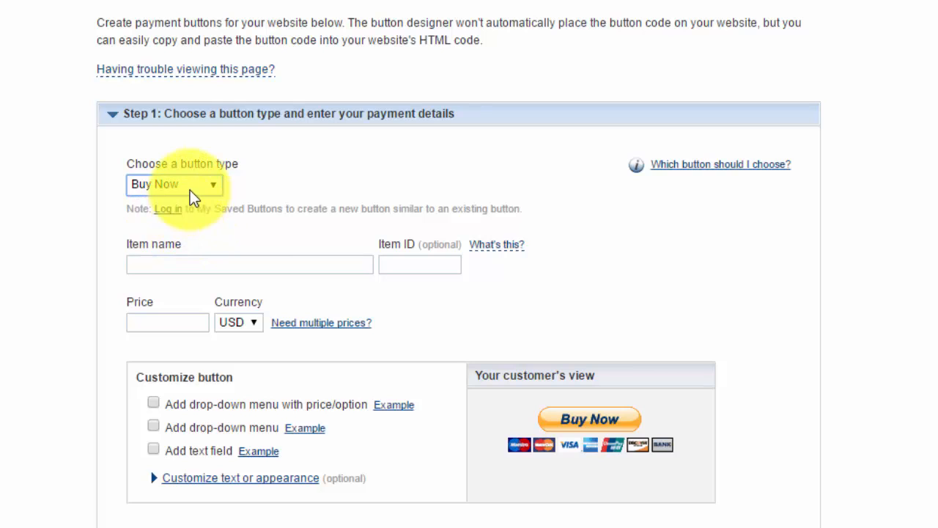
# Switch the button type to Subscriptions, then reopen the type choices
pyautogui.click(174, 184)
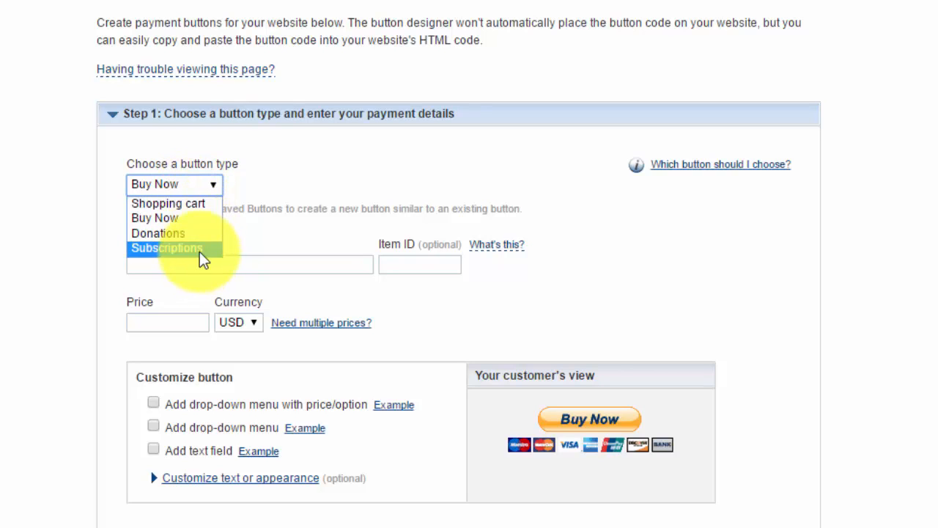
pyautogui.click(166, 247)
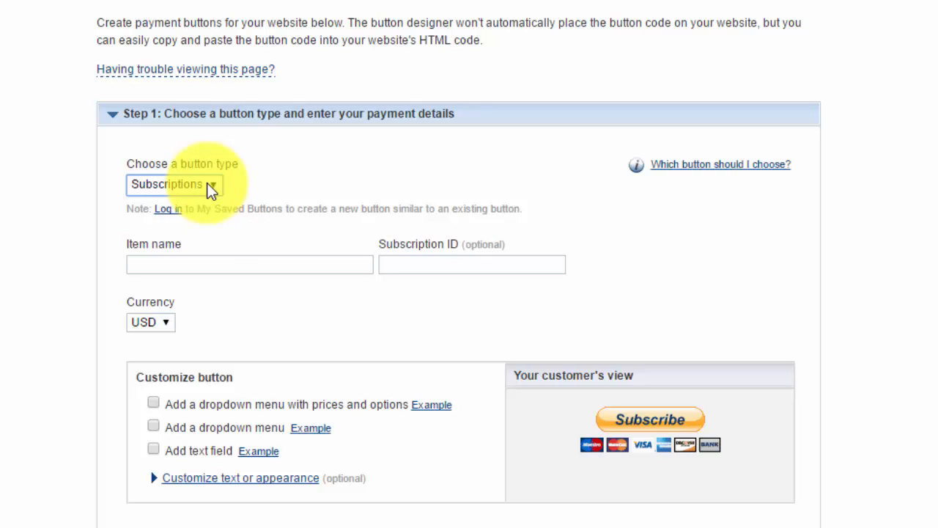
pyautogui.click(173, 184)
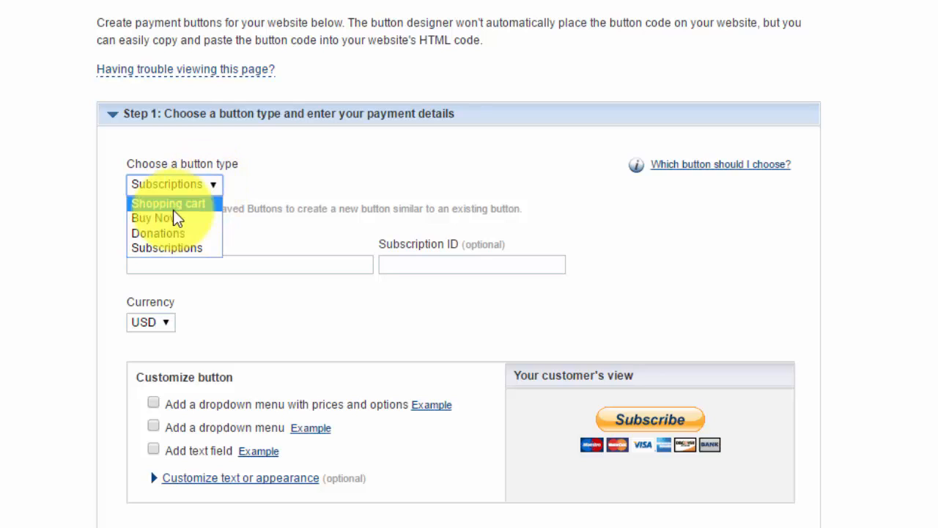
pyautogui.moveTo(154, 218)
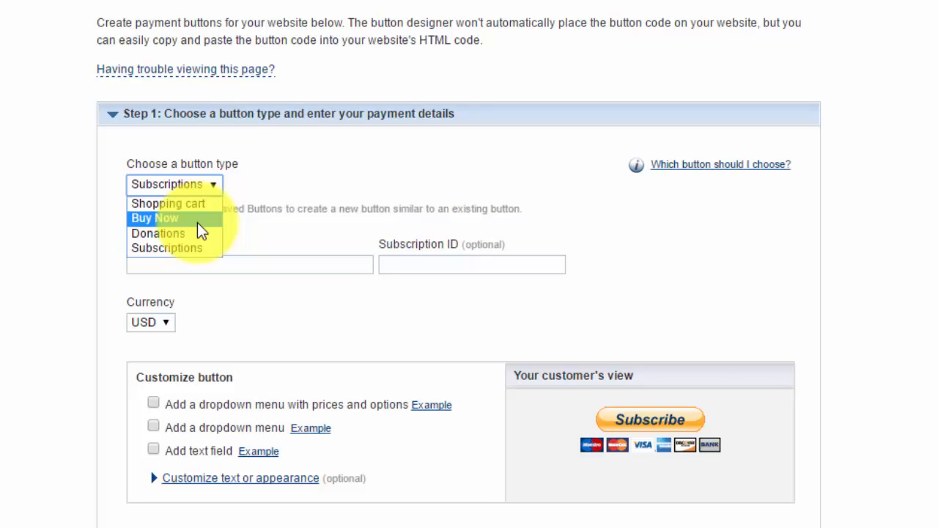
# Choose Buy Now and set the item name to Wix My Website Course
pyautogui.click(154, 218)
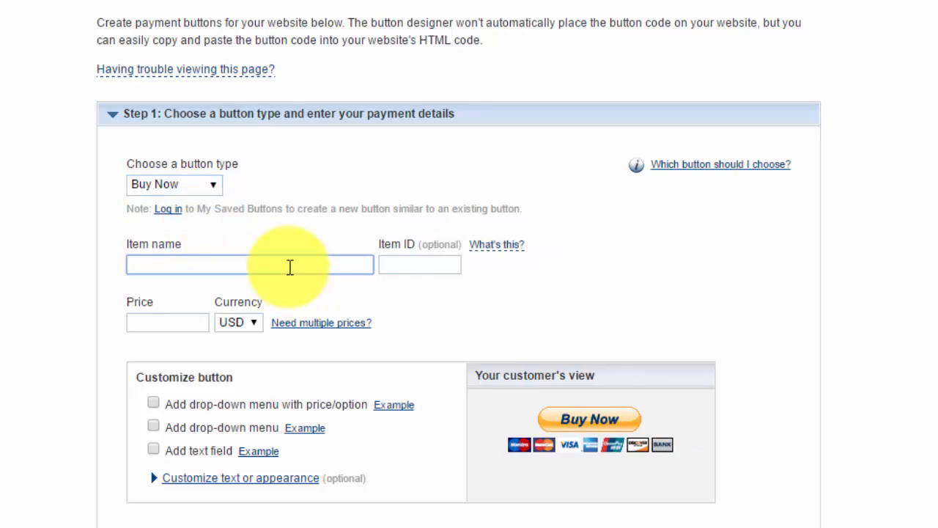
pyautogui.write('Wi')
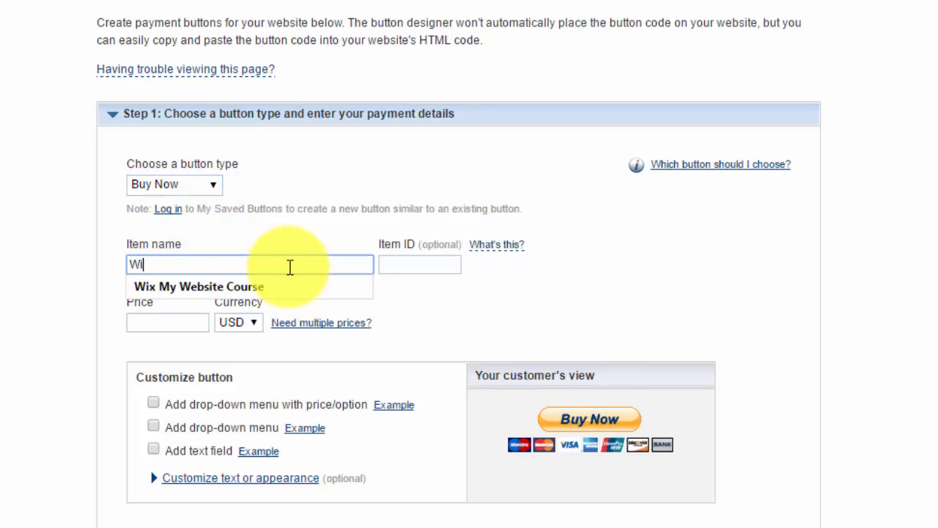
pyautogui.click(198, 285)
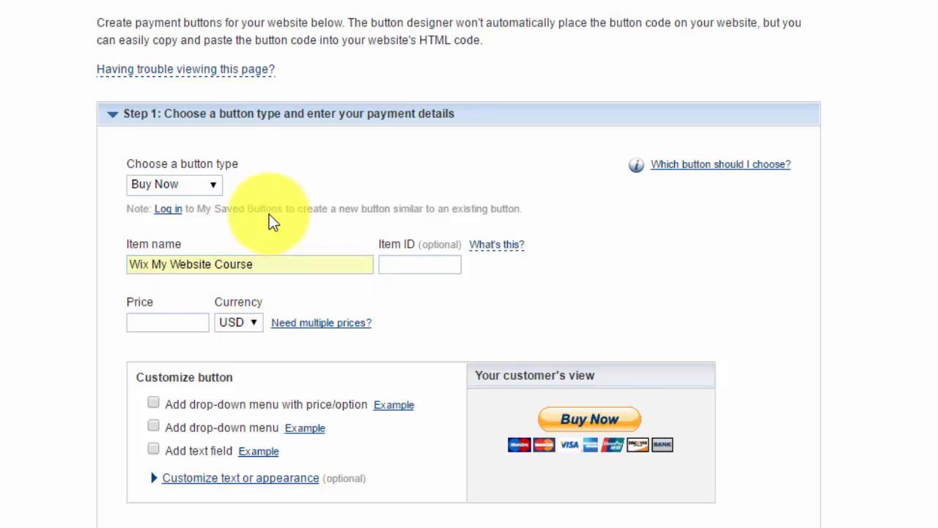
pyautogui.moveTo(212, 326)
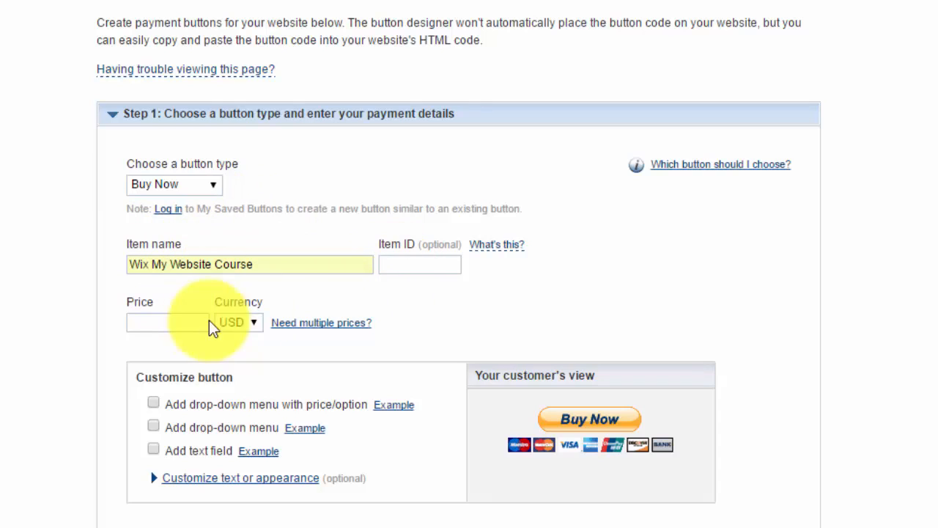
# Enter 5.00 as the item price
pyautogui.click(167, 322)
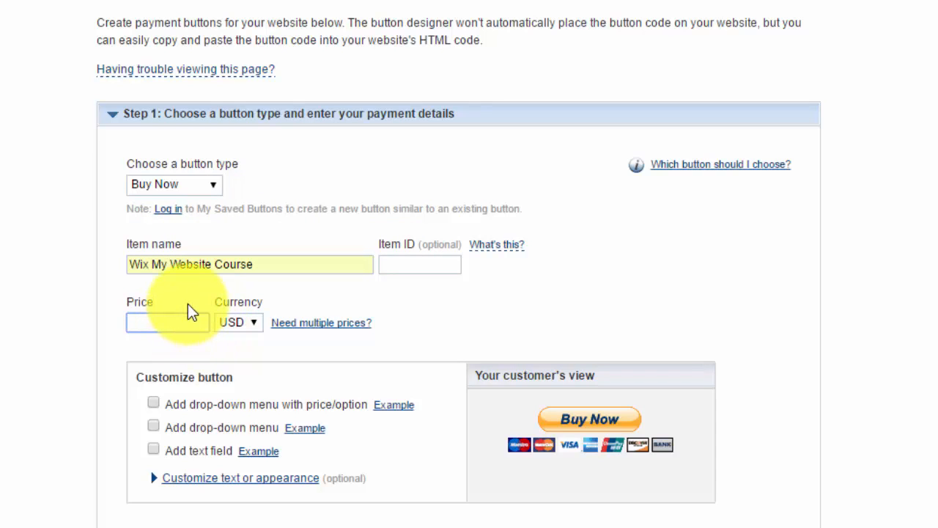
pyautogui.write('5.00')
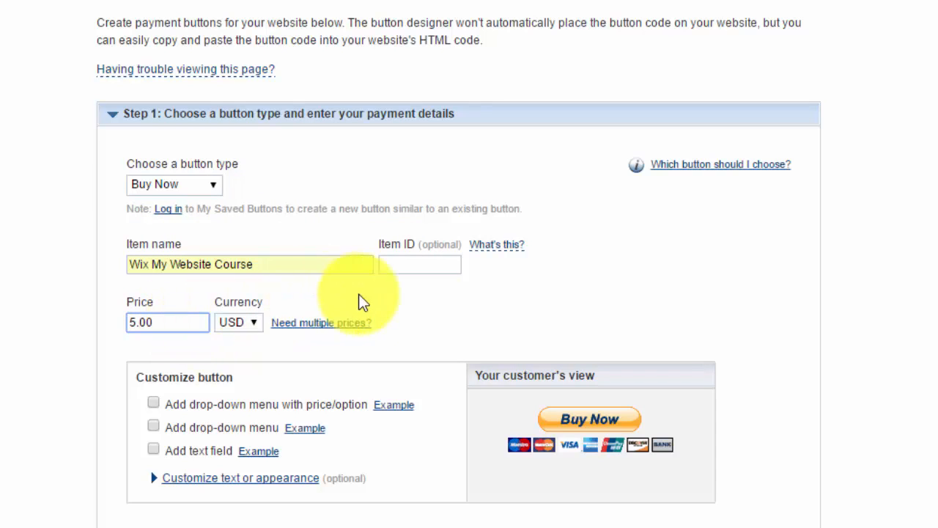
pyautogui.click(167, 322)
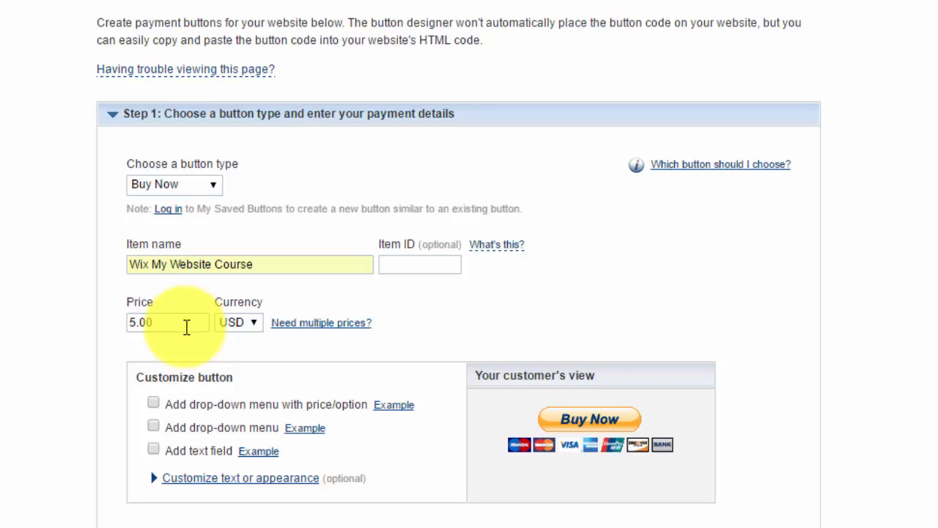
pyautogui.moveTo(187, 355)
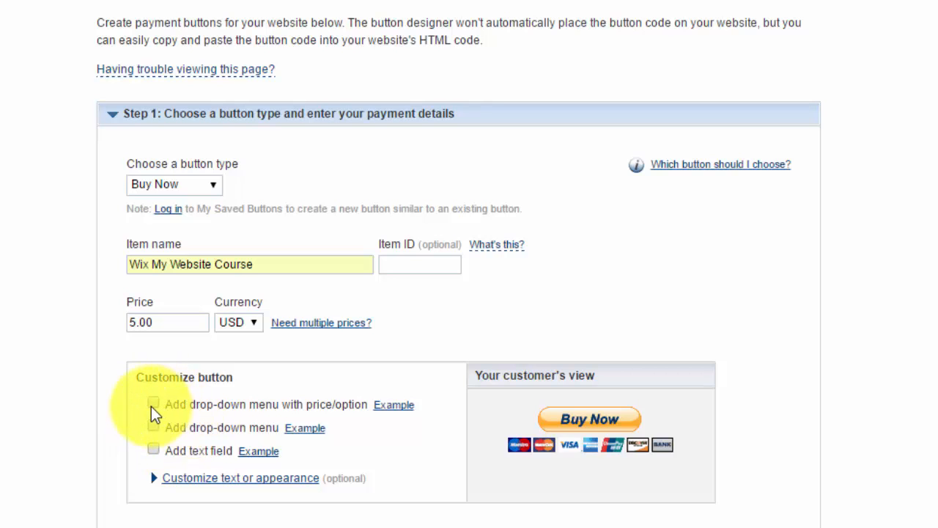
pyautogui.click(153, 404)
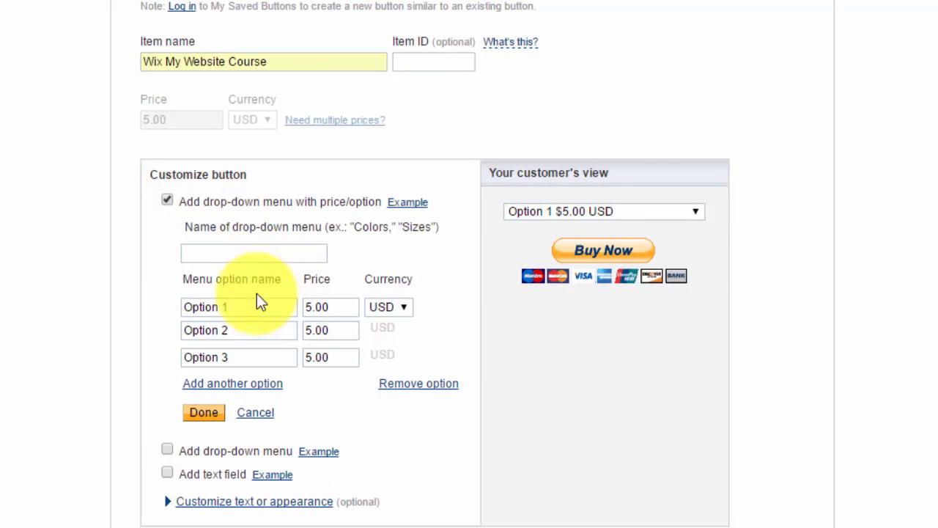
pyautogui.click(238, 307)
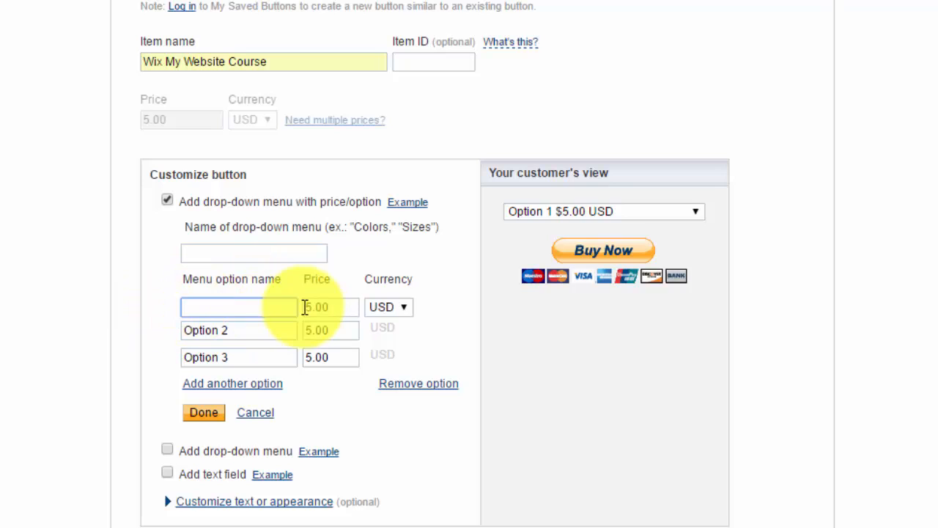
pyautogui.write('Silver')
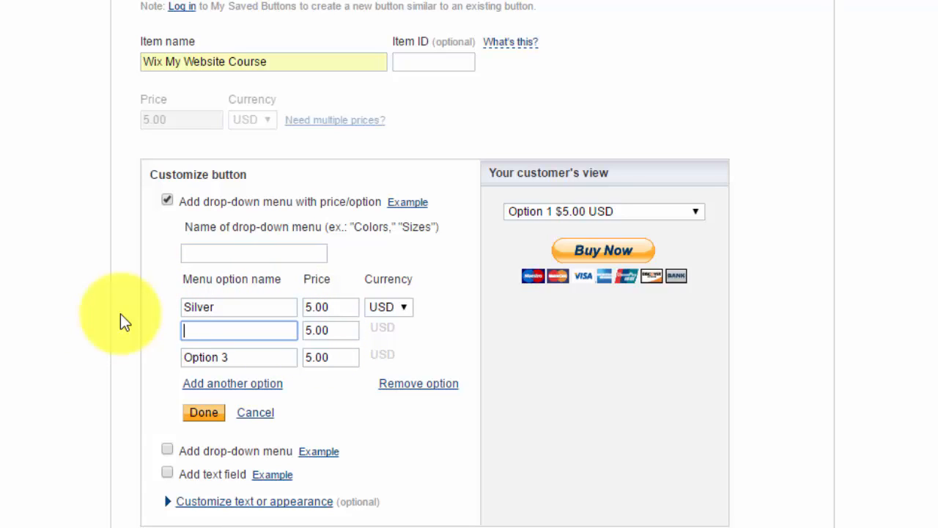
pyautogui.write('Gold')
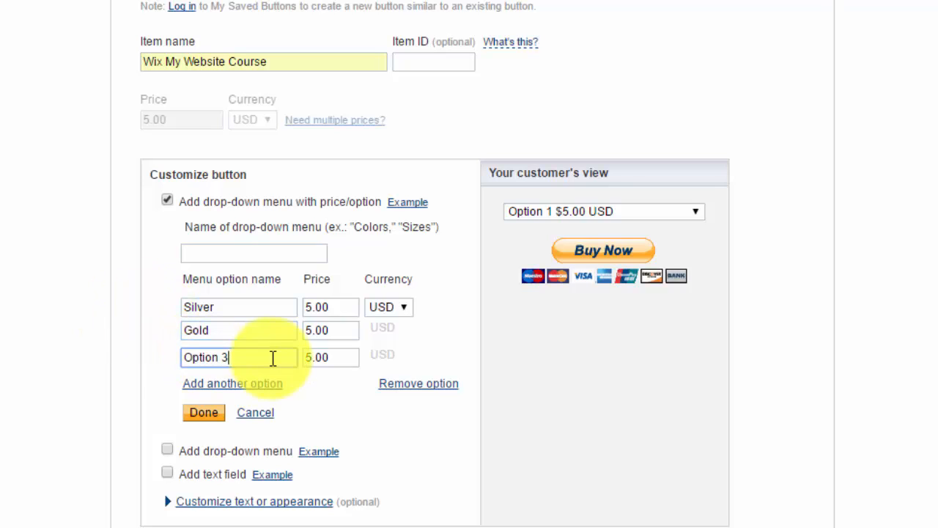
pyautogui.write('Platinum')
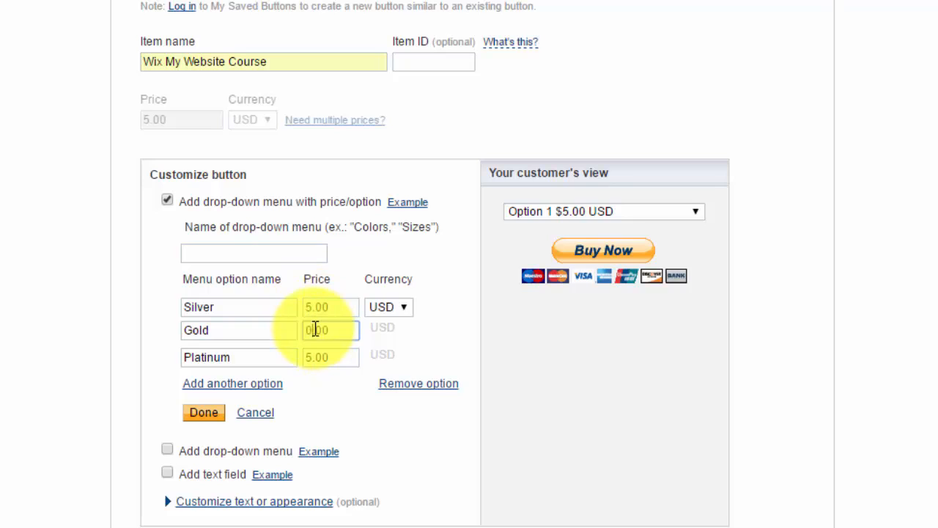
pyautogui.write('10.00')
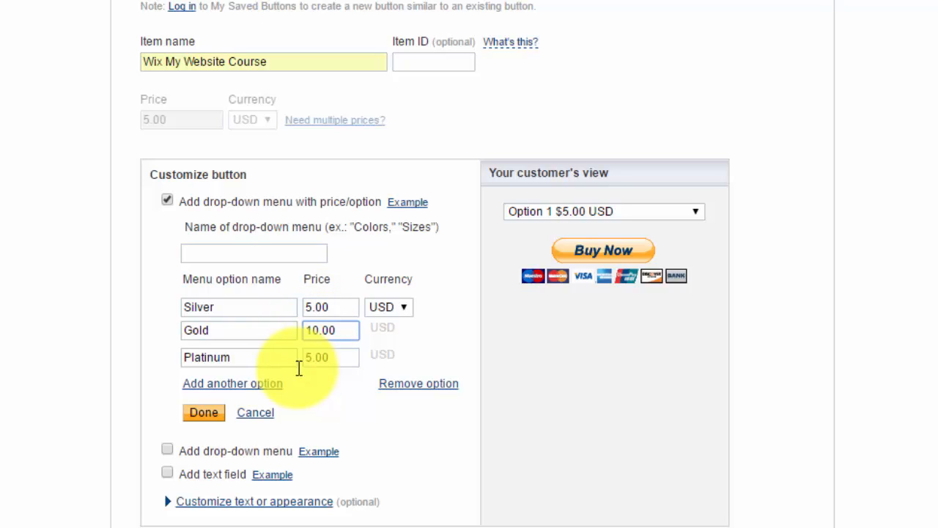
pyautogui.write('15.00')
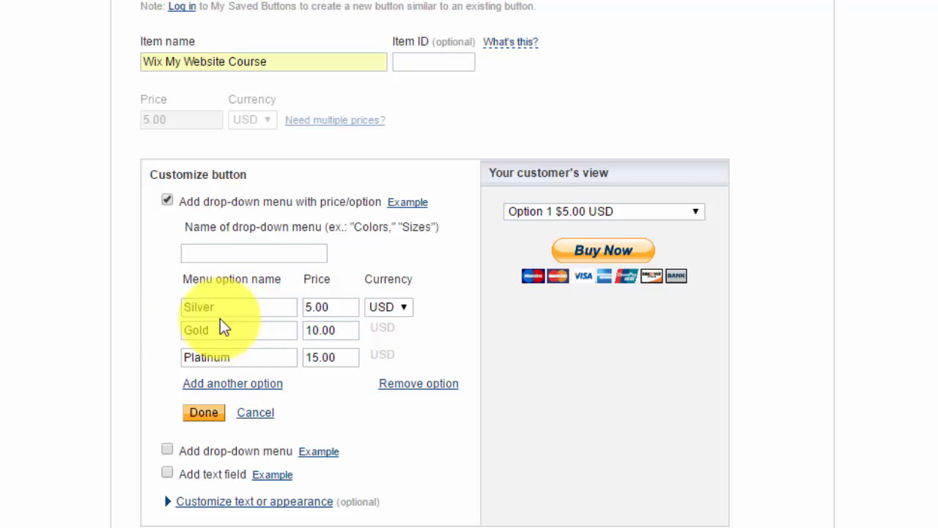
pyautogui.click(220, 330)
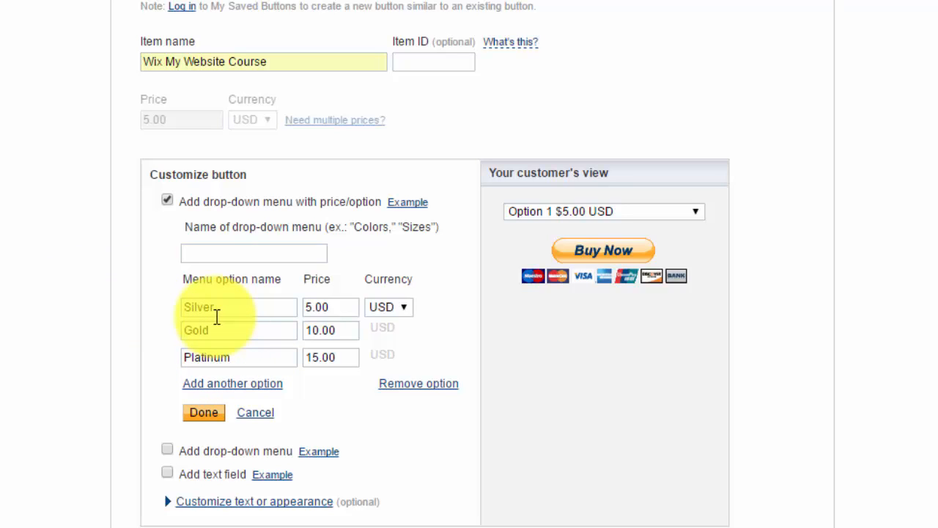
pyautogui.moveTo(249, 326)
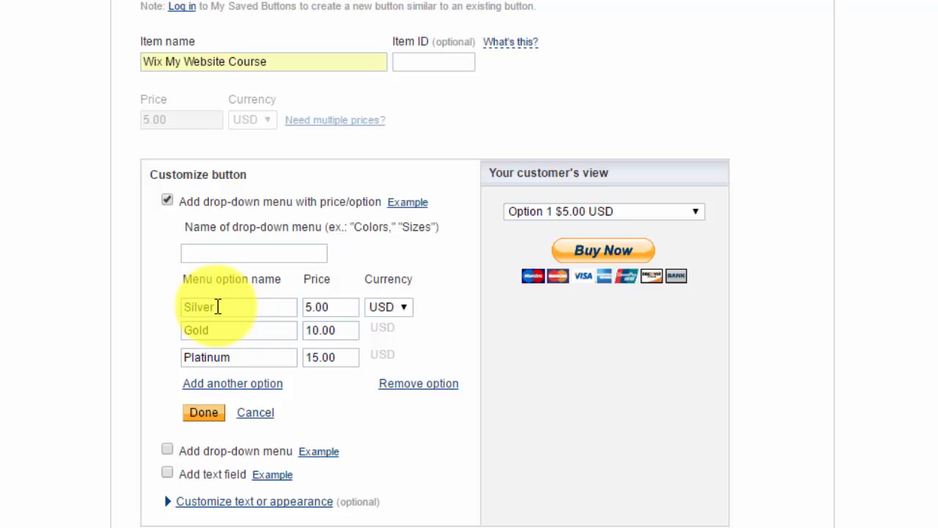
pyautogui.moveTo(272, 300)
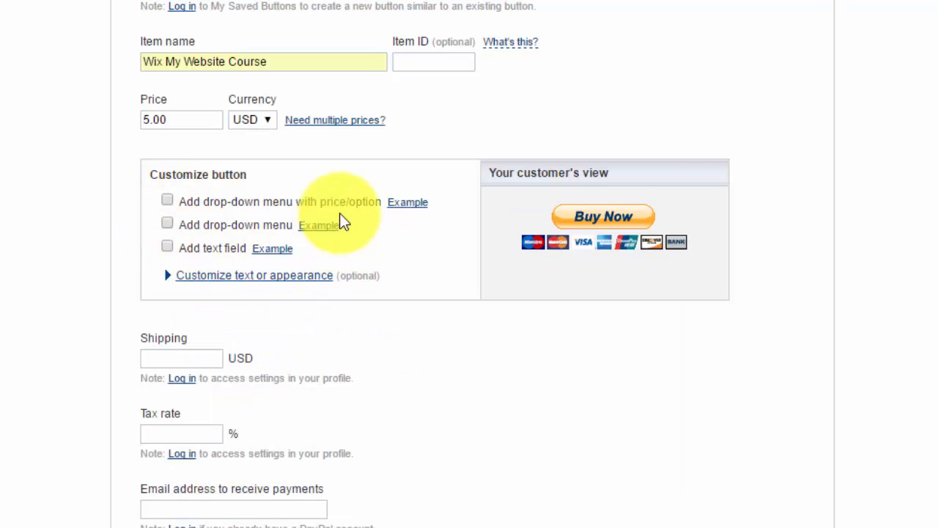
# Move down to the 'Email address to receive payments' field ready for entry
pyautogui.scroll(-3)
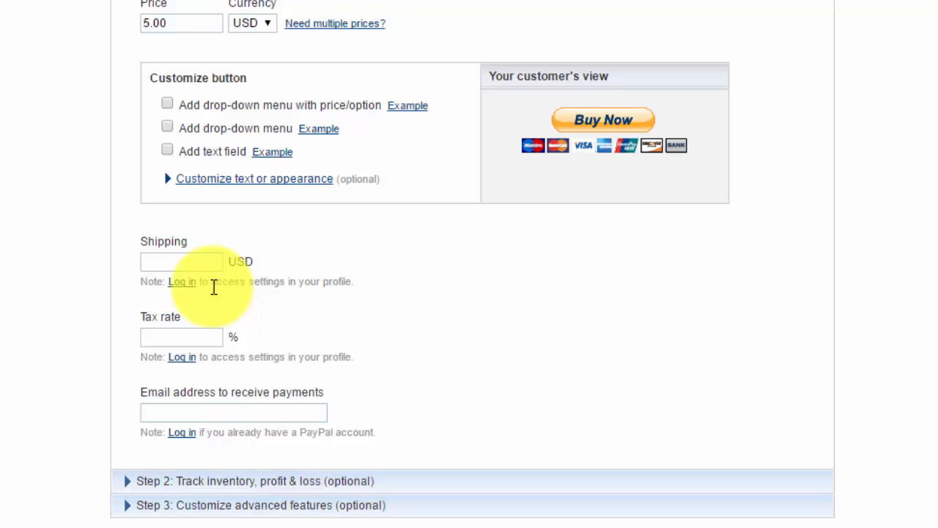
pyautogui.moveTo(231, 334)
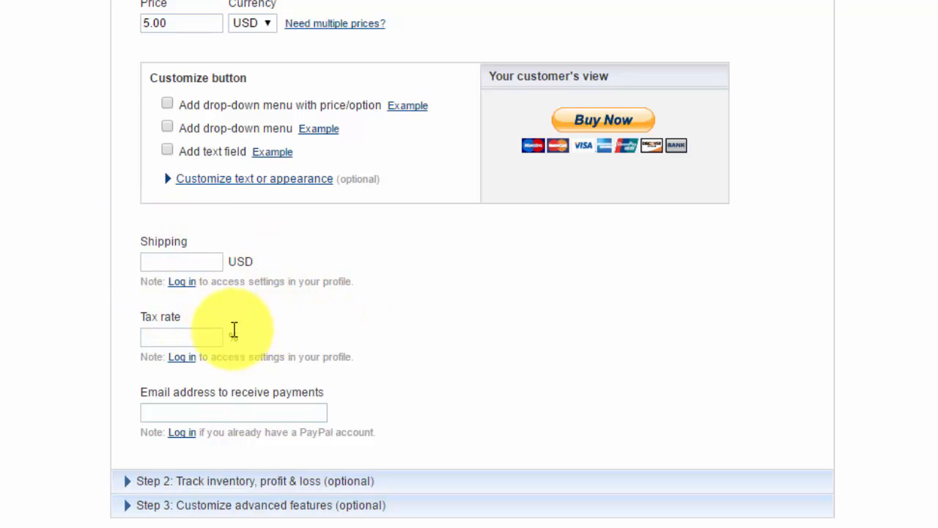
pyautogui.moveTo(176, 444)
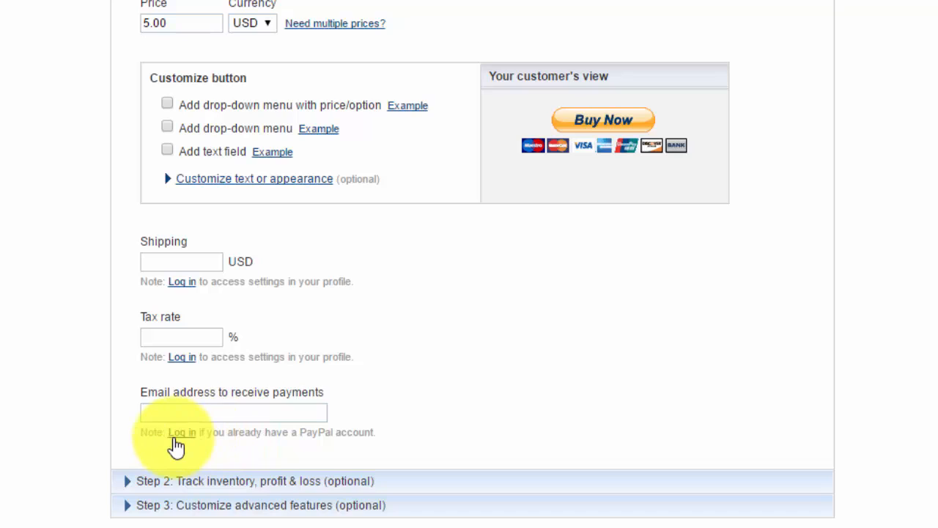
pyautogui.moveTo(187, 444)
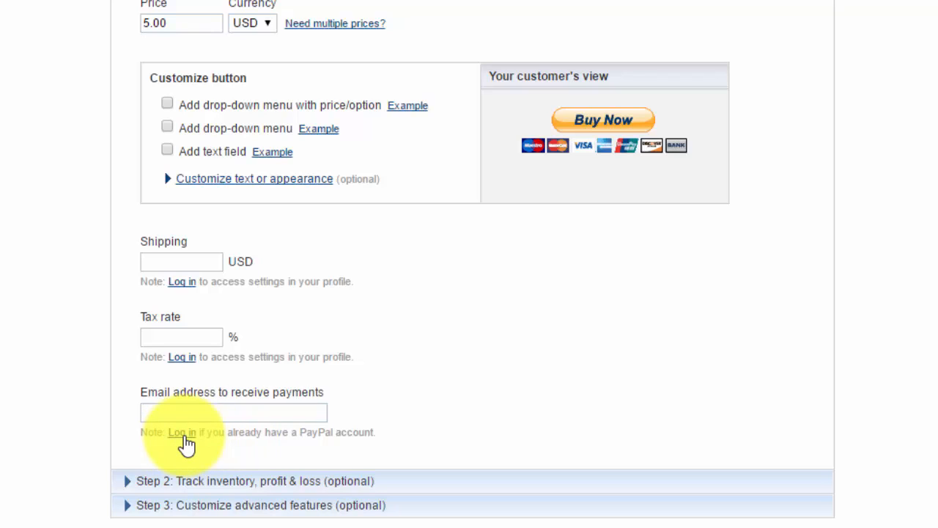
pyautogui.click(234, 412)
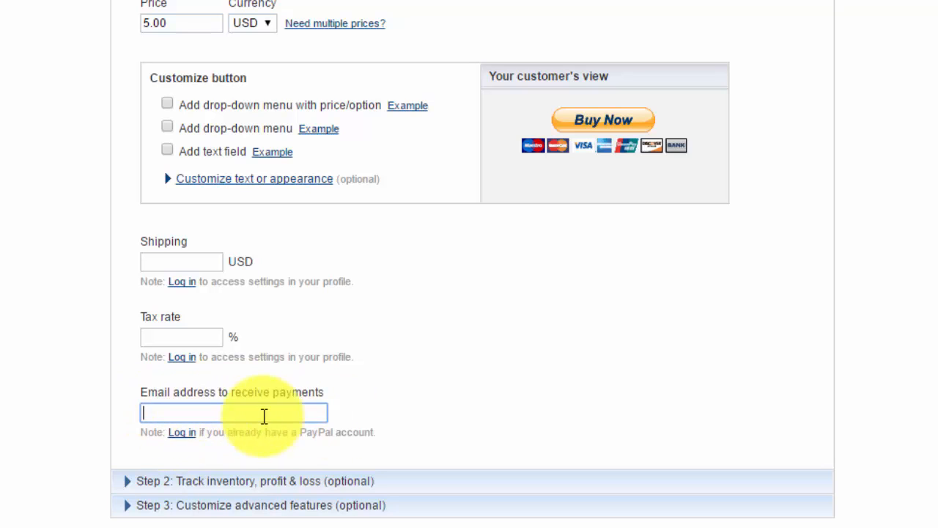
pyautogui.moveTo(281, 406)
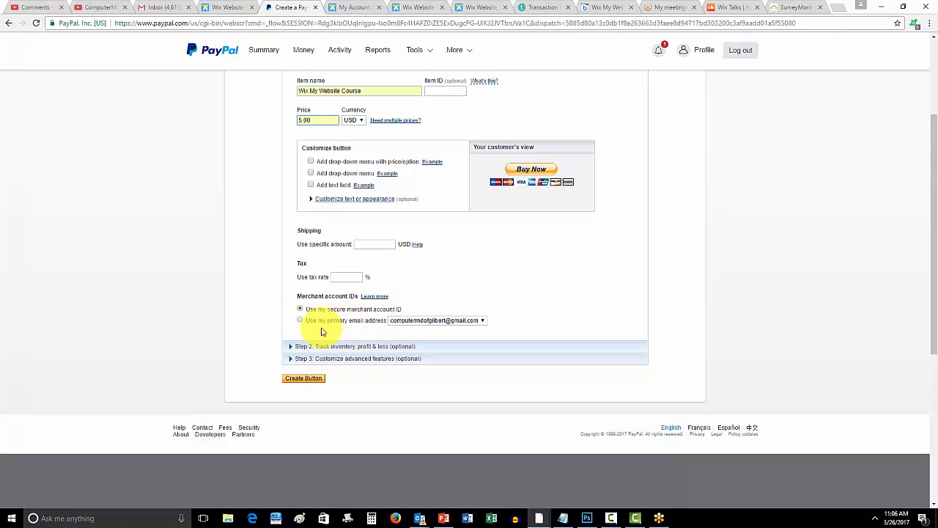
pyautogui.scroll(-3)
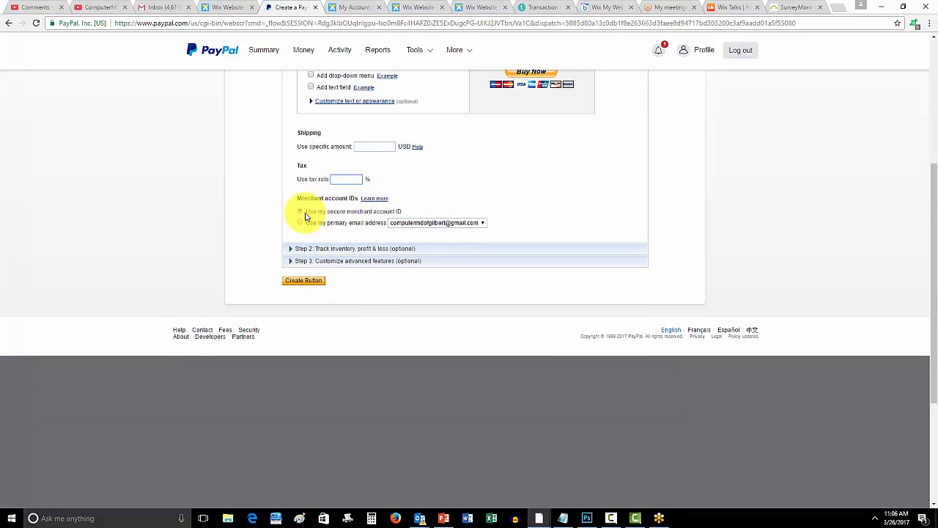
pyautogui.click(300, 211)
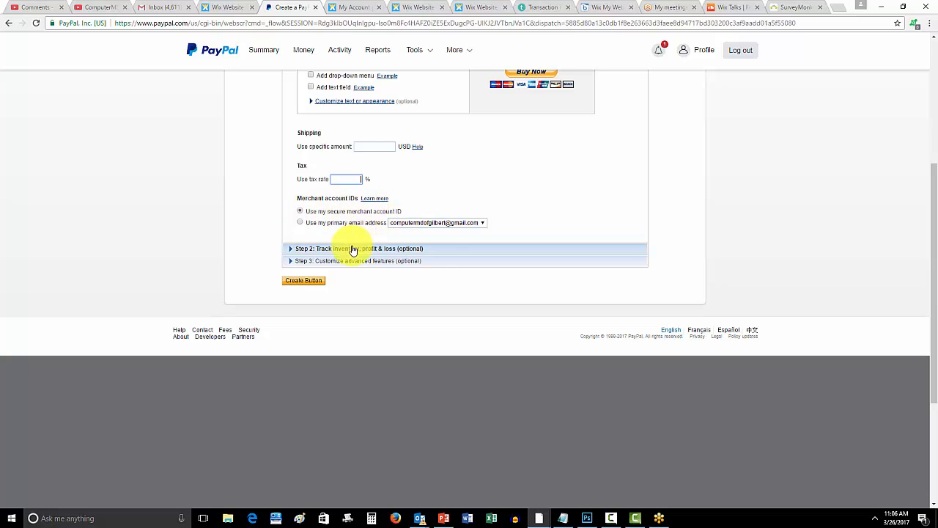
pyautogui.click(360, 247)
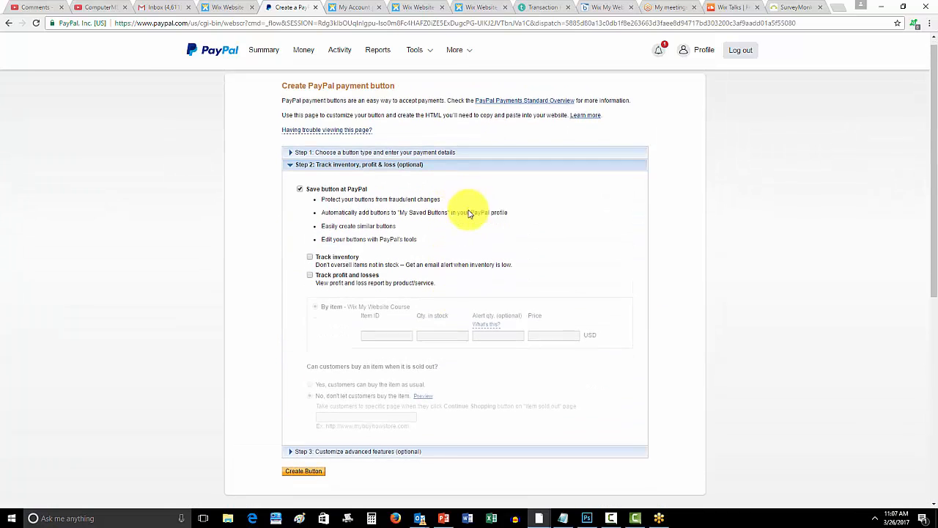
pyautogui.scroll(-3)
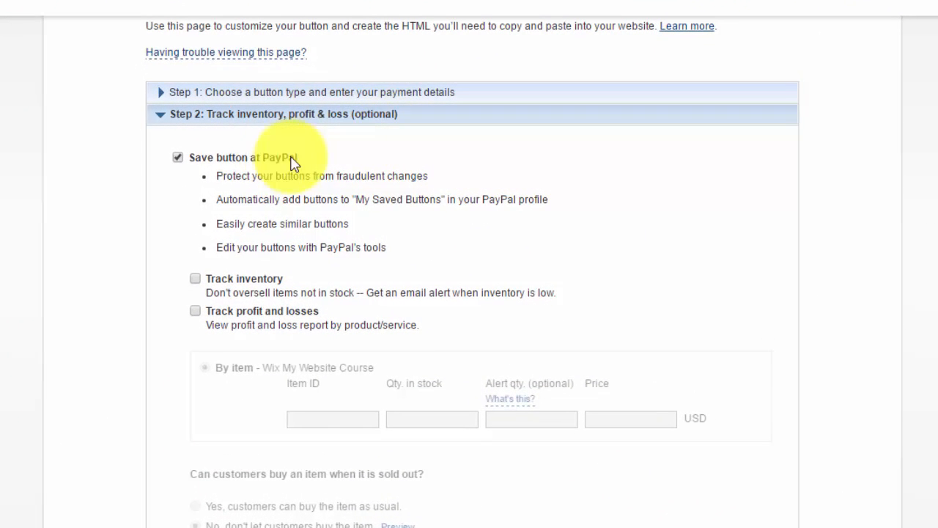
pyautogui.moveTo(296, 220)
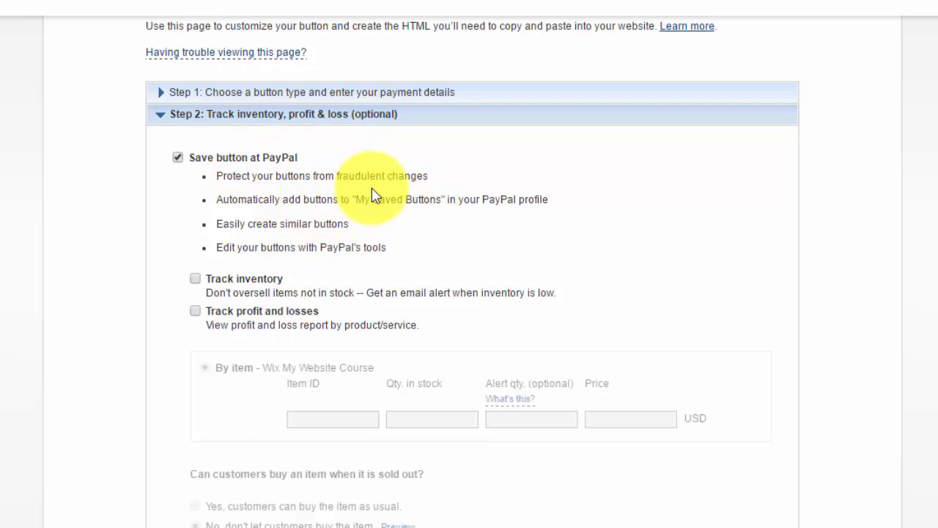
pyautogui.moveTo(414, 200)
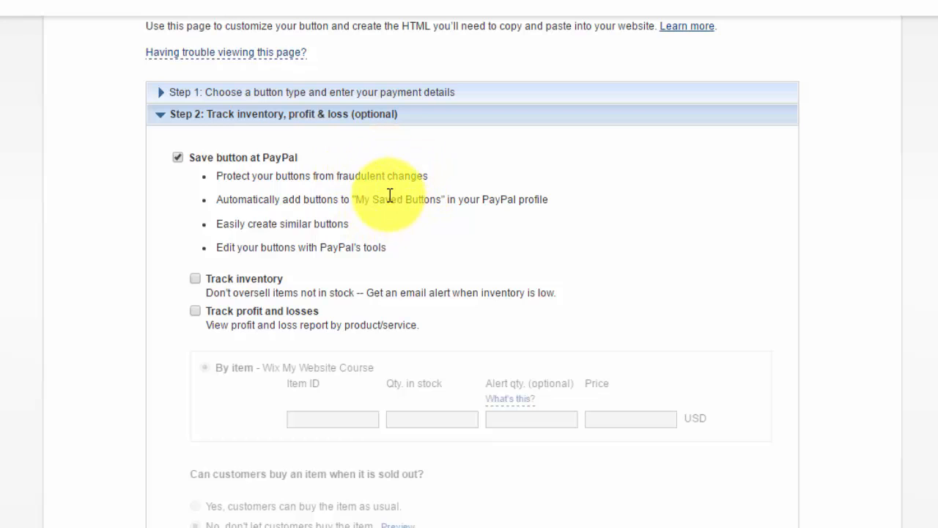
pyautogui.moveTo(246, 454)
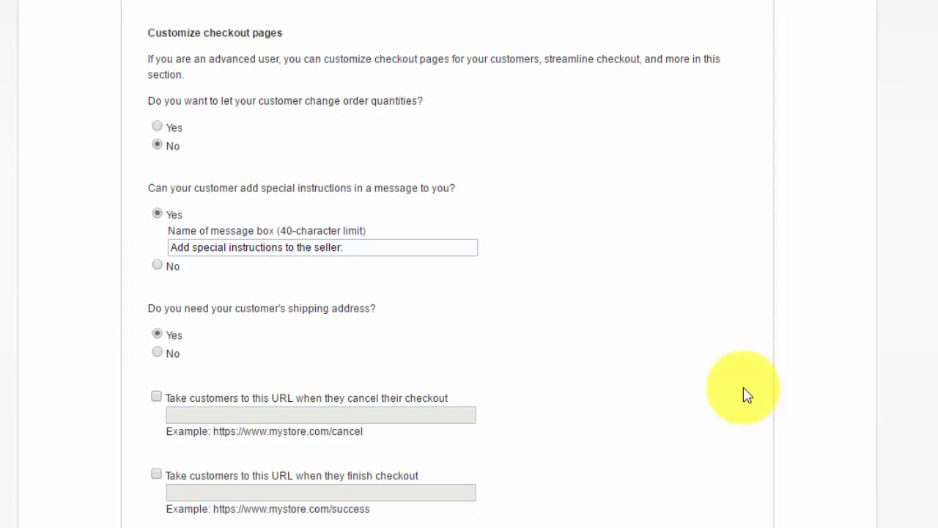
pyautogui.moveTo(161, 48)
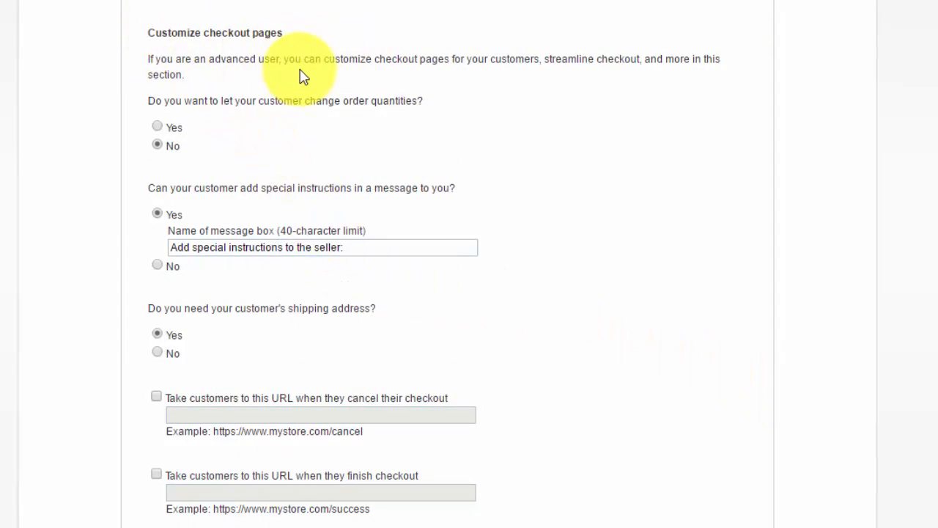
pyautogui.moveTo(341, 121)
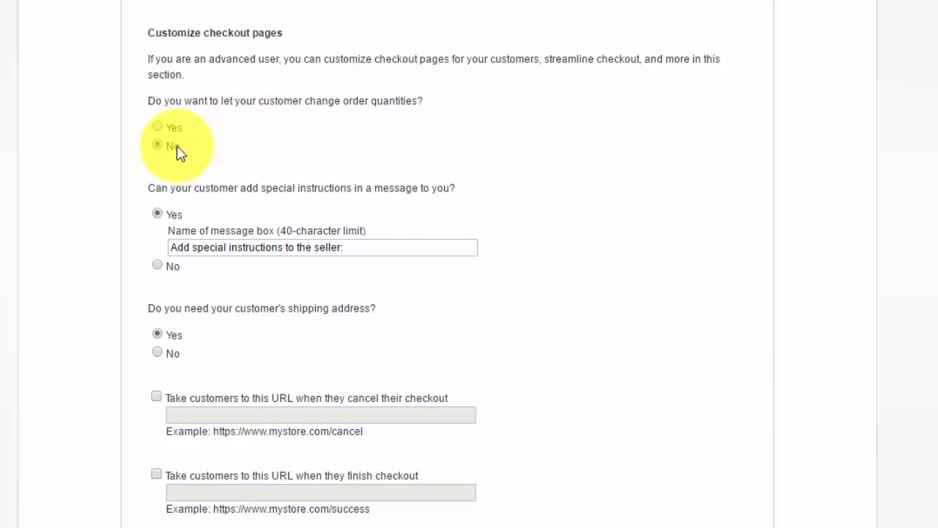
pyautogui.moveTo(230, 160)
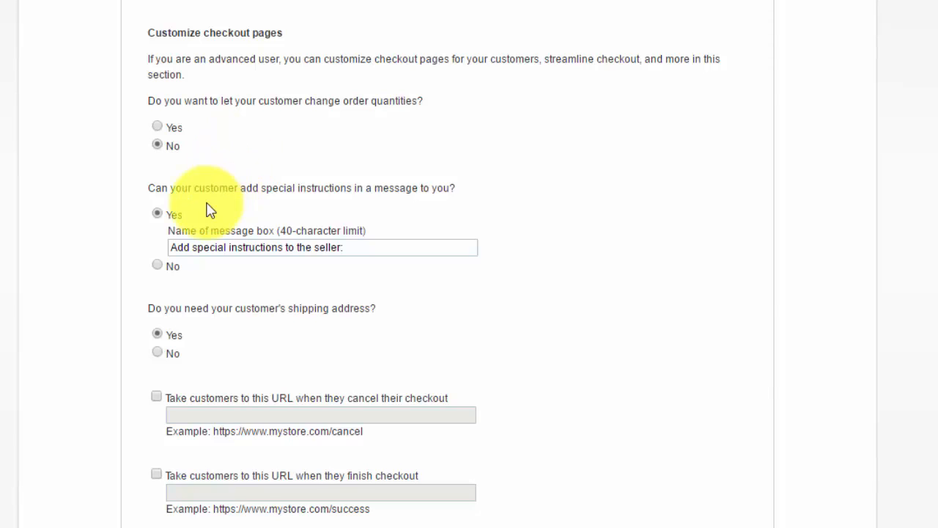
pyautogui.moveTo(469, 198)
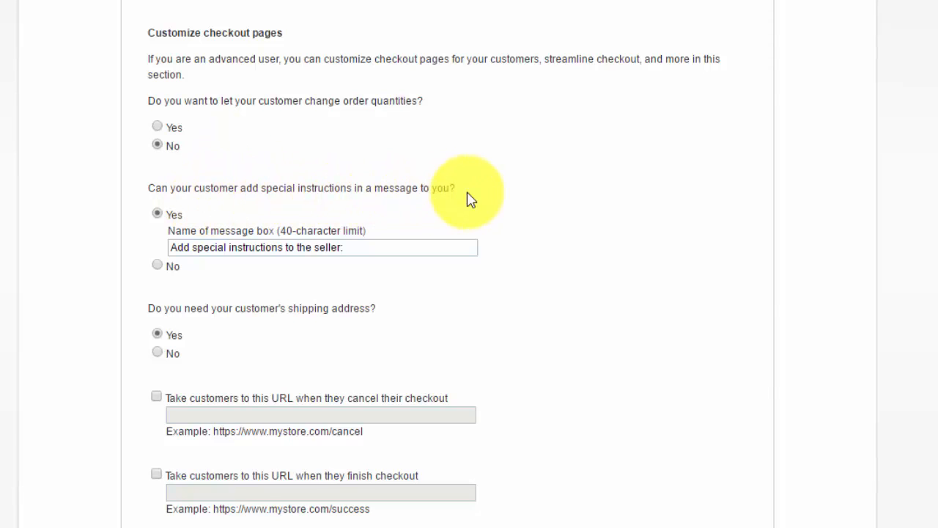
pyautogui.moveTo(183, 245)
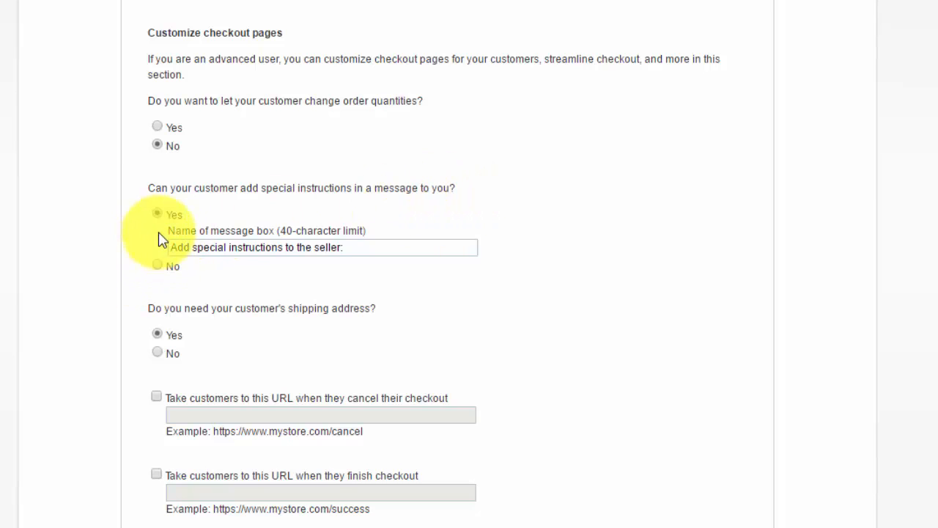
# Set special instructions to No and shipping address to No for checkout
pyautogui.click(157, 266)
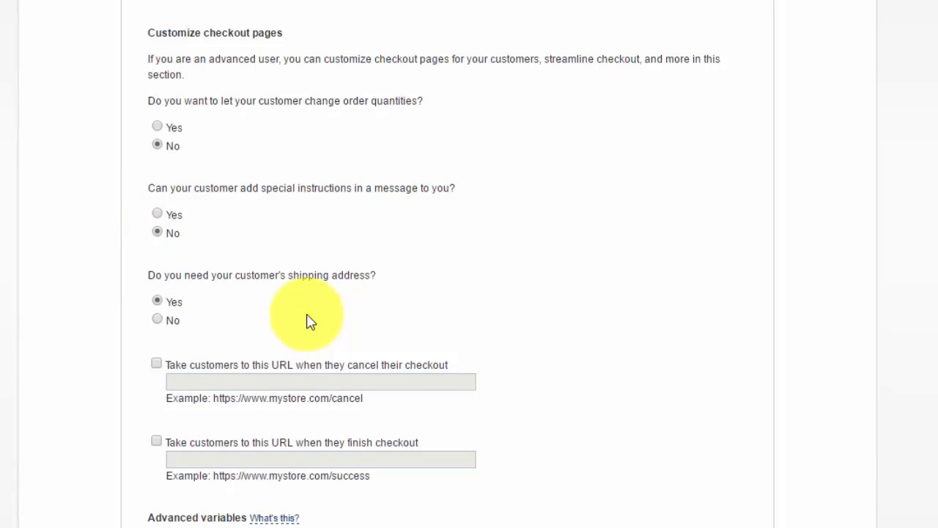
pyautogui.scroll(-3)
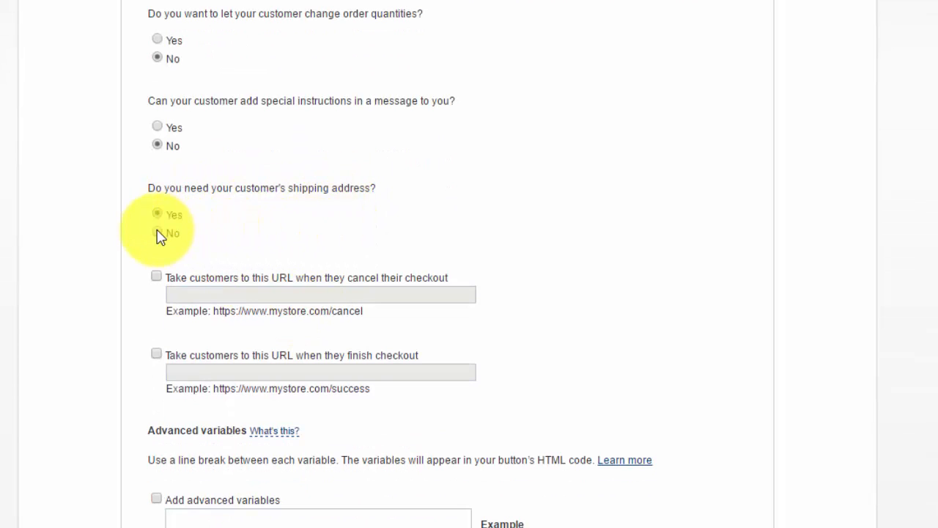
pyautogui.click(157, 233)
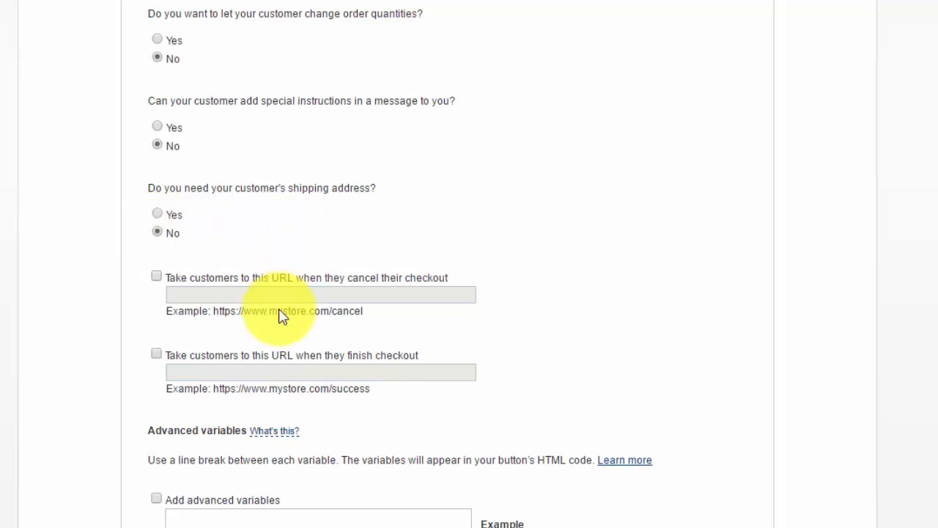
pyautogui.moveTo(284, 407)
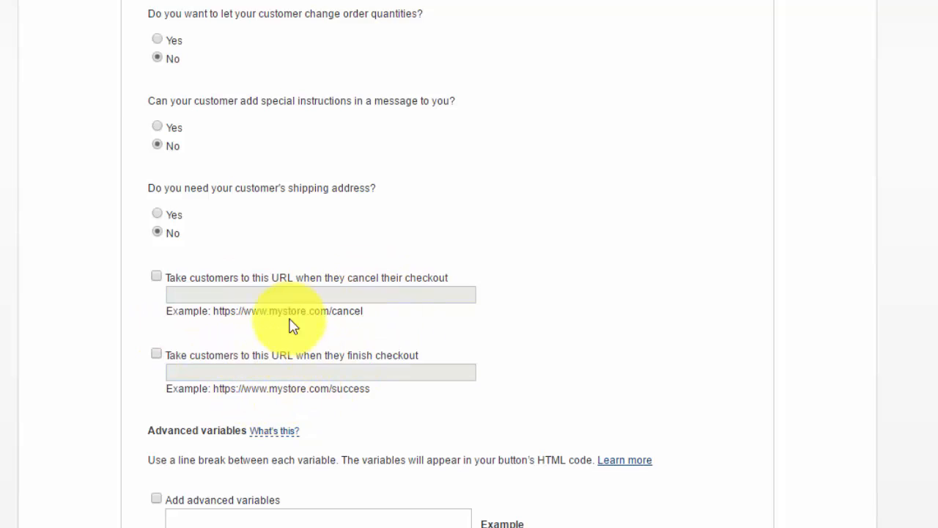
pyautogui.moveTo(330, 329)
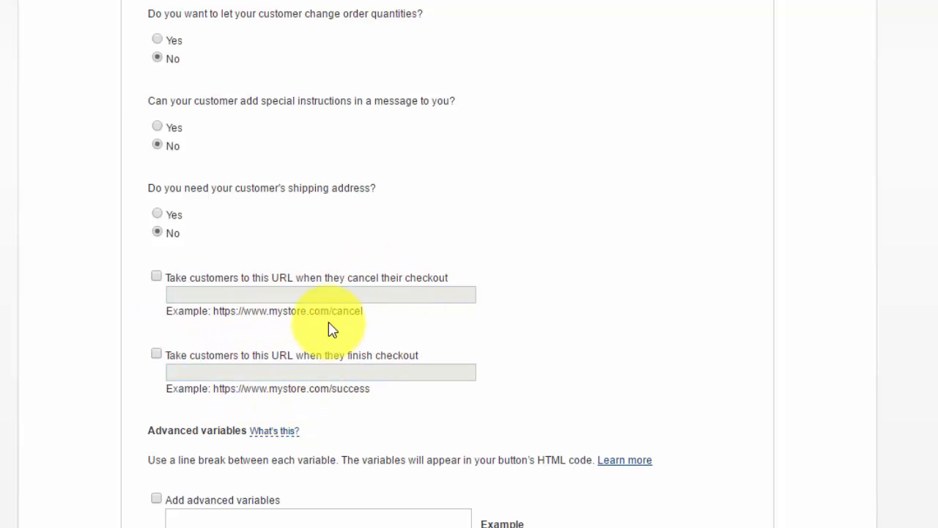
pyautogui.moveTo(366, 368)
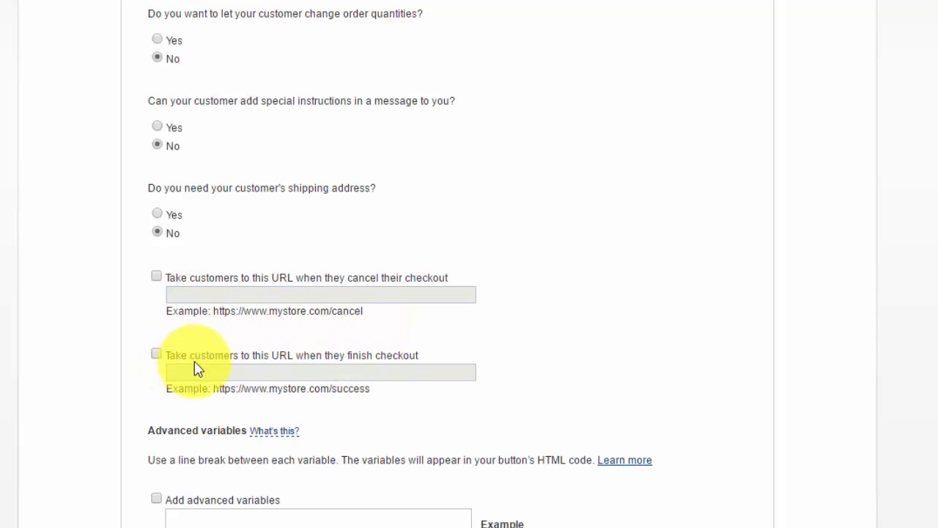
pyautogui.moveTo(216, 286)
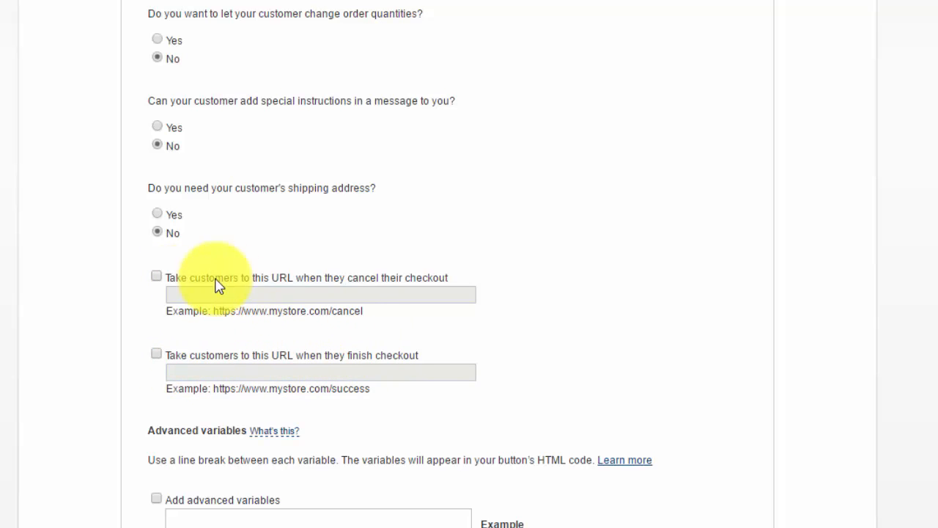
pyautogui.moveTo(431, 286)
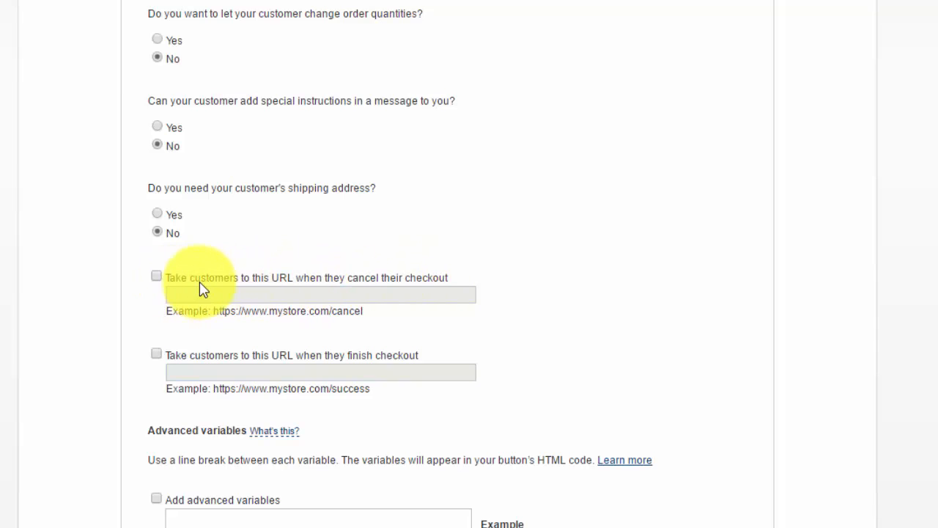
pyautogui.moveTo(307, 292)
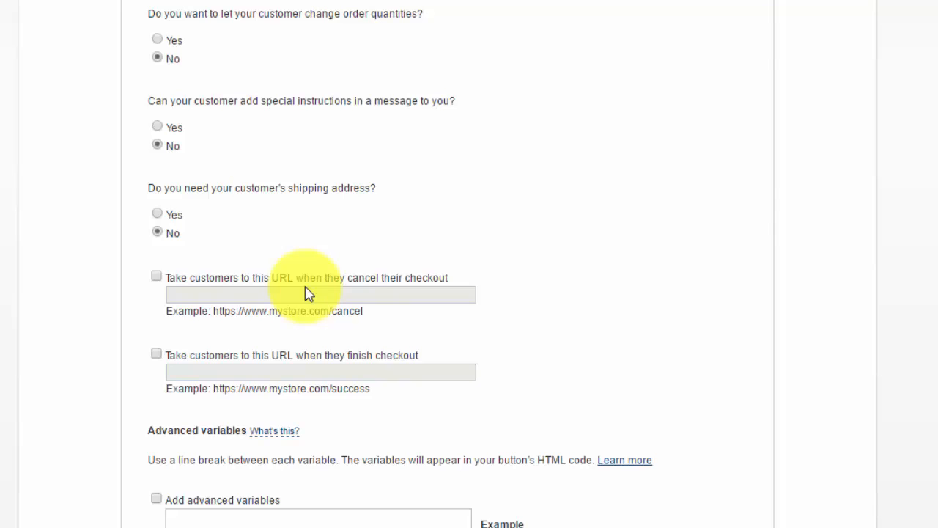
# Toggle the cancelled-checkout redirect and its URL field, leaving it off
pyautogui.click(156, 277)
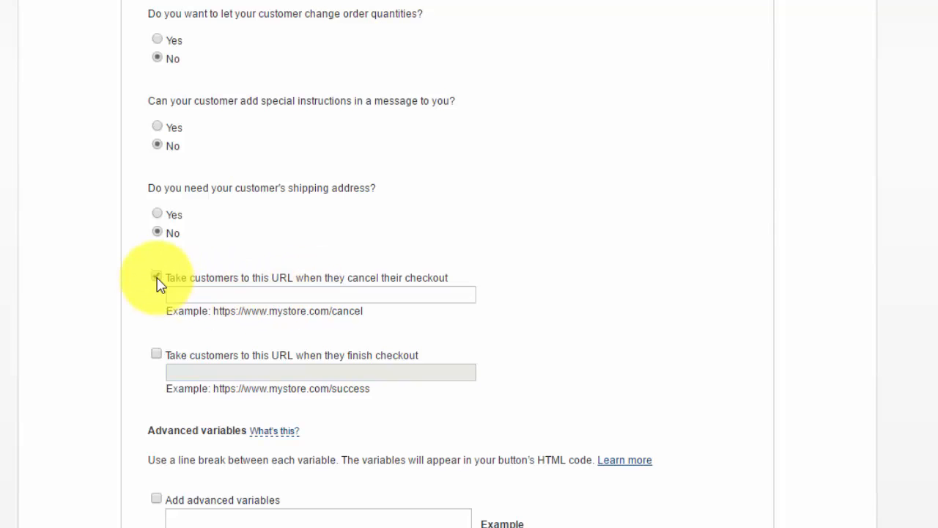
pyautogui.click(156, 277)
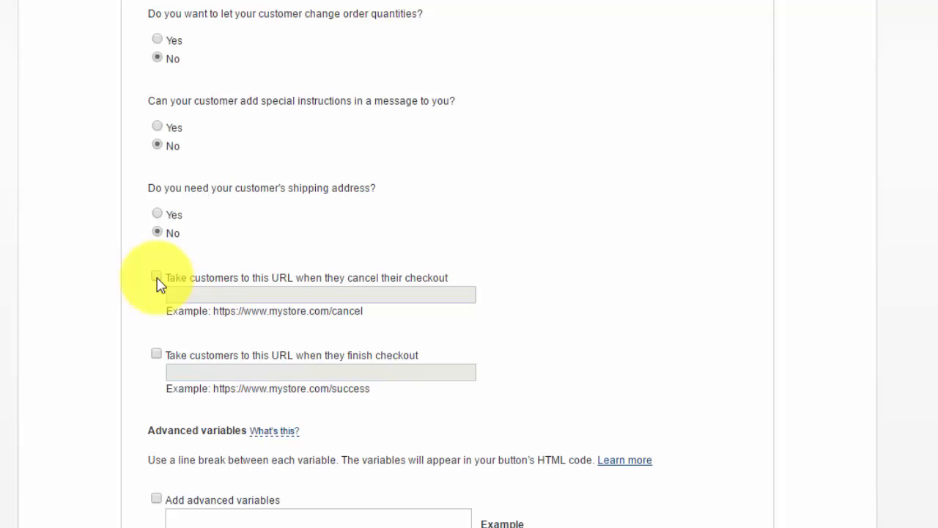
pyautogui.click(156, 276)
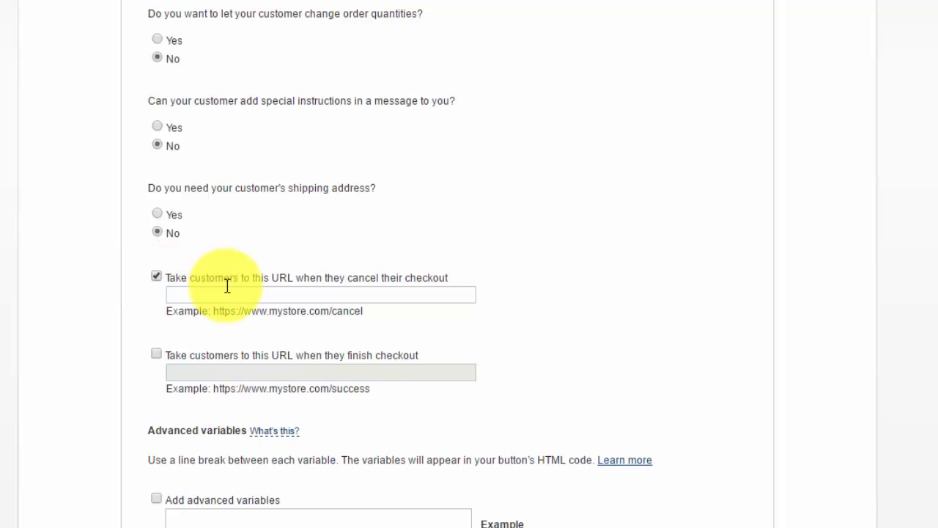
pyautogui.click(320, 294)
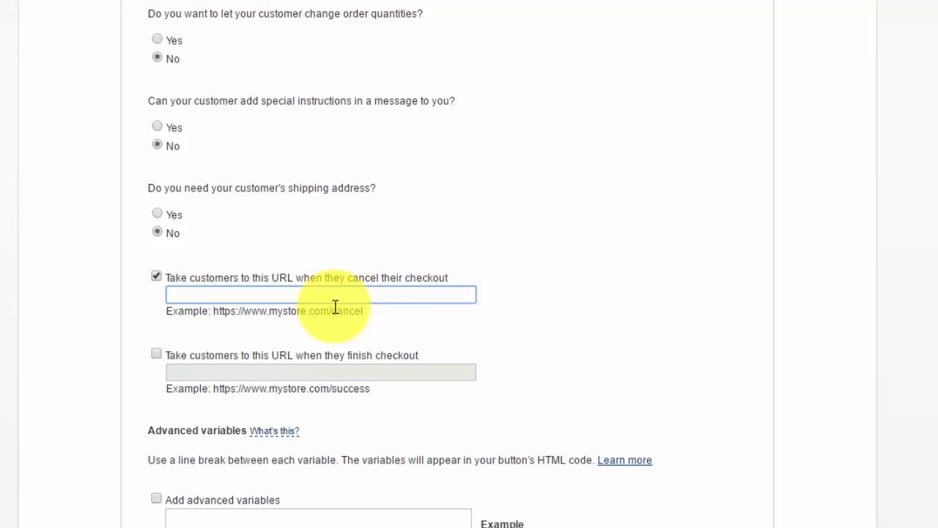
pyautogui.click(320, 294)
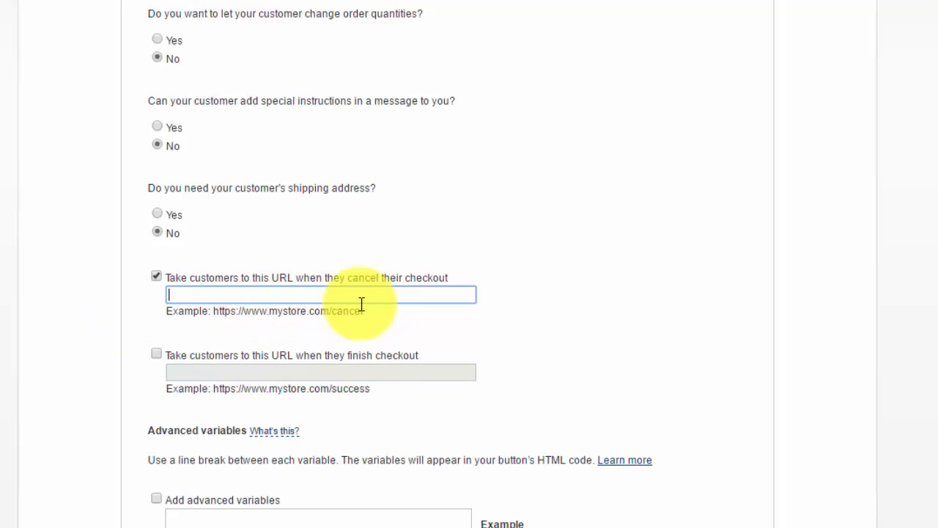
pyautogui.moveTo(181, 288)
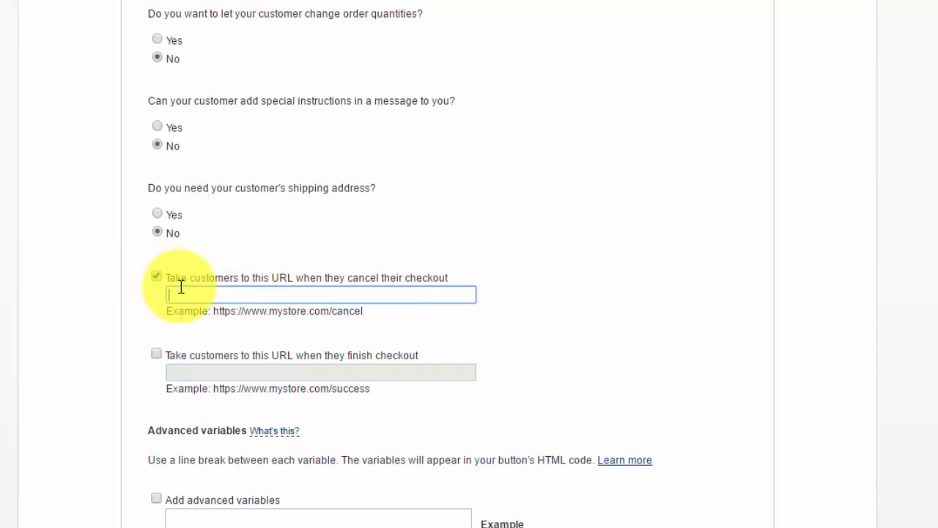
pyautogui.click(156, 276)
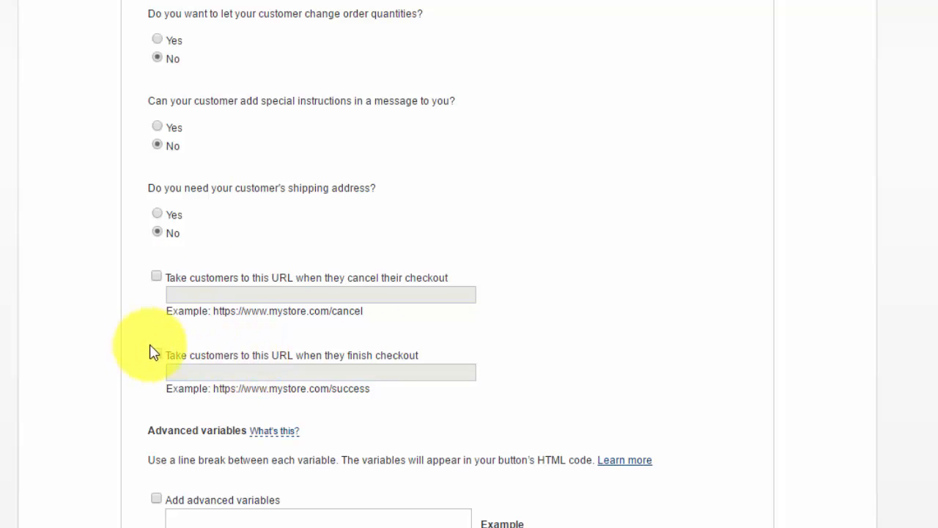
pyautogui.moveTo(203, 372)
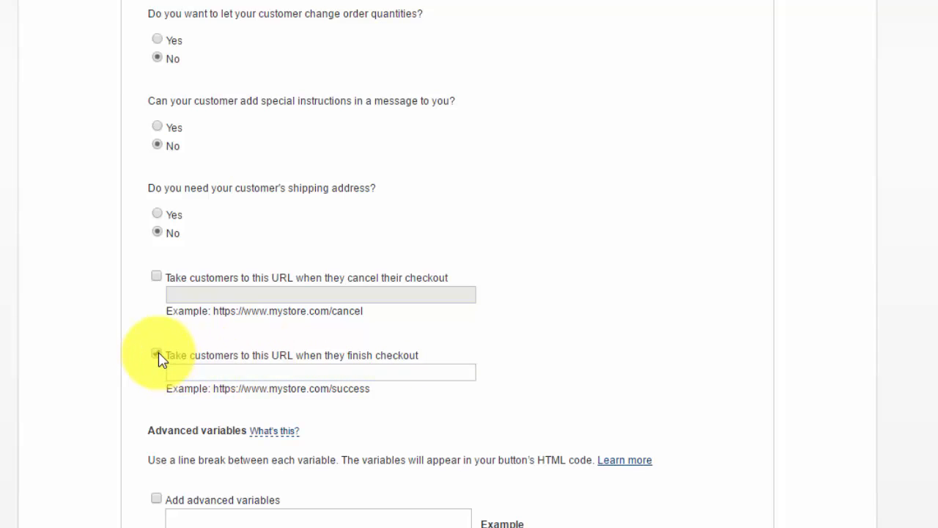
# Turn on 'Take customers to this URL when they finish checkout' and return to Wix Editor
pyautogui.click(156, 354)
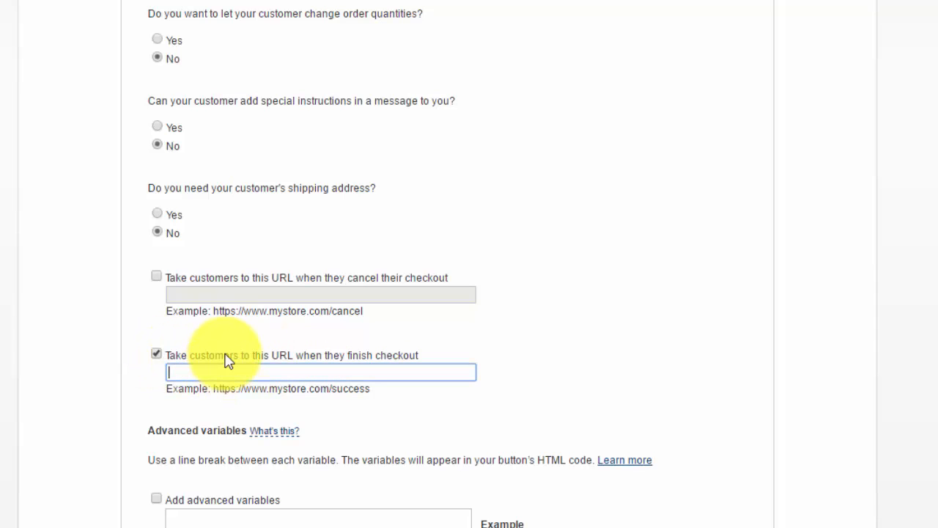
pyautogui.moveTo(192, 367)
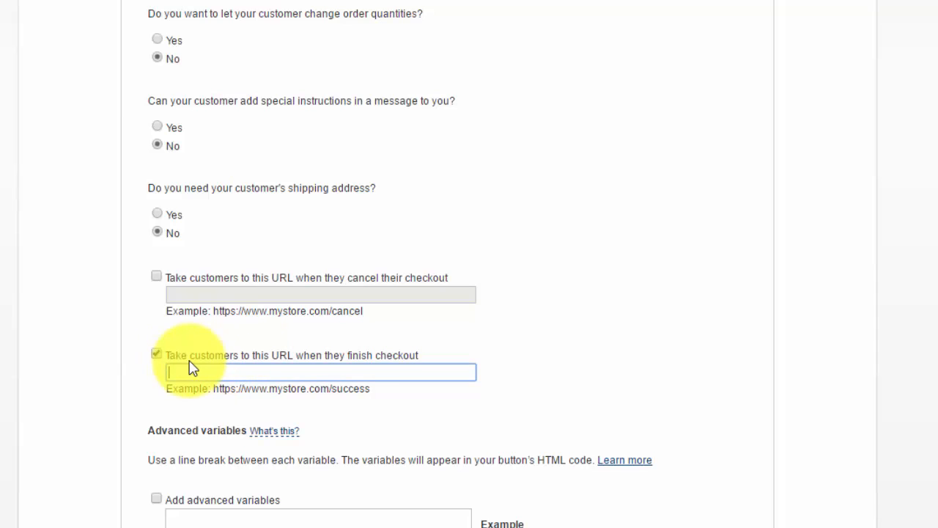
pyautogui.moveTo(412, 368)
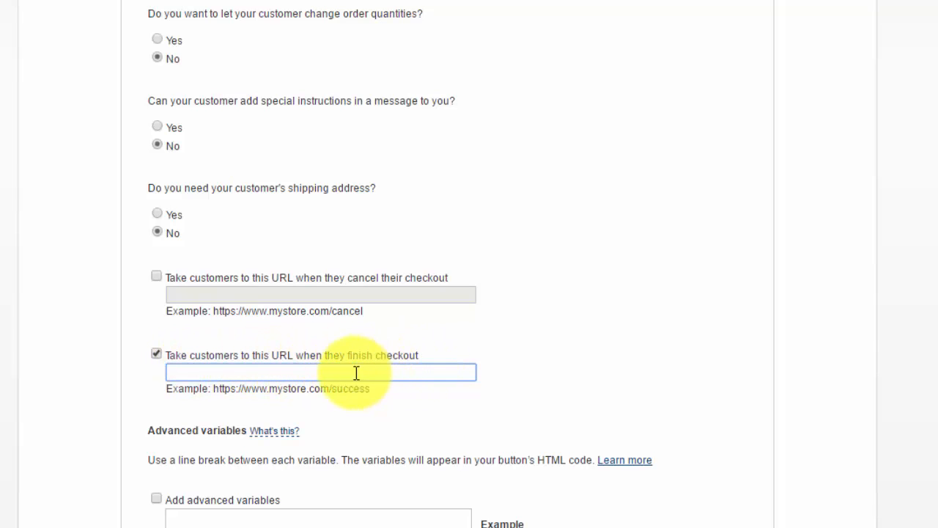
pyautogui.moveTo(458, 392)
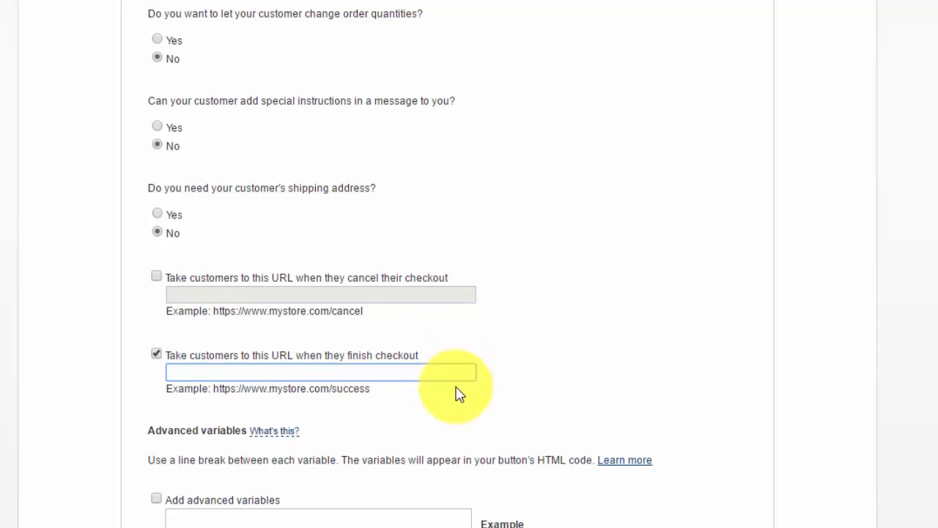
pyautogui.moveTo(423, 396)
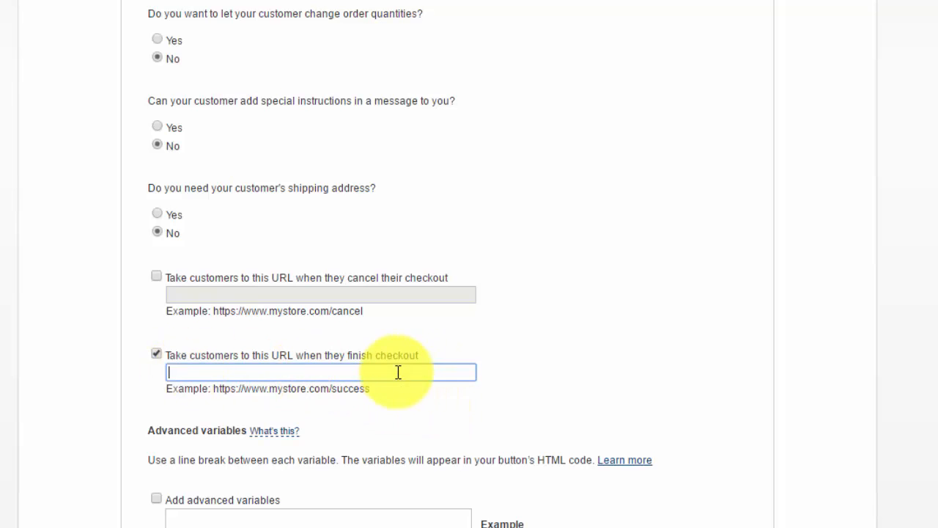
pyautogui.moveTo(645, 391)
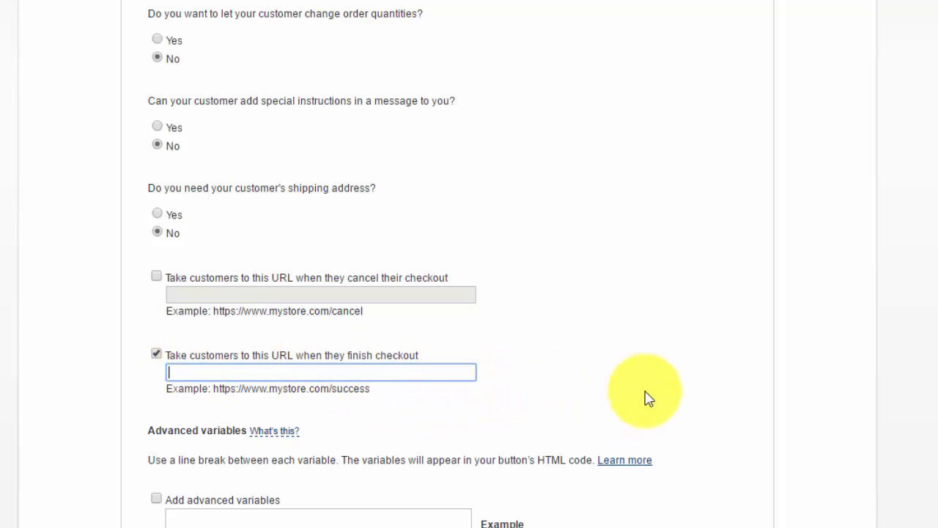
pyautogui.moveTo(388, 348)
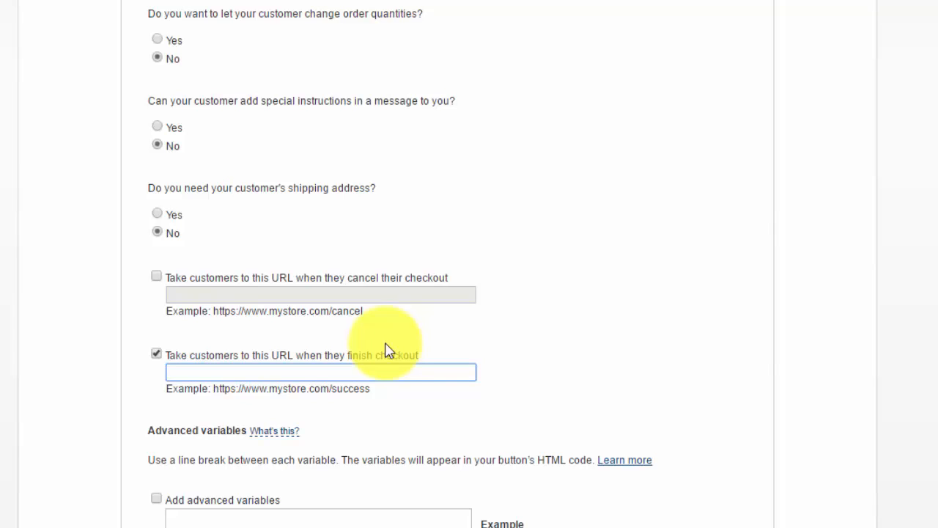
pyautogui.click(321, 371)
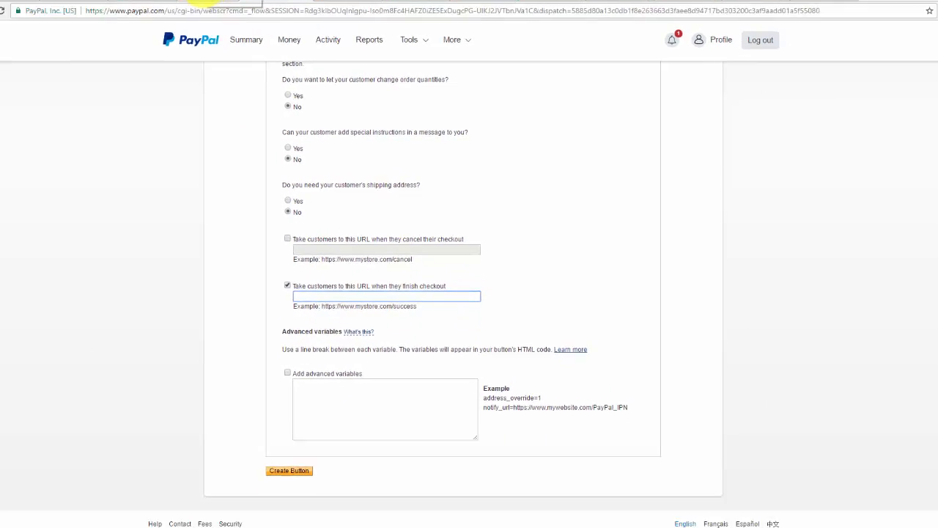
pyautogui.click(227, 8)
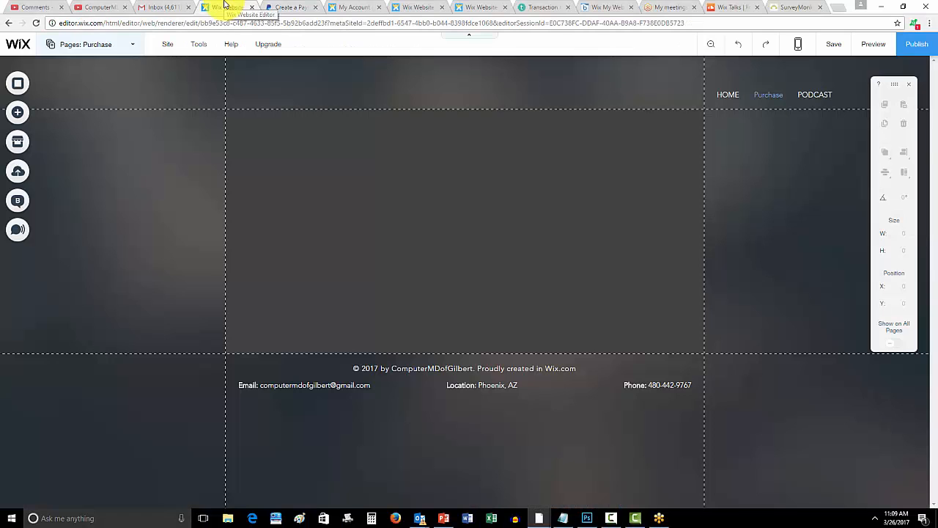
# Add a new blank page via Pages > Add Page and close the panel and help window
pyautogui.click(85, 44)
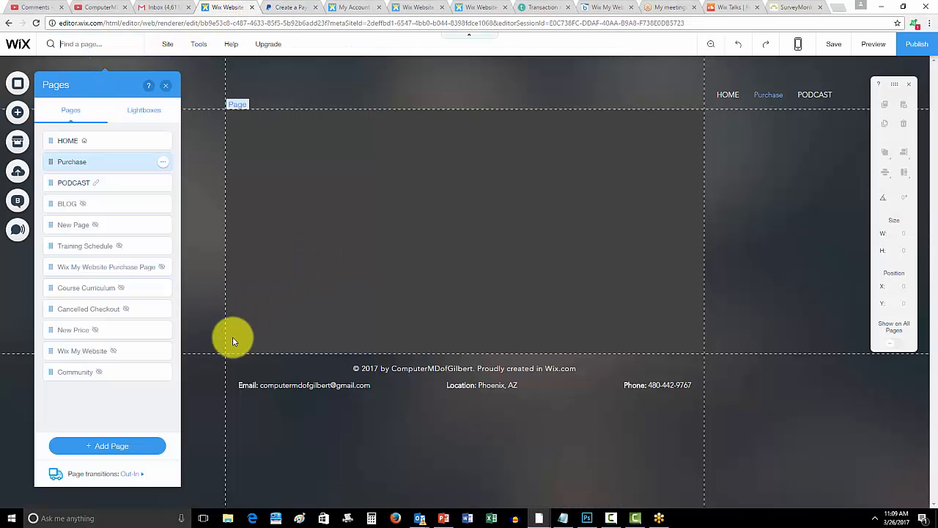
pyautogui.click(108, 445)
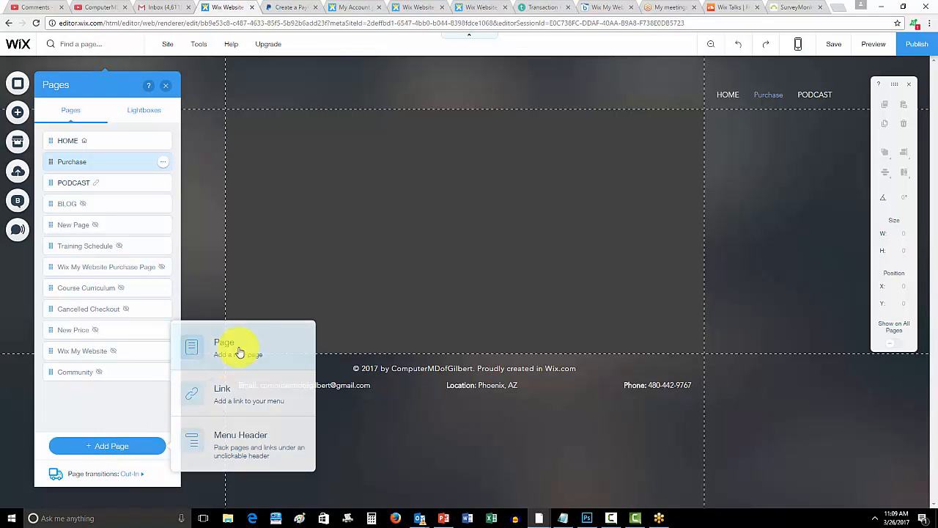
pyautogui.click(223, 342)
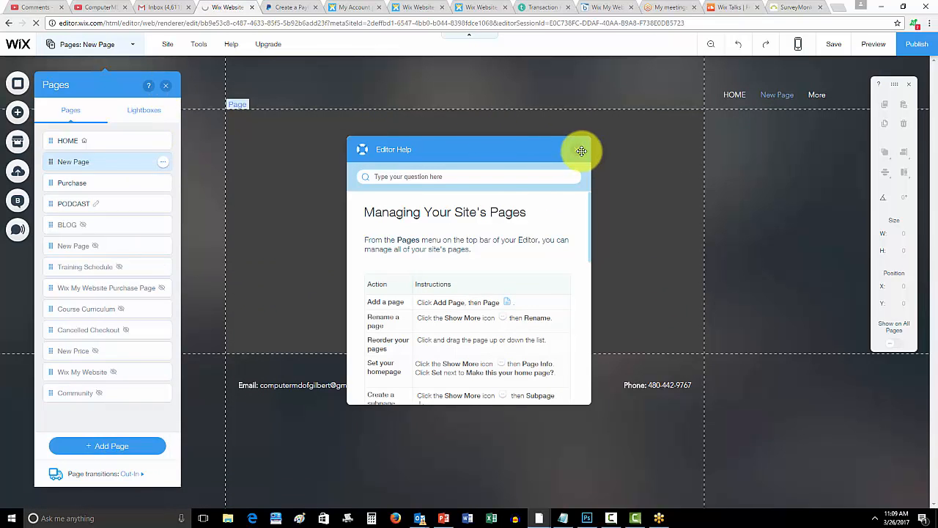
pyautogui.click(165, 85)
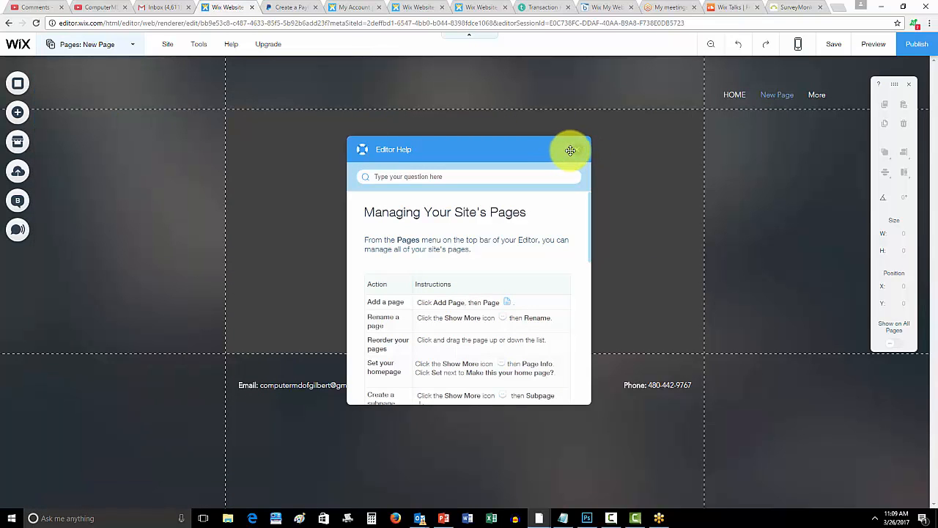
pyautogui.click(570, 151)
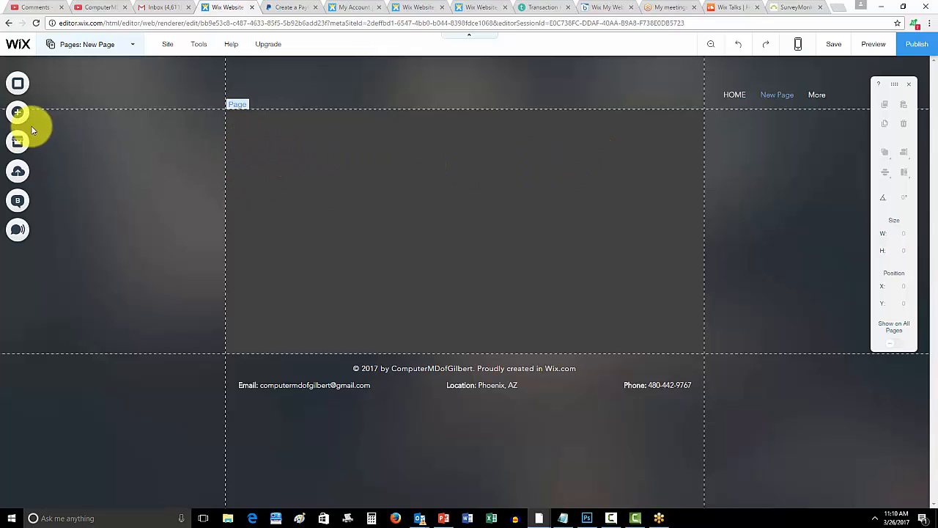
# Add a Site Title heading and move it to the top of the page
pyautogui.click(17, 112)
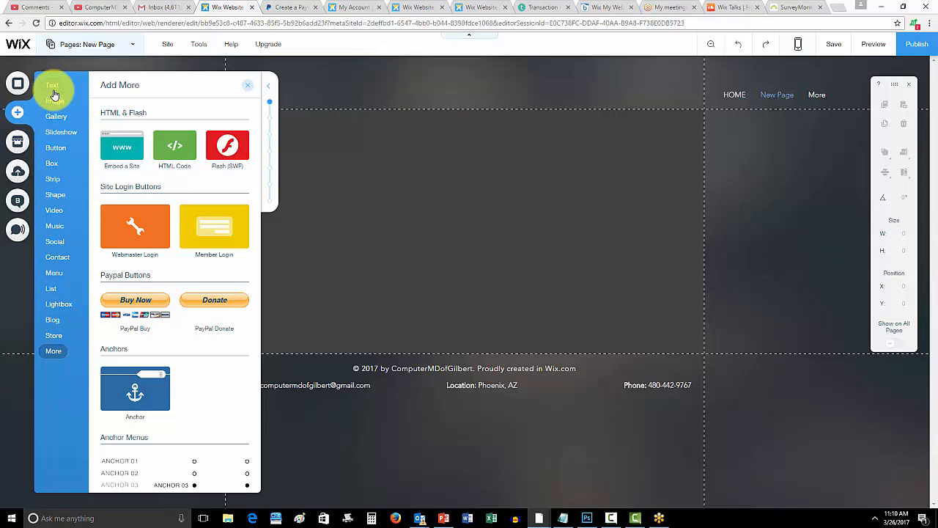
pyautogui.click(52, 84)
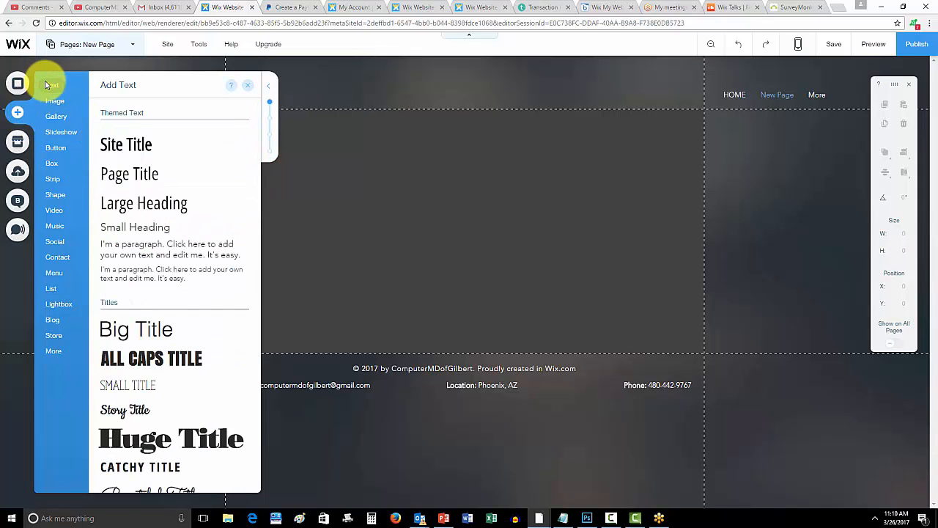
pyautogui.click(126, 144)
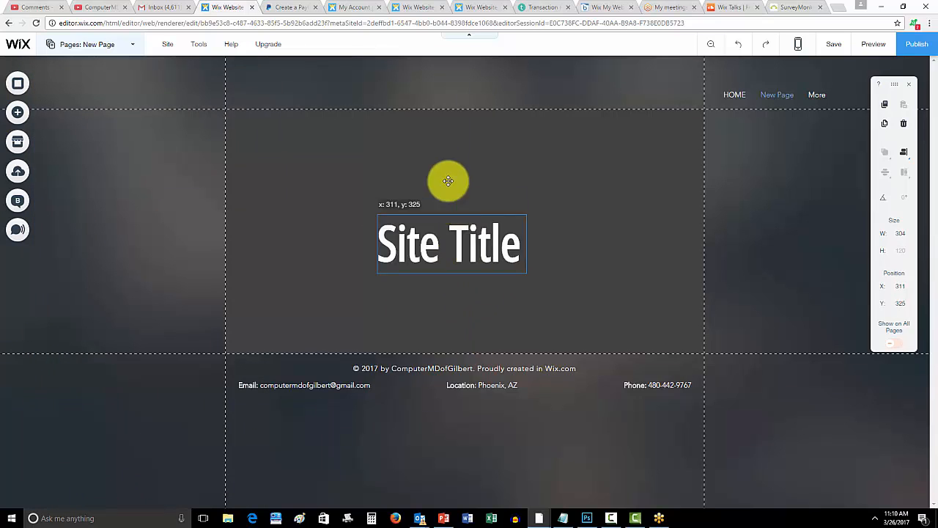
pyautogui.moveTo(448, 242); pyautogui.dragTo(448, 143)
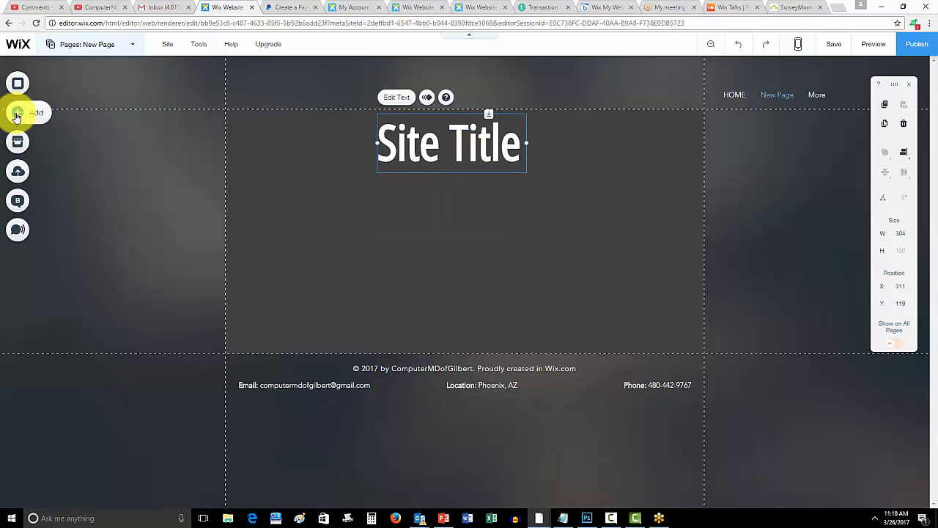
# Add a box and set its fill to transparent in its design settings
pyautogui.click(18, 112)
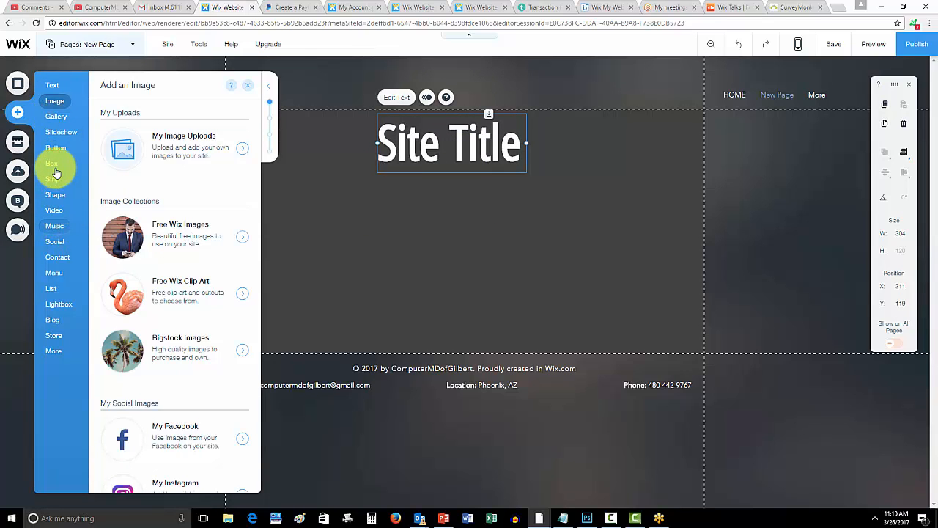
pyautogui.click(51, 163)
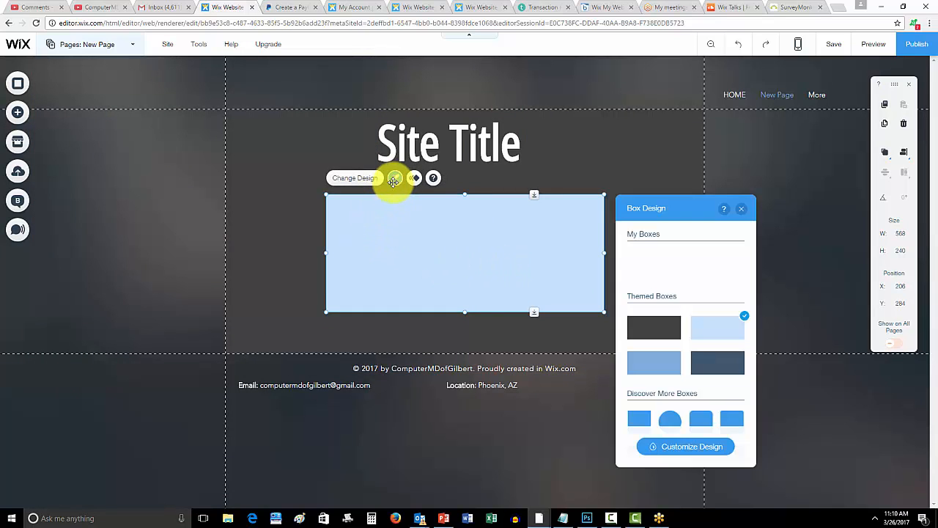
pyautogui.click(684, 446)
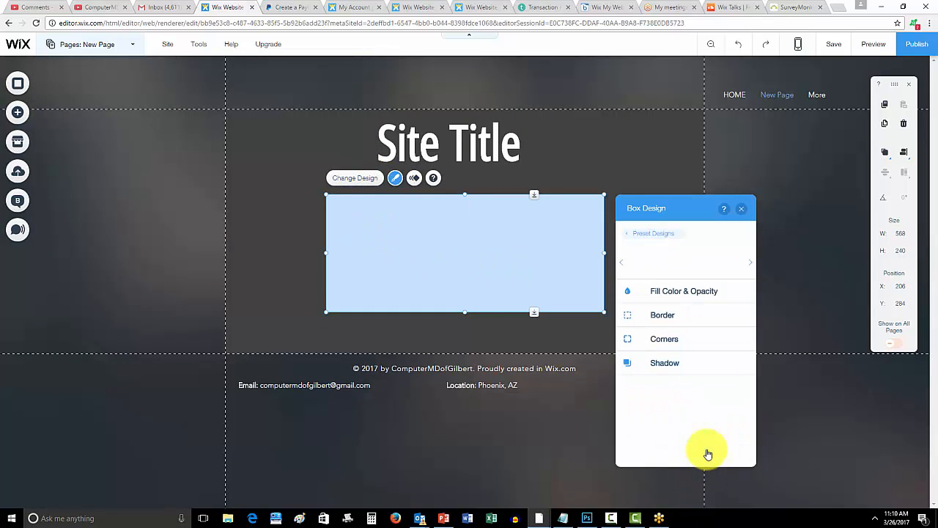
pyautogui.click(683, 291)
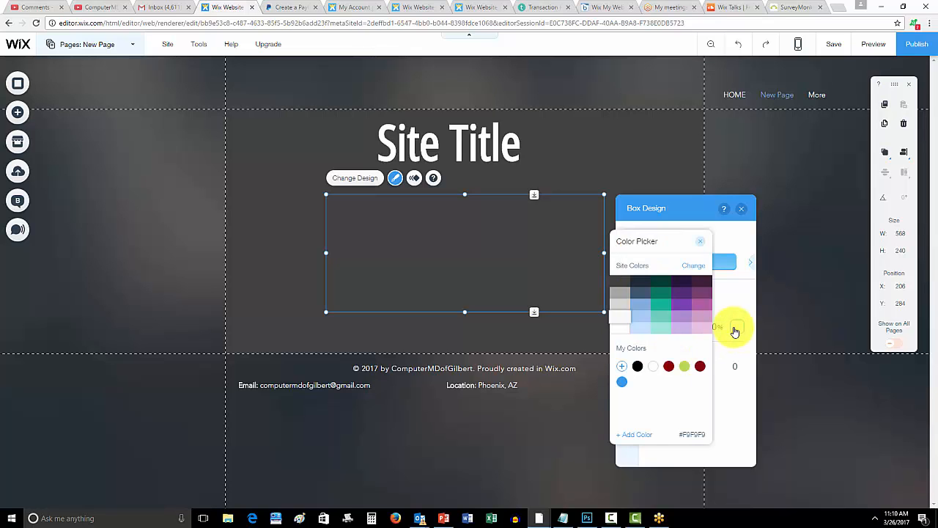
pyautogui.click(701, 240)
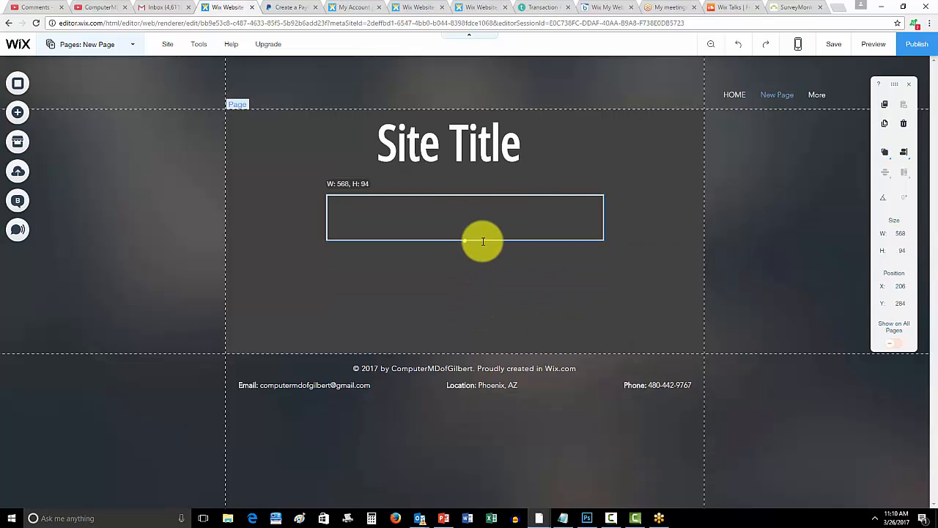
# Reshape the box into a short wide strip and add a small heading reading DAYMONTHYEAR
pyautogui.moveTo(484, 242); pyautogui.dragTo(299, 211)
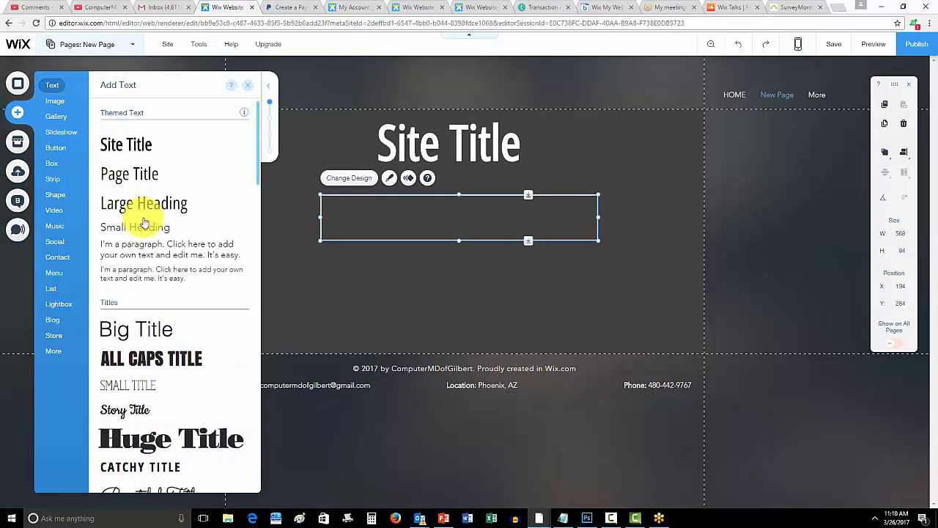
pyautogui.click(134, 227)
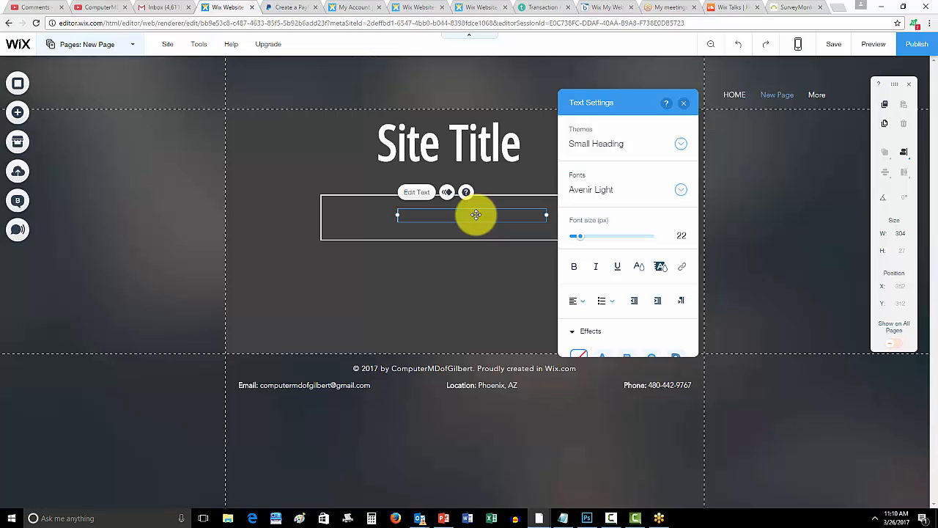
pyautogui.write('DAYMONTHYEAR')
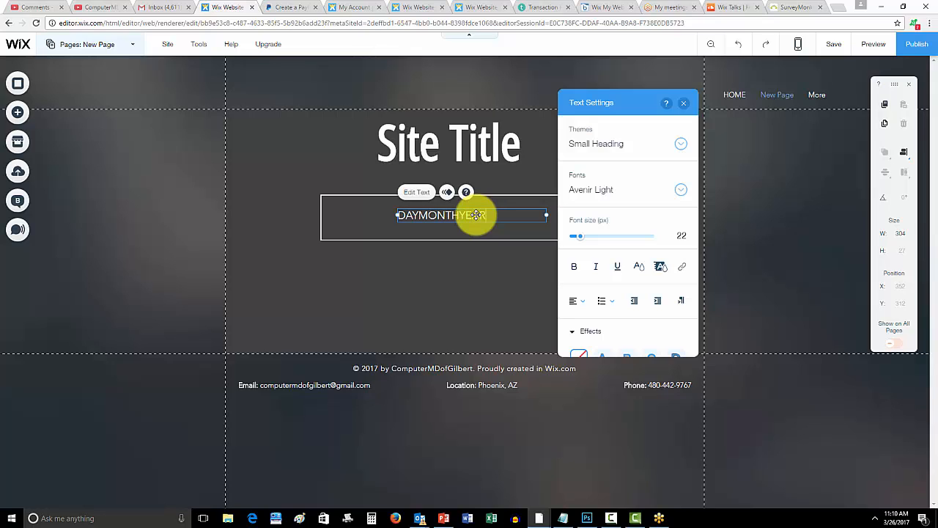
pyautogui.click(683, 102)
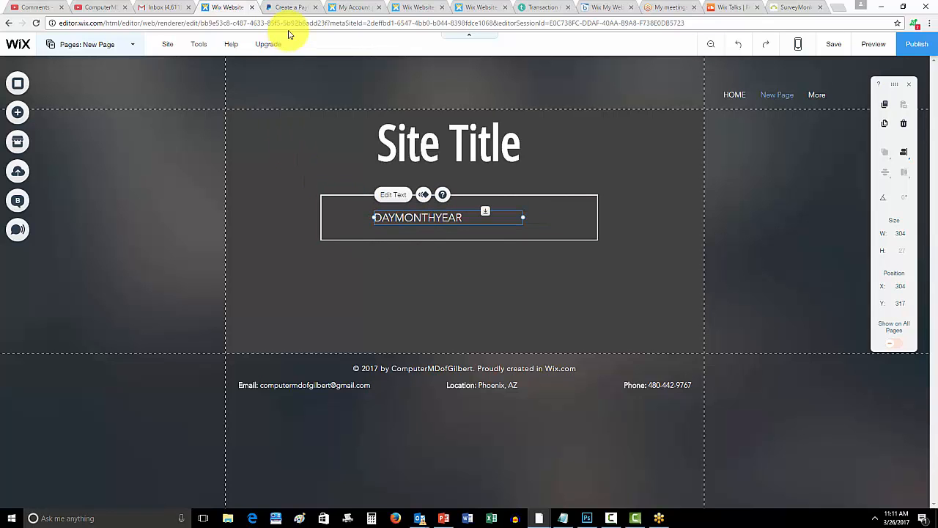
# Glance at the PayPal button form and return to the website editor
pyautogui.click(288, 6)
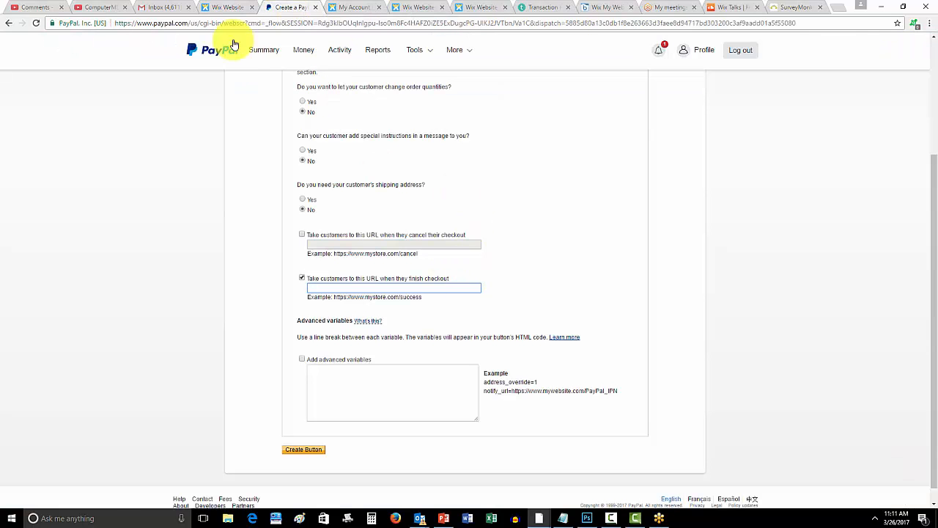
pyautogui.click(224, 7)
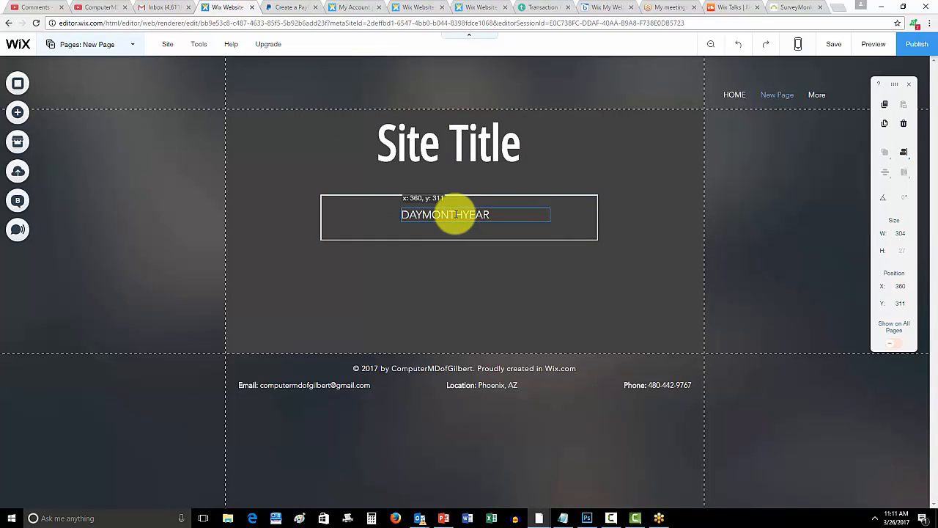
pyautogui.moveTo(451, 214); pyautogui.dragTo(450, 219)
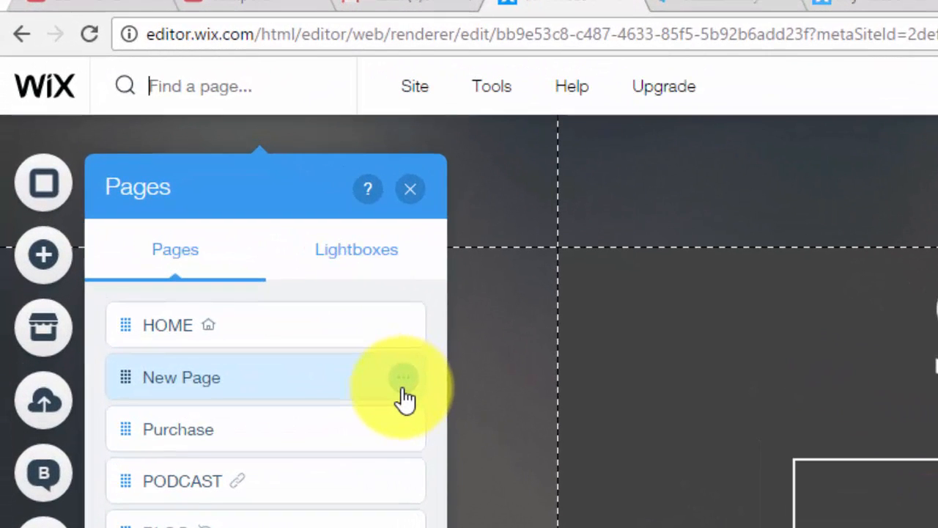
pyautogui.moveTo(403, 433)
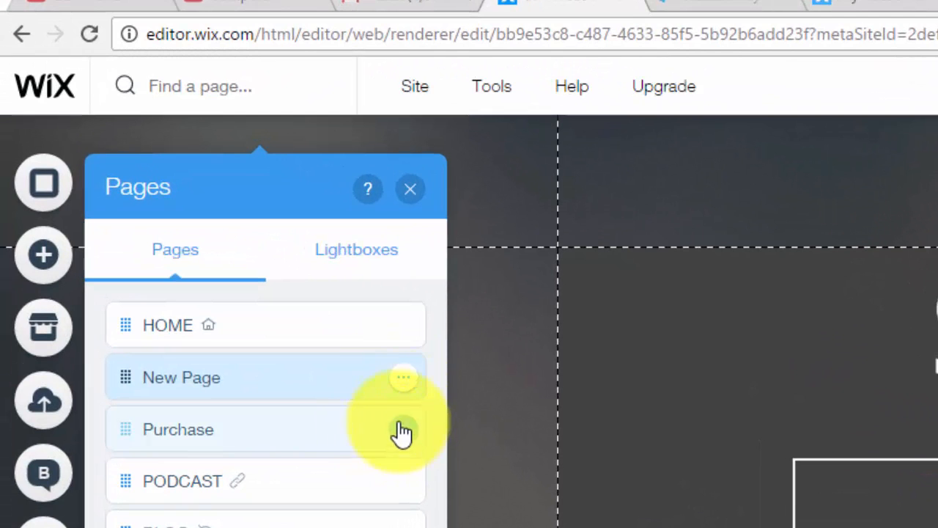
pyautogui.click(403, 378)
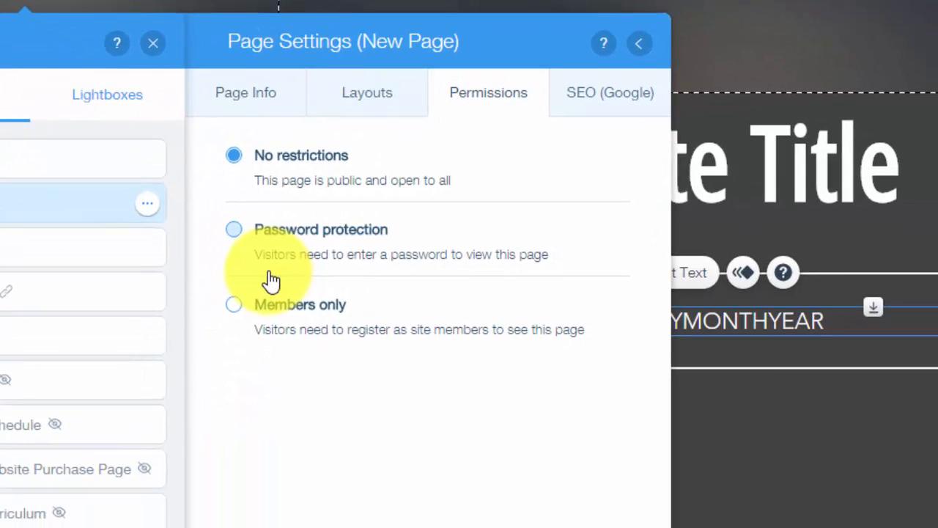
pyautogui.moveTo(319, 330)
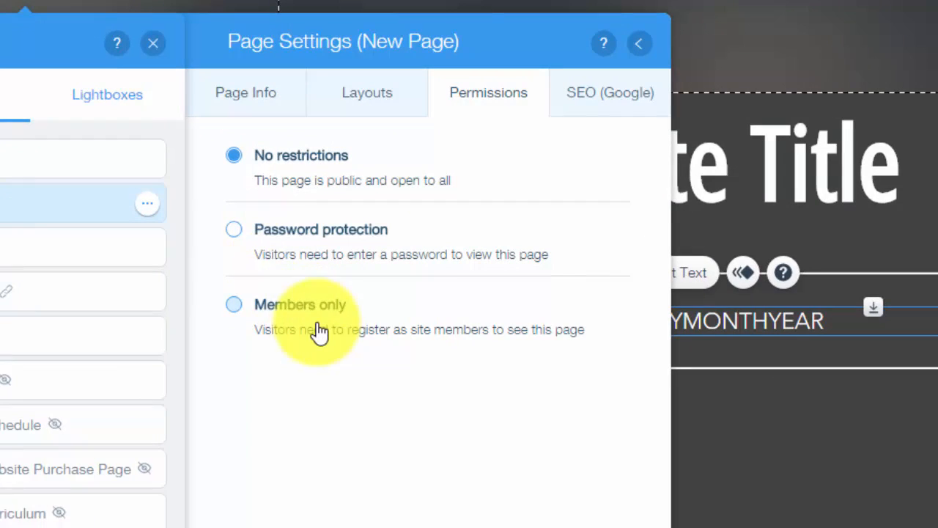
pyautogui.click(233, 228)
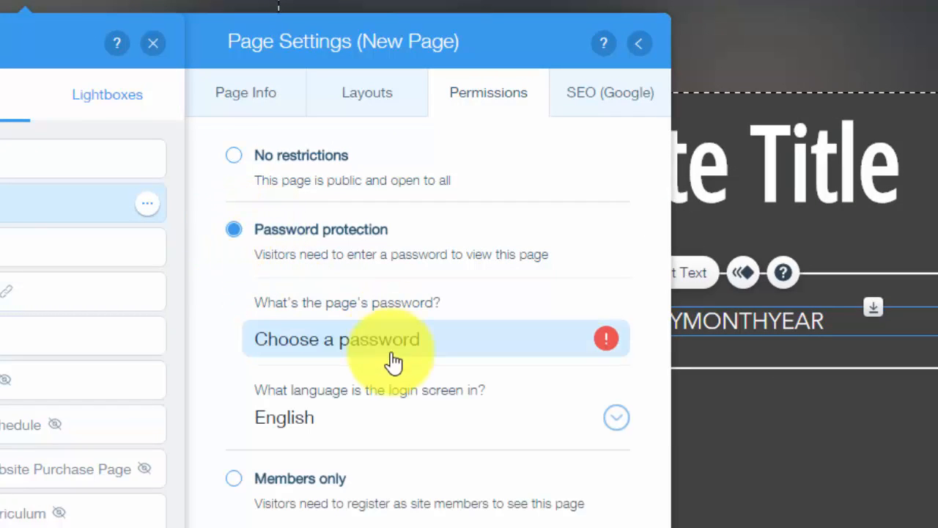
pyautogui.click(403, 338)
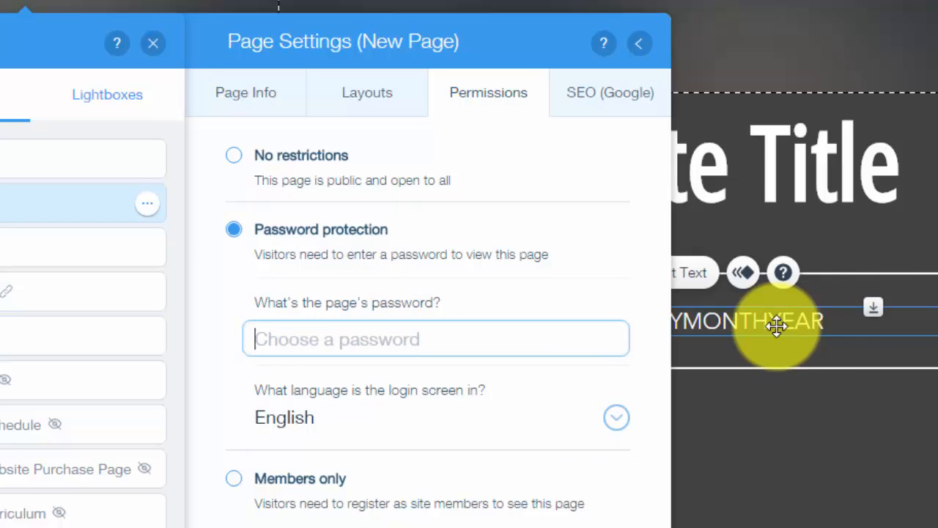
pyautogui.write('DA')
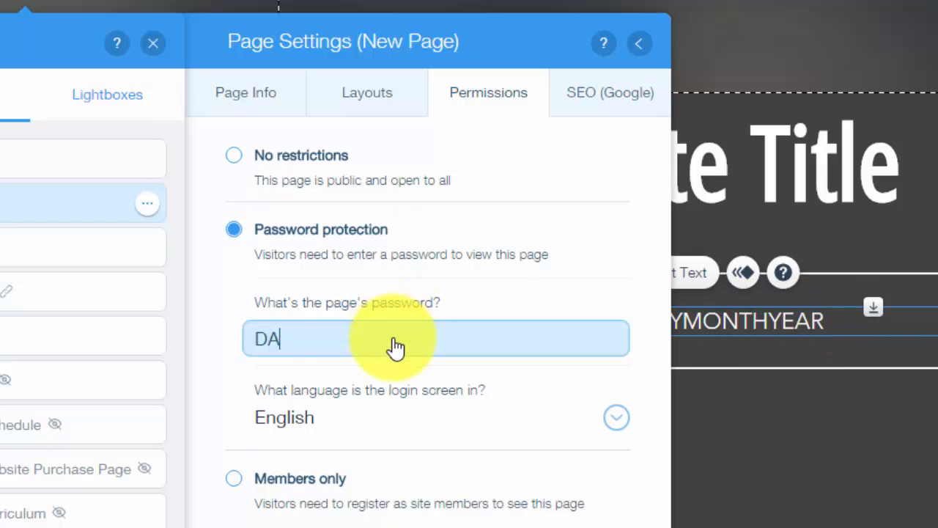
pyautogui.write('YMONTHY')
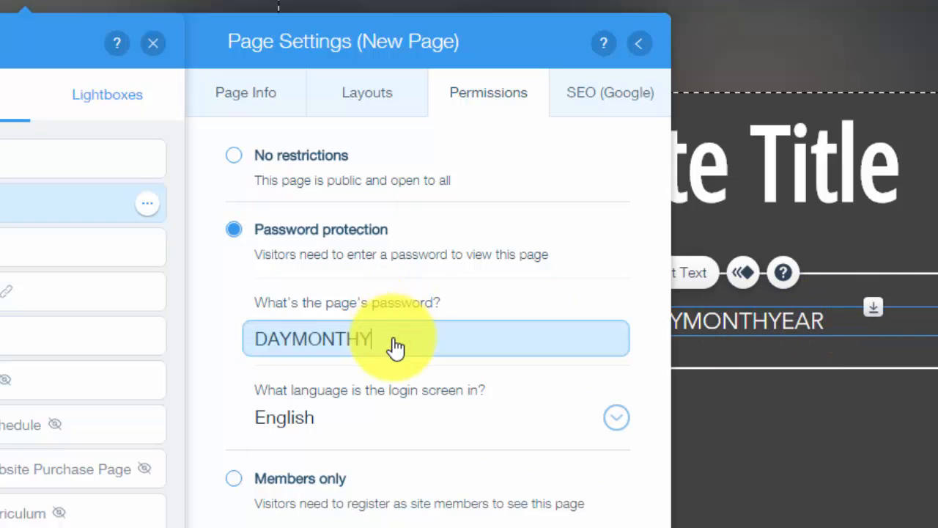
pyautogui.write('EAR')
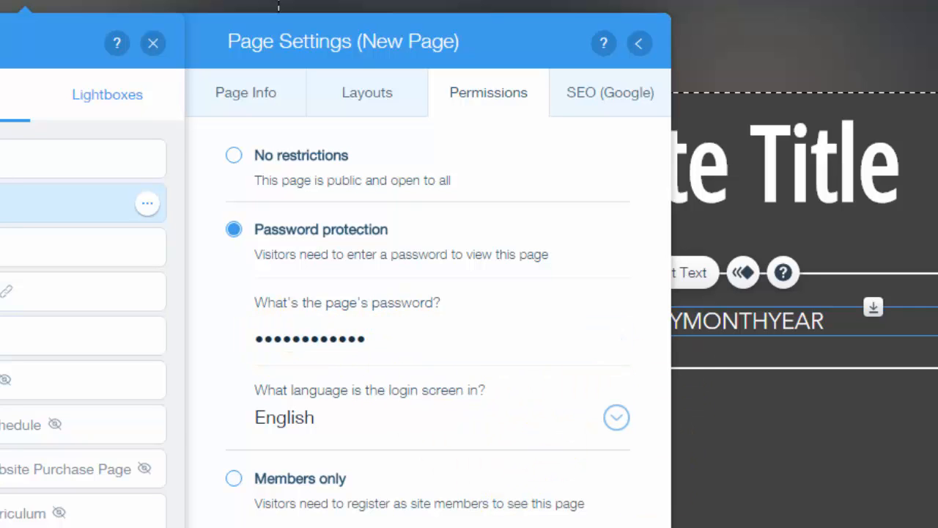
# Increase the DAYMONTHYEAR font size and centre the text within its box
pyautogui.click(152, 43)
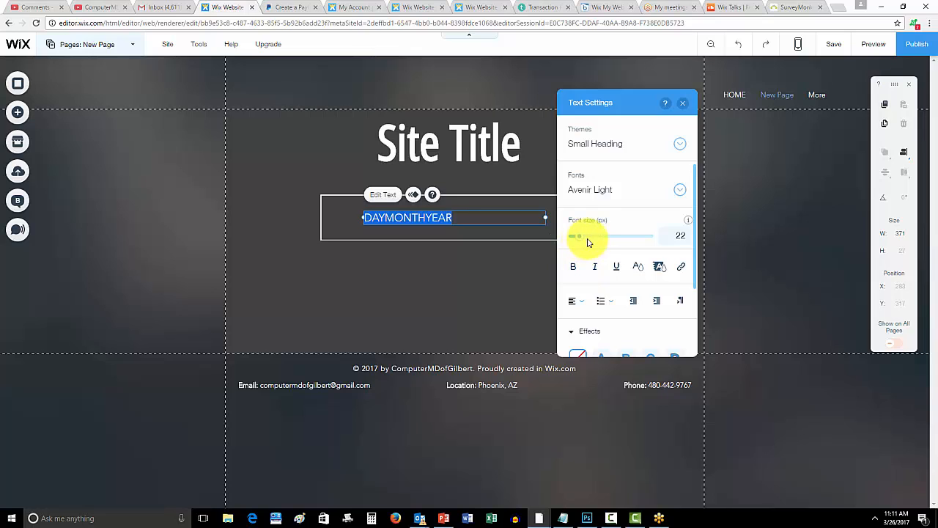
pyautogui.moveTo(577, 236); pyautogui.dragTo(592, 236)
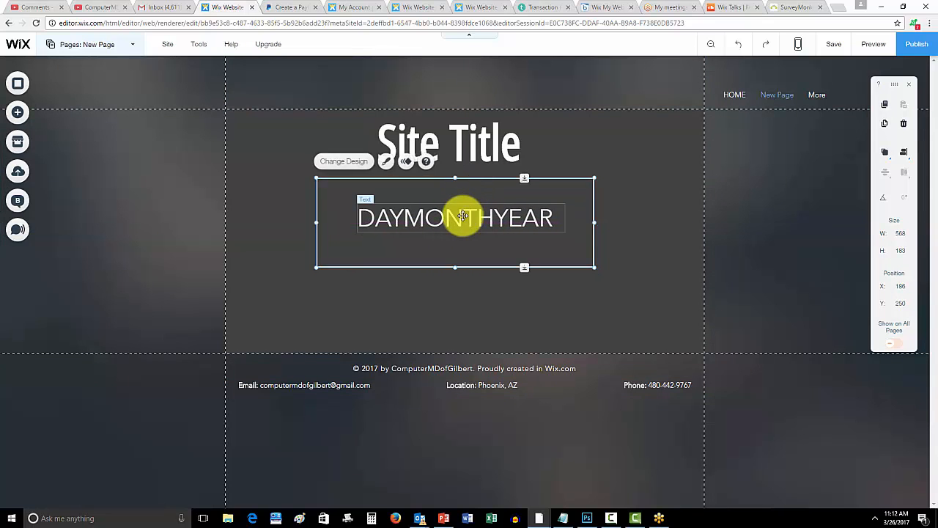
pyautogui.moveTo(462, 217); pyautogui.dragTo(454, 222)
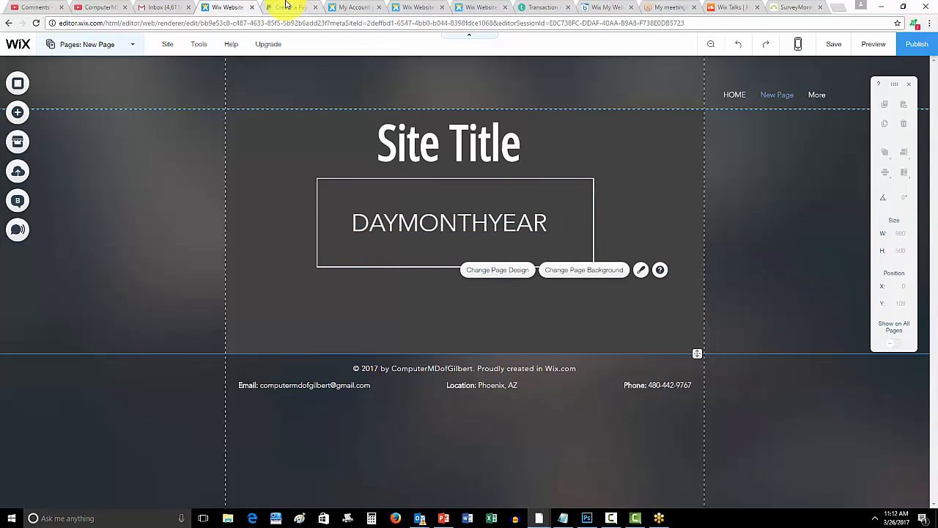
pyautogui.click(460, 223)
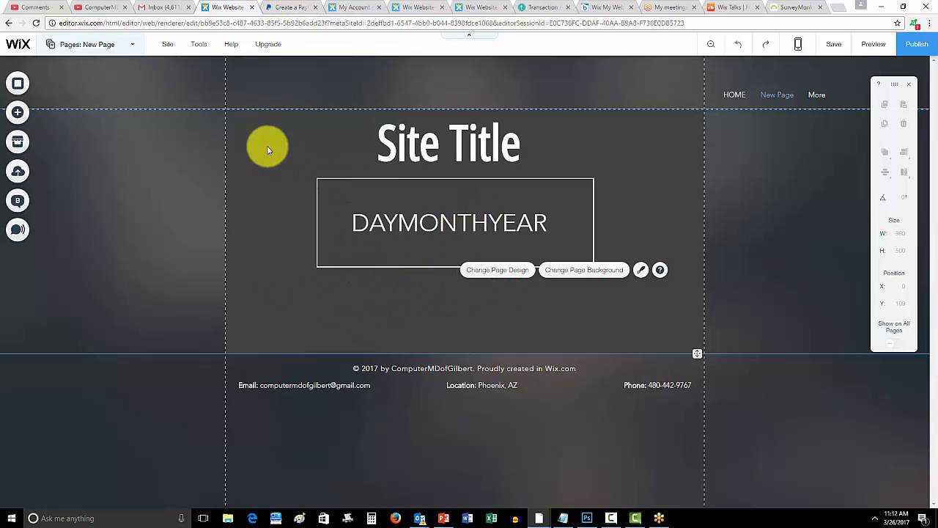
pyautogui.moveTo(749, 167)
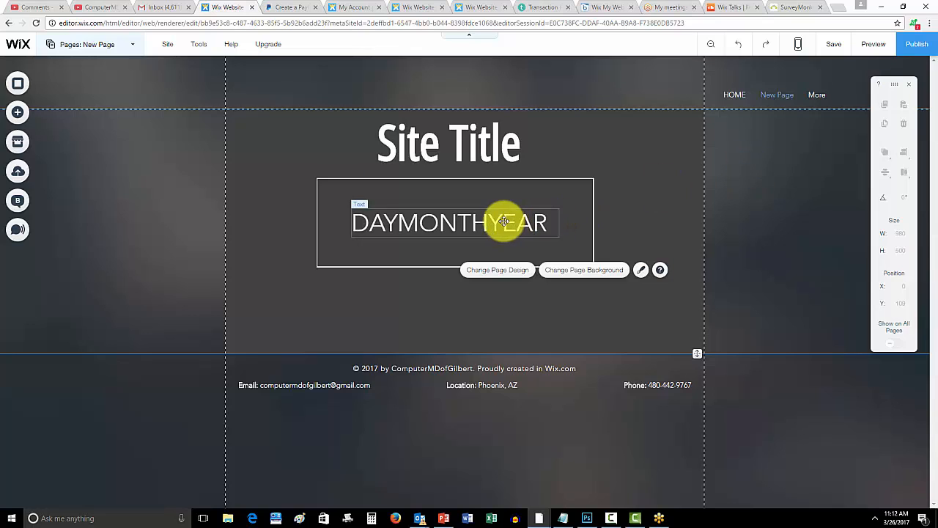
pyautogui.moveTo(440, 222)
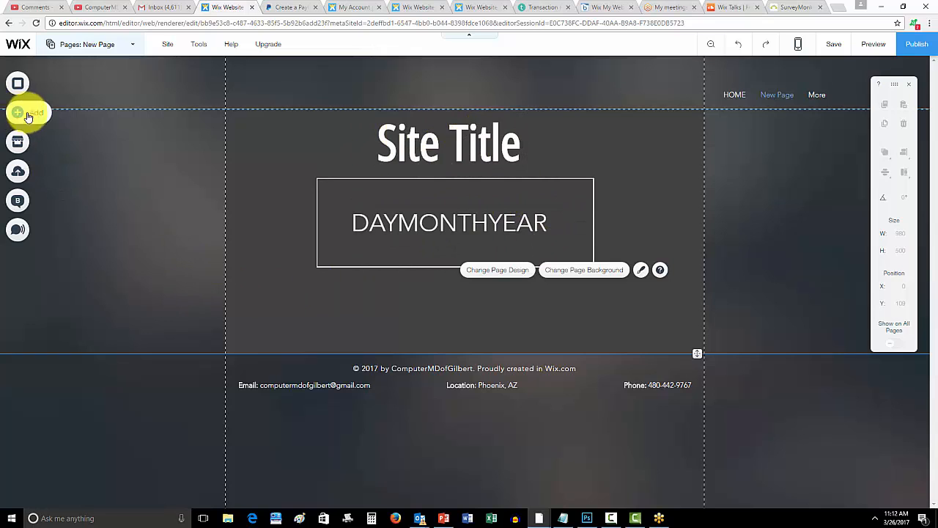
pyautogui.click(18, 112)
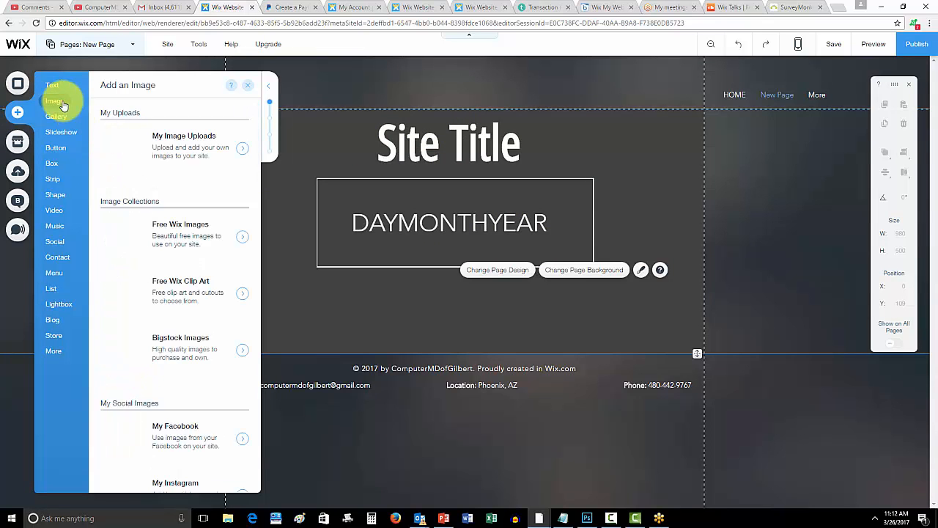
pyautogui.click(51, 85)
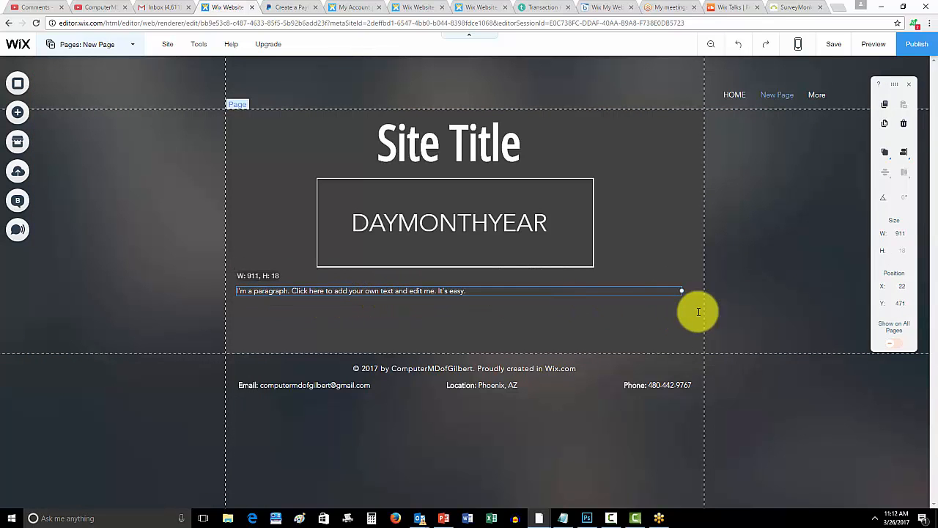
pyautogui.moveTo(682, 291); pyautogui.dragTo(700, 291)
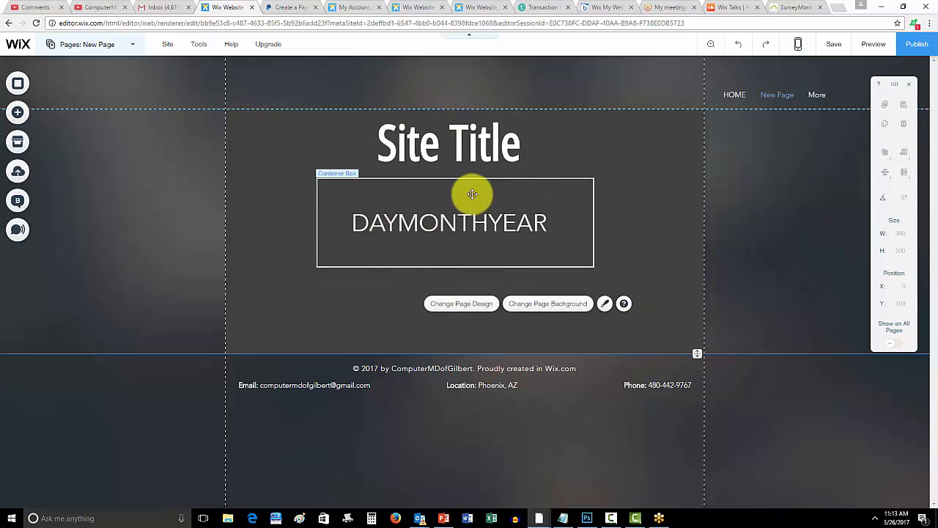
pyautogui.moveTo(488, 240)
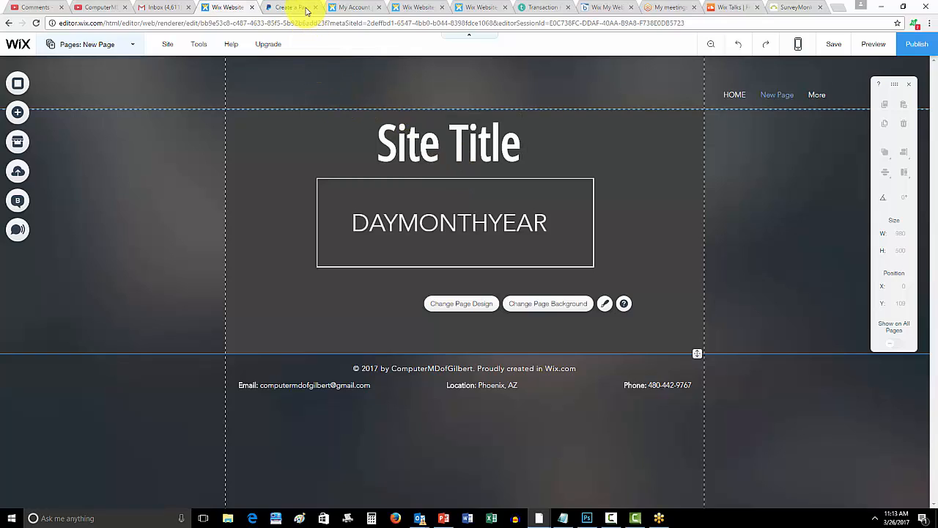
# Create the PayPal Buy Now button, select its generated HTML code, and return to the editor
pyautogui.click(286, 6)
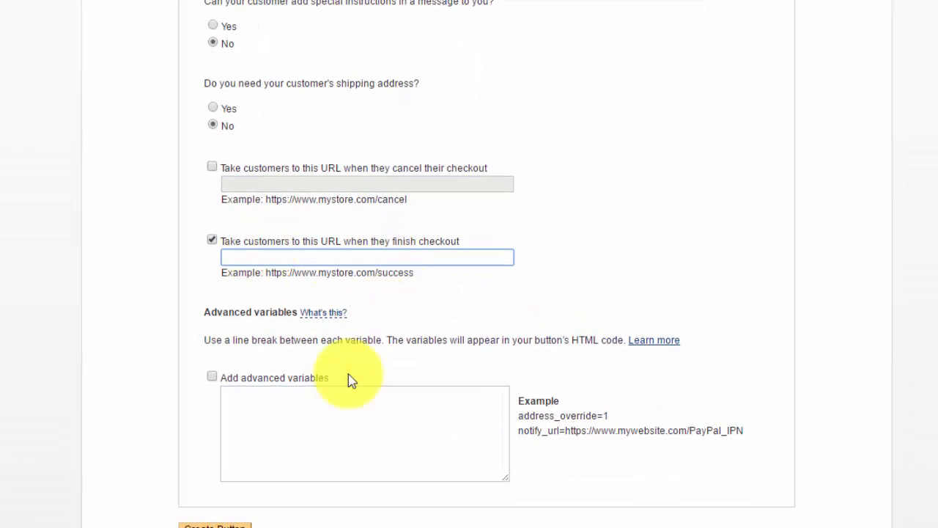
pyautogui.scroll(-3)
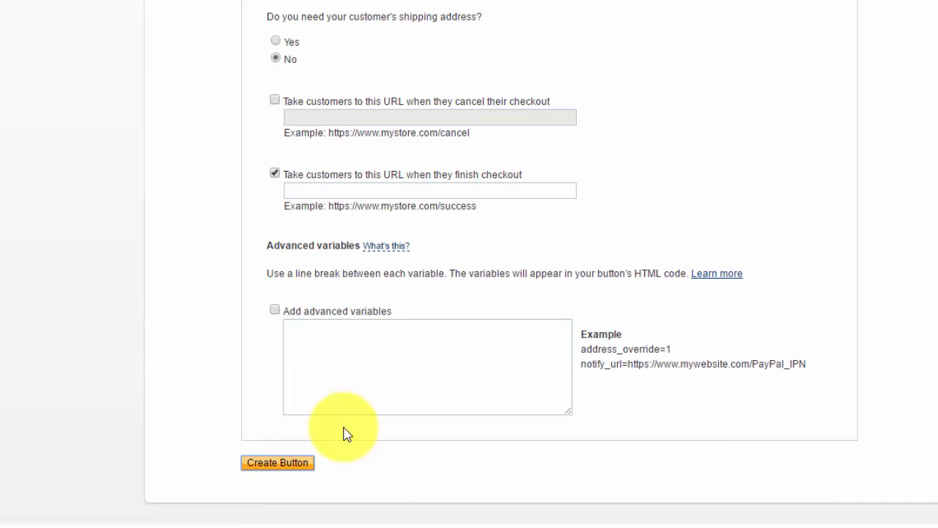
pyautogui.click(277, 462)
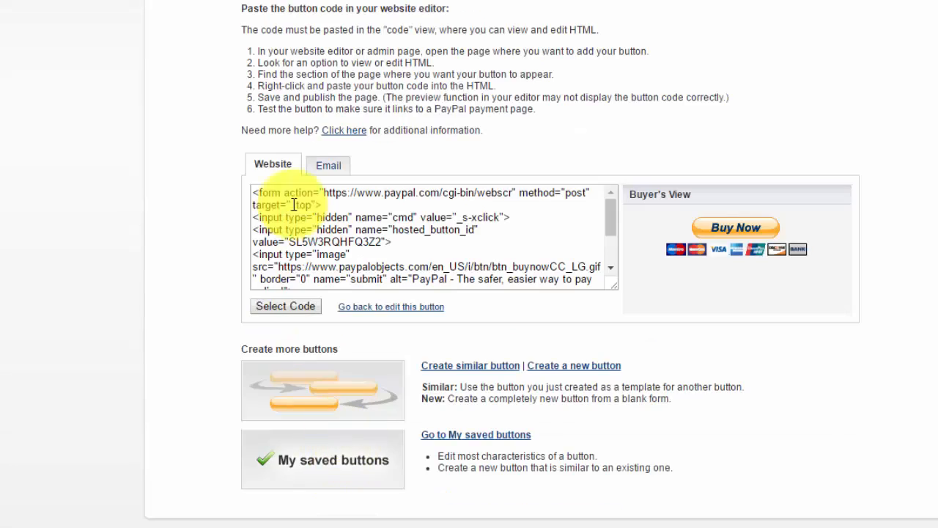
pyautogui.click(285, 306)
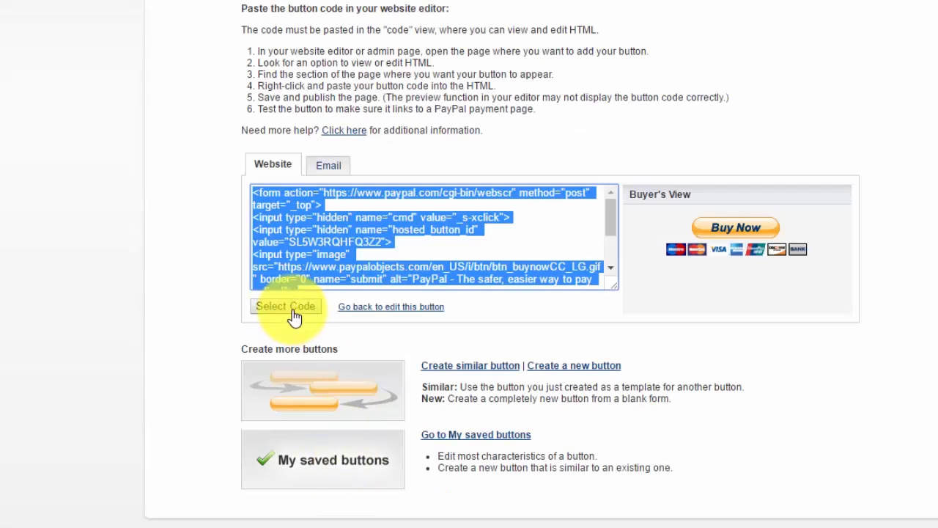
pyautogui.click(228, 7)
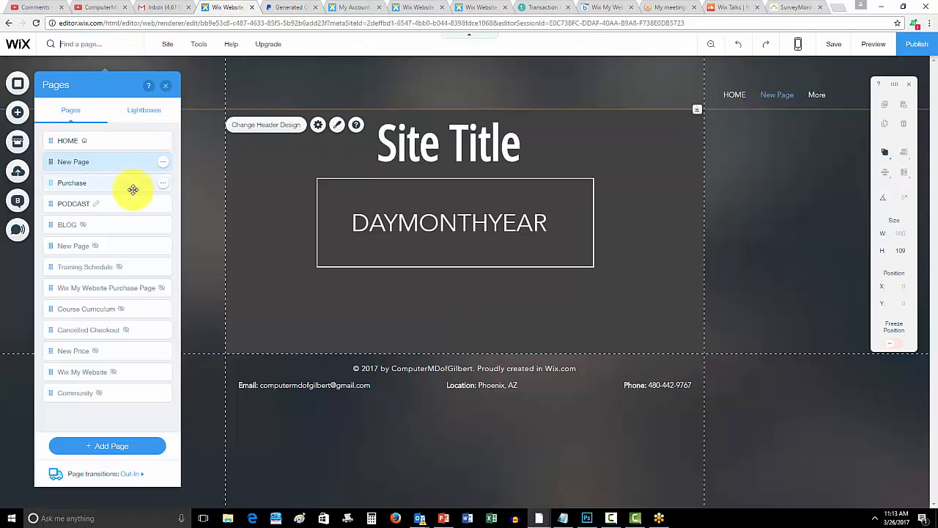
# Add an HTML Code element on the Purchase page holding the pasted PayPal Buy Now code
pyautogui.click(72, 183)
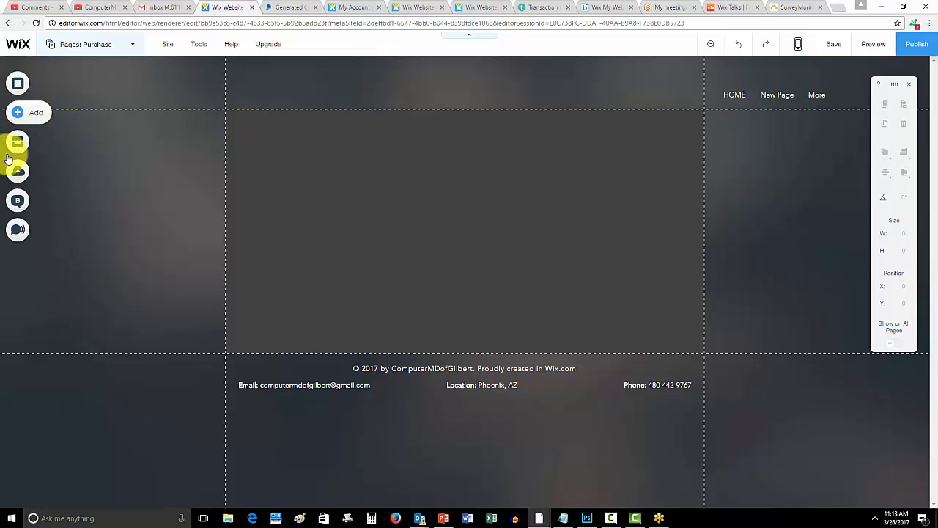
pyautogui.click(28, 112)
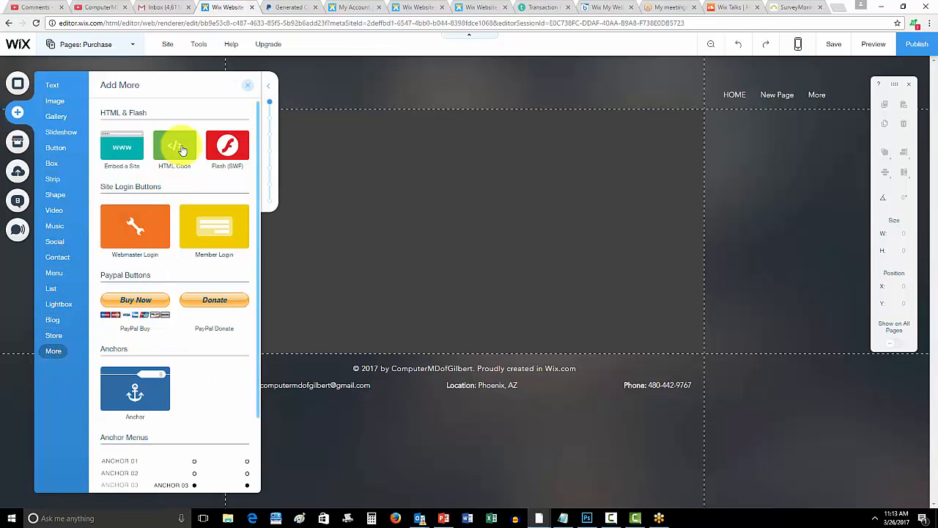
pyautogui.click(174, 144)
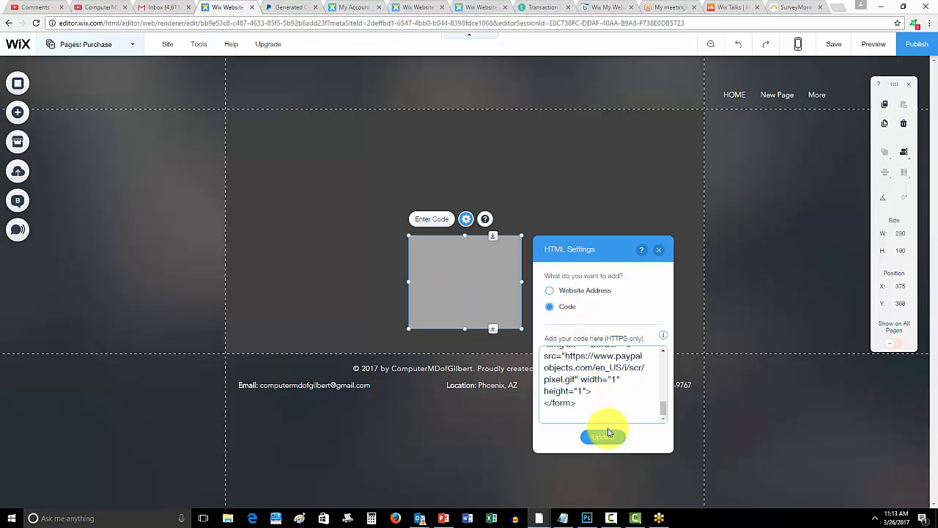
pyautogui.click(603, 437)
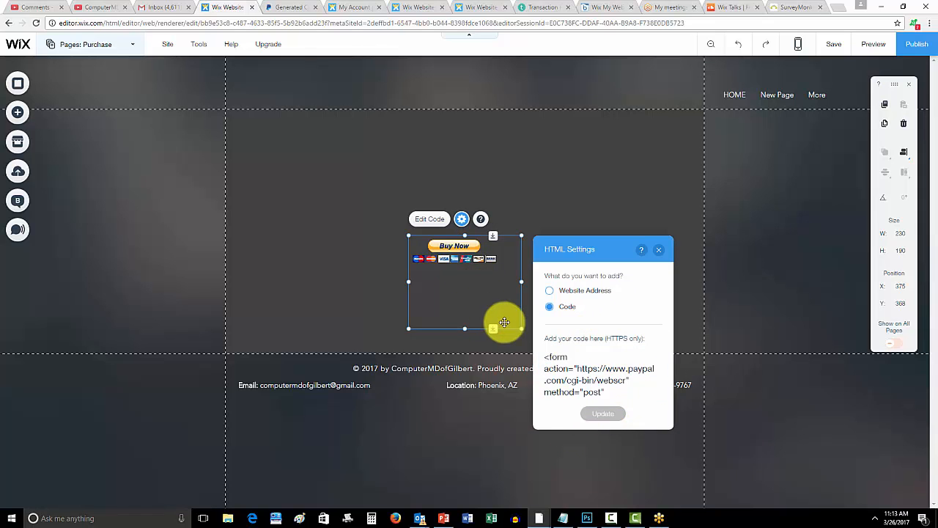
pyautogui.click(659, 250)
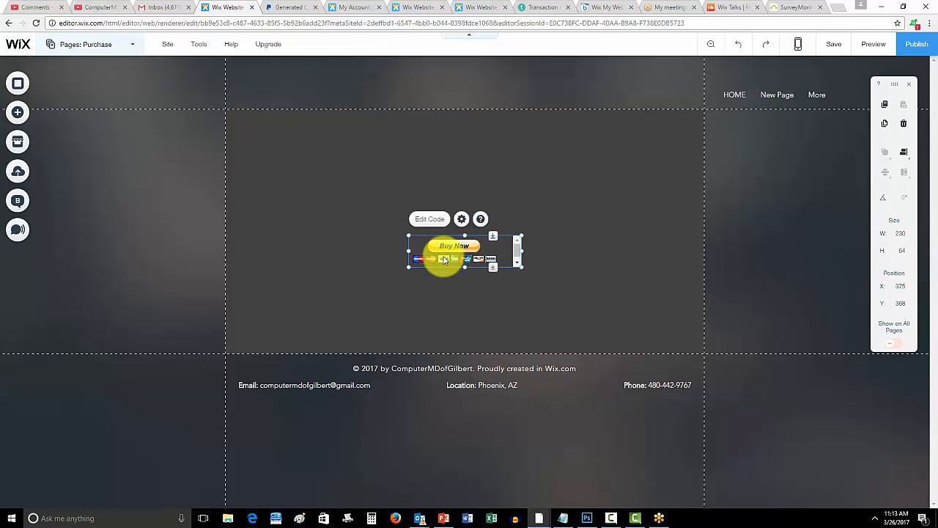
# Nudge the Buy Now button slightly lower and left on the page
pyautogui.moveTo(455, 253); pyautogui.dragTo(428, 268)
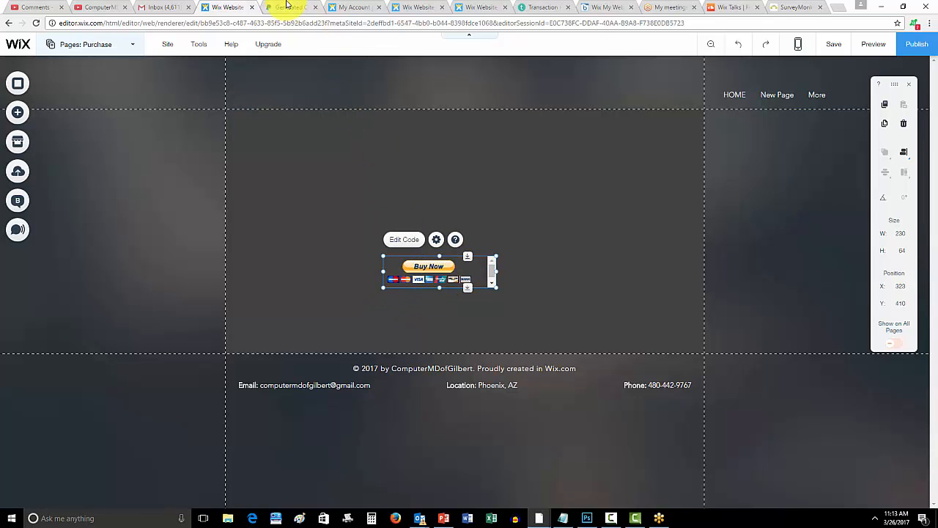
pyautogui.click(88, 44)
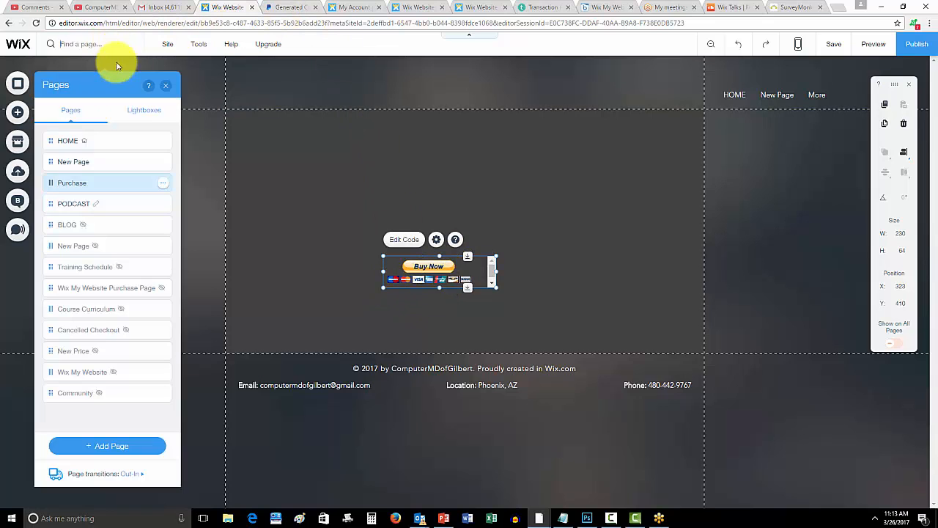
pyautogui.click(72, 162)
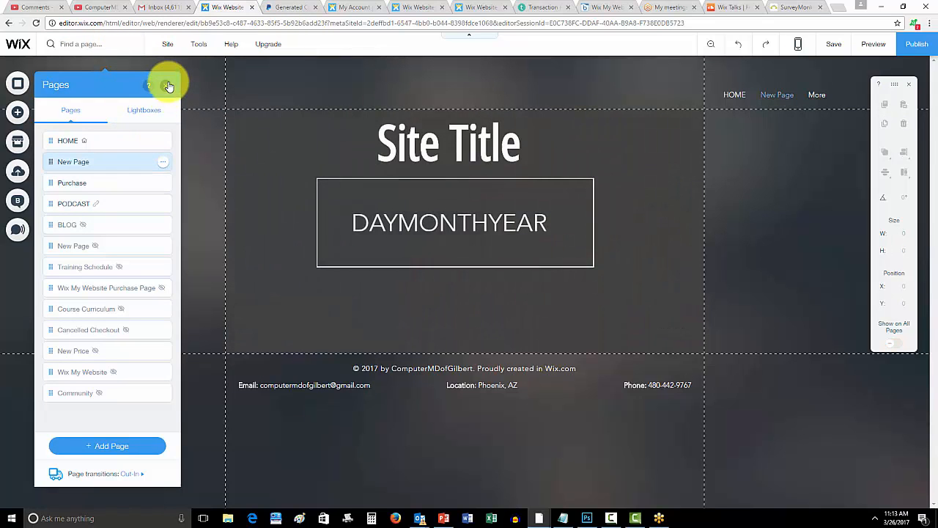
pyautogui.click(169, 85)
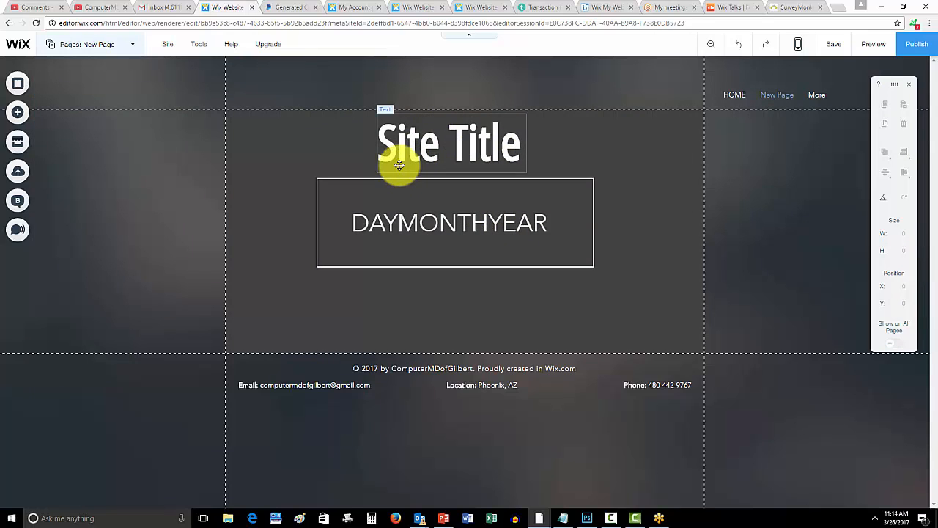
pyautogui.click(396, 168)
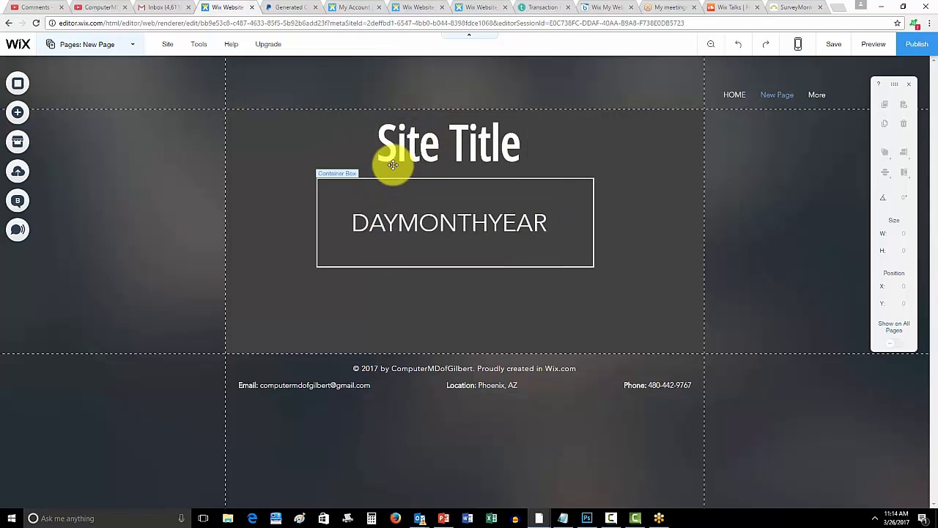
pyautogui.click(449, 223)
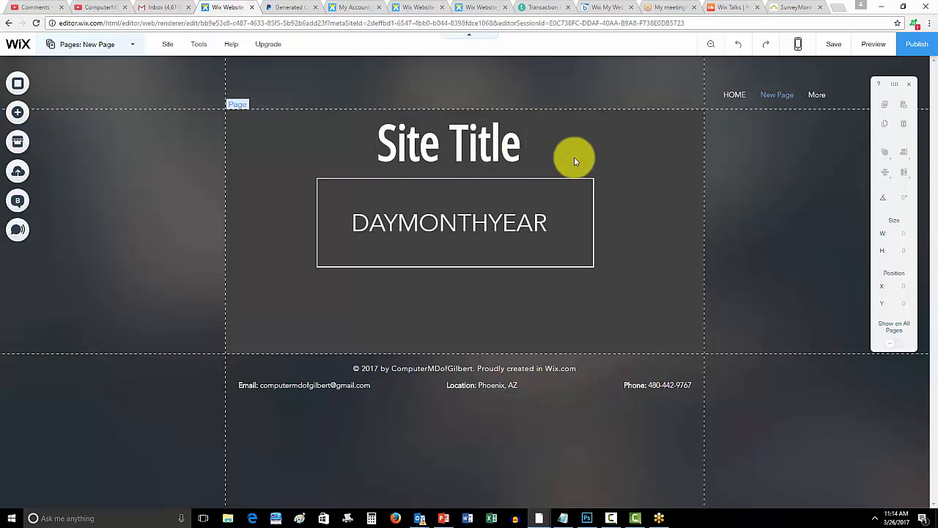
pyautogui.moveTo(631, 191)
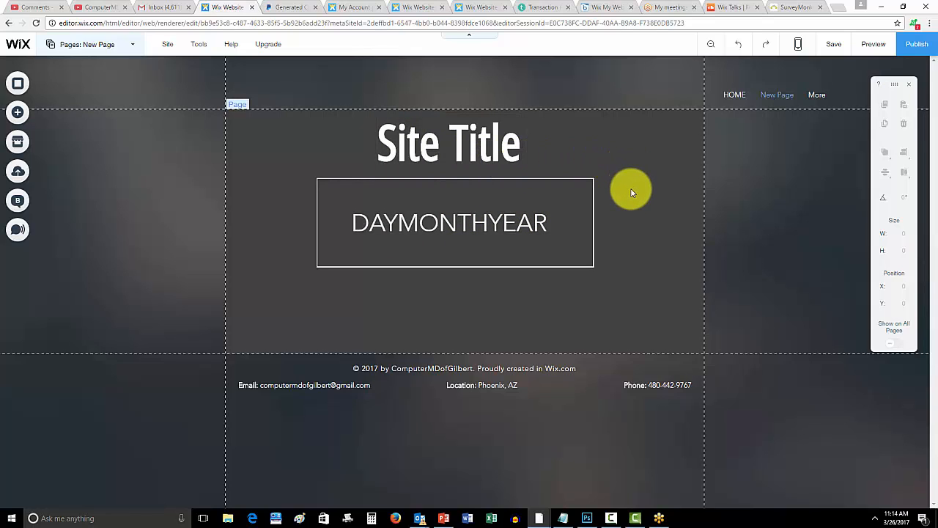
pyautogui.click(450, 223)
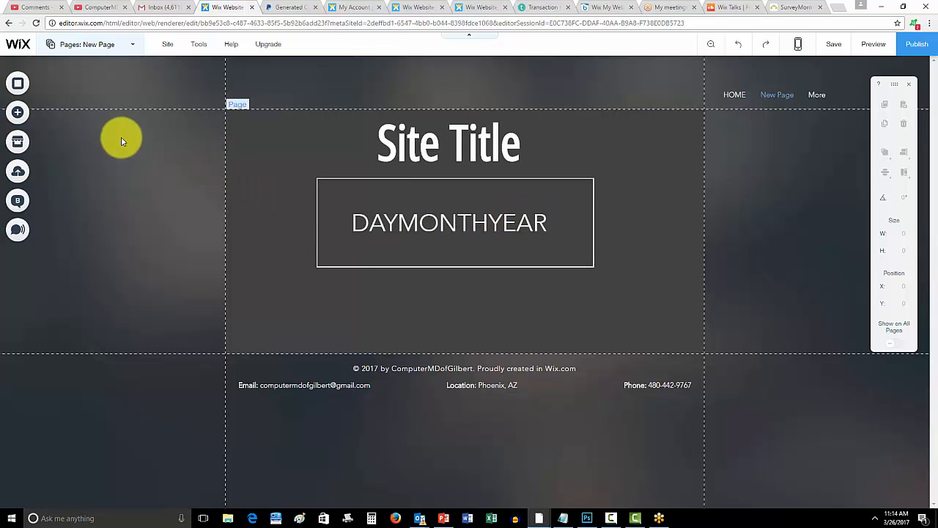
pyautogui.moveTo(117, 145)
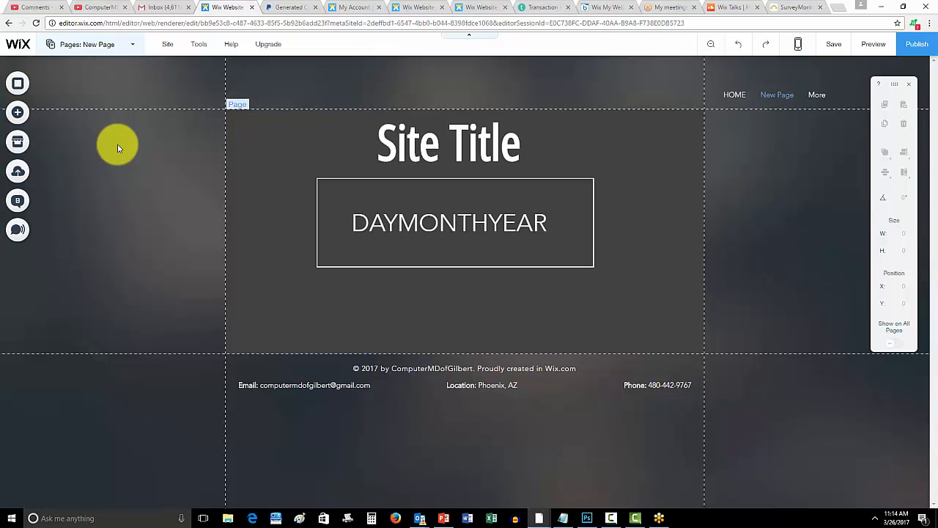
pyautogui.moveTo(105, 145)
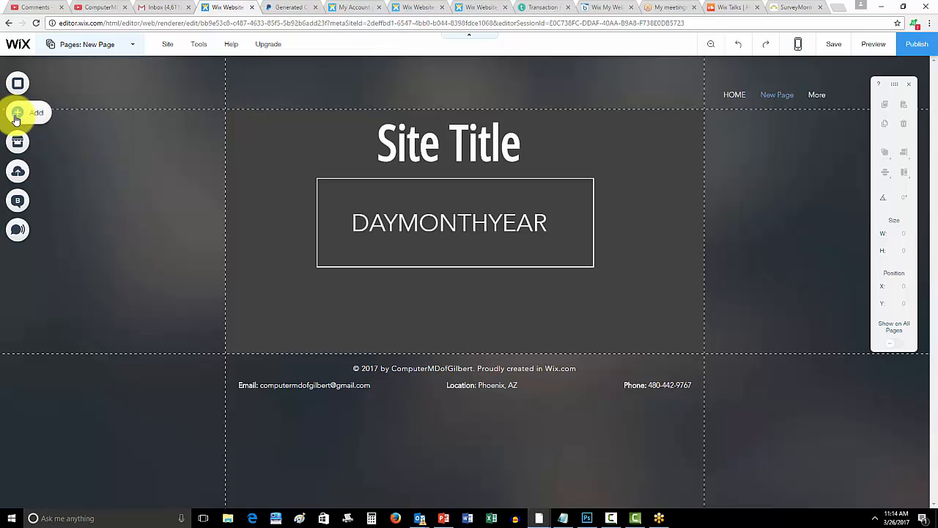
# Place two Button elements side by side below the DAYMONTHYEAR box
pyautogui.click(17, 112)
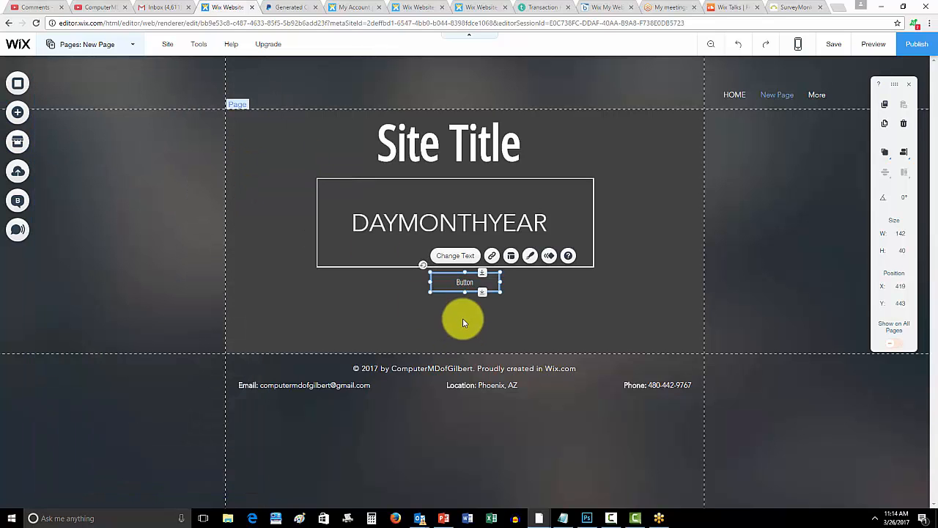
pyautogui.moveTo(465, 281); pyautogui.dragTo(285, 318)
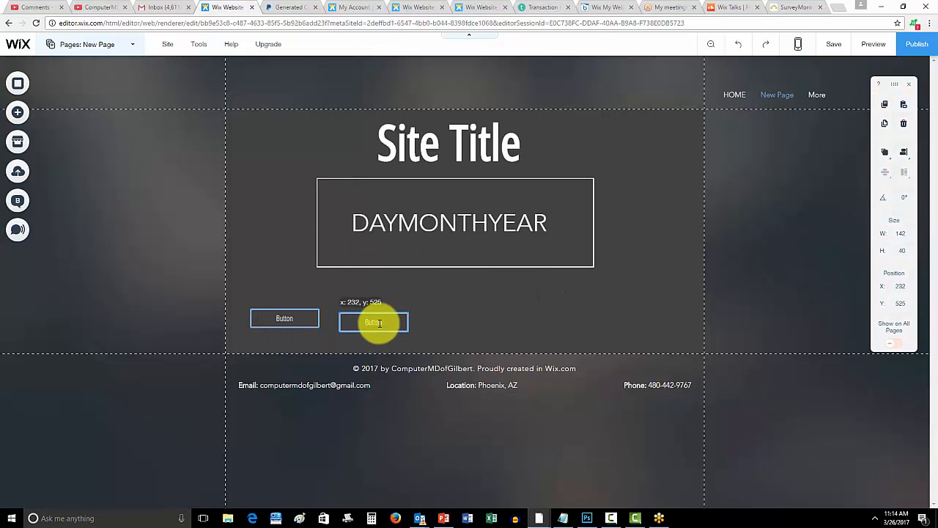
pyautogui.moveTo(379, 323); pyautogui.dragTo(364, 318)
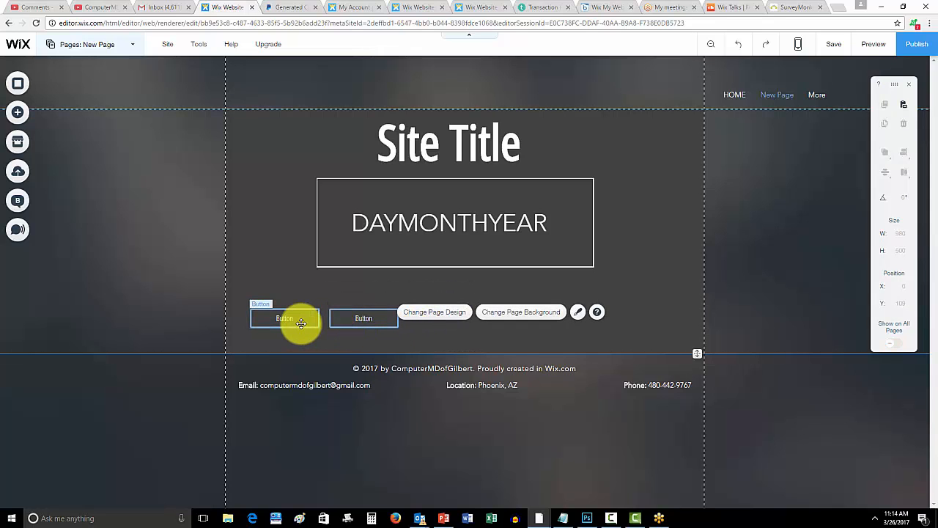
pyautogui.click(447, 222)
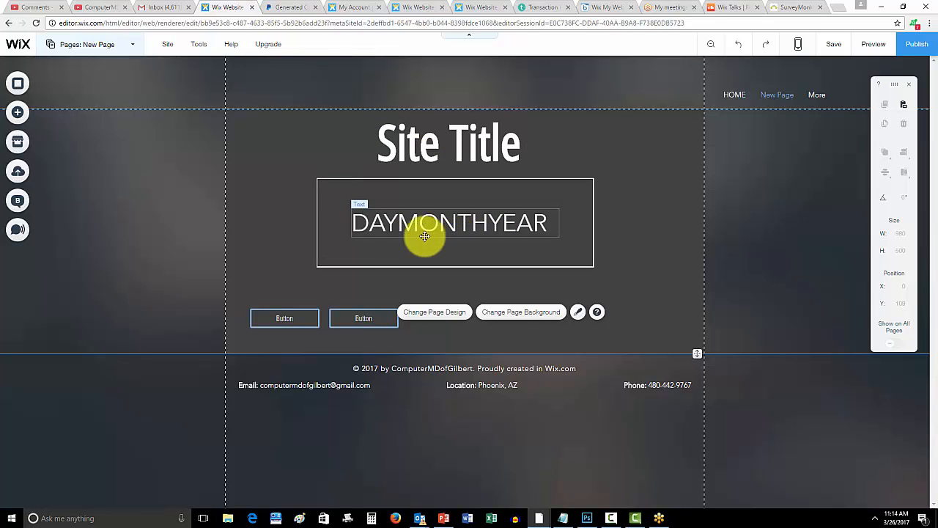
# Select the DAYMONTHYEAR text, then each of the two buttons in turn
pyautogui.click(440, 222)
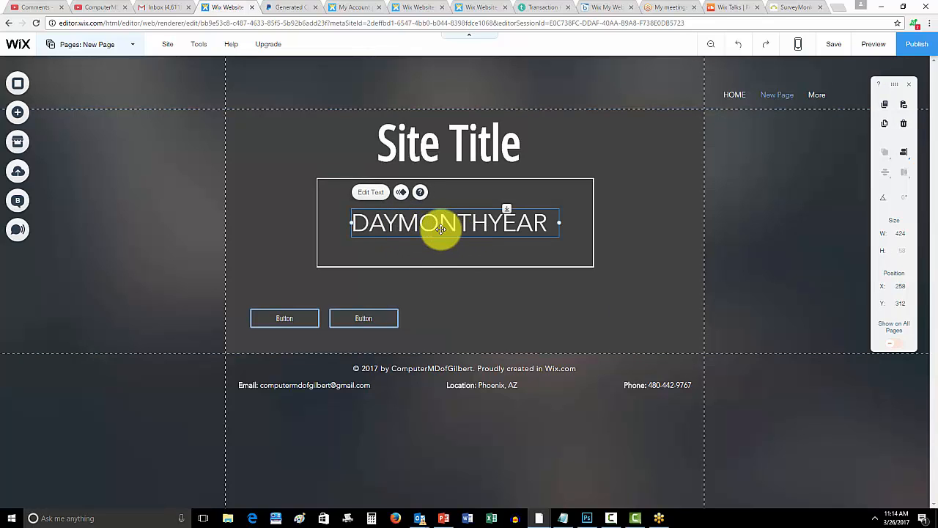
pyautogui.moveTo(495, 293)
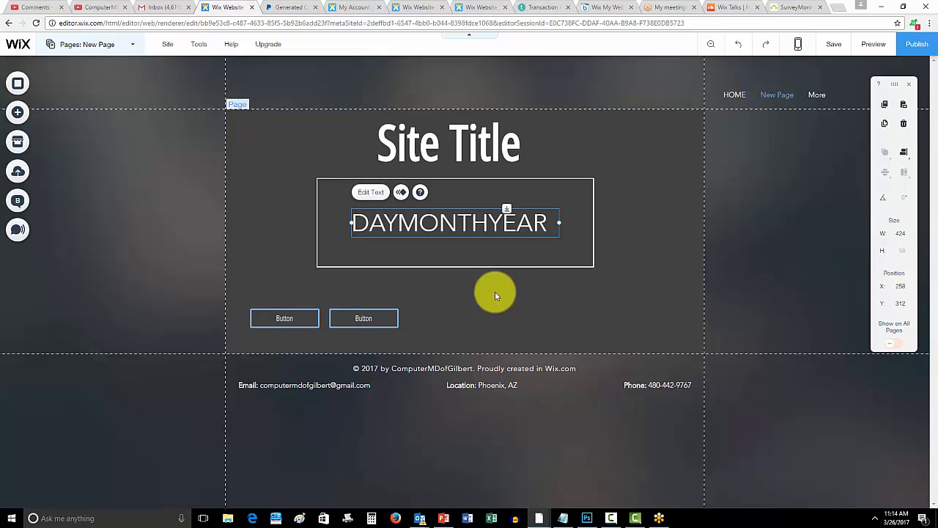
pyautogui.moveTo(493, 281)
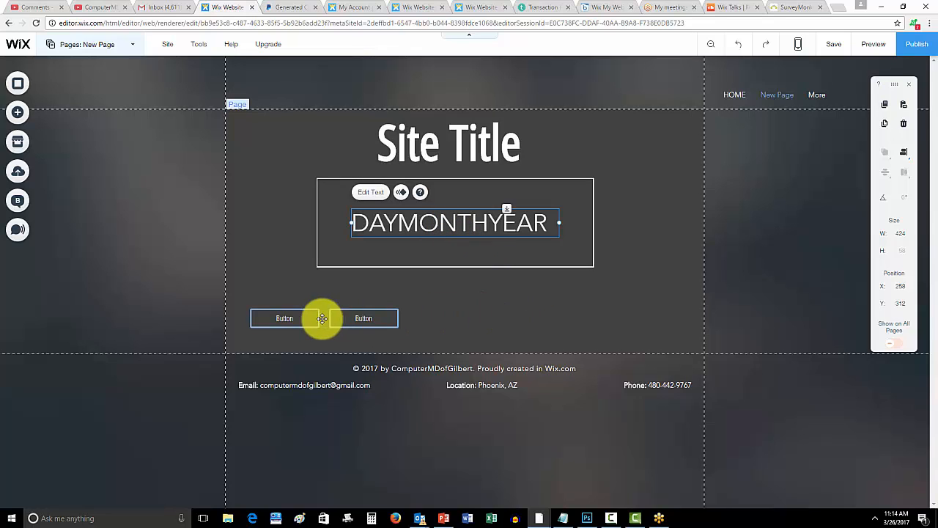
pyautogui.click(363, 317)
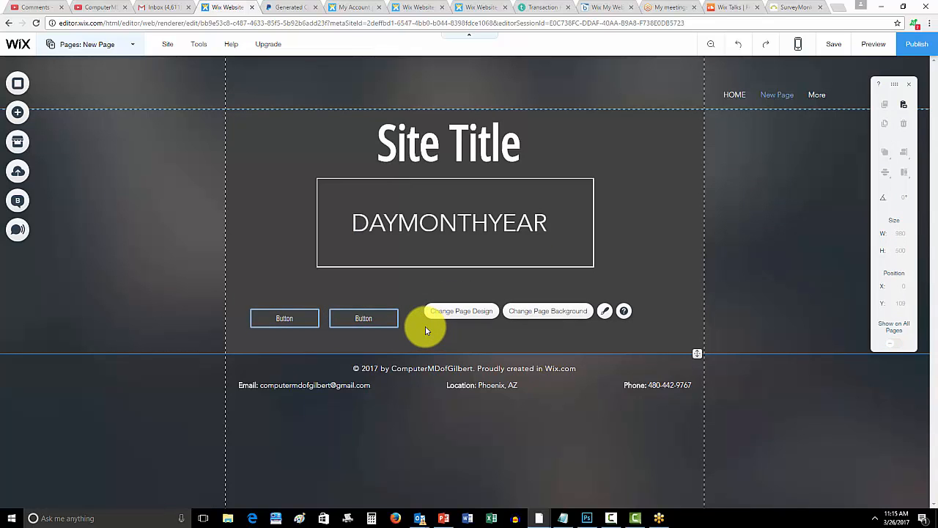
pyautogui.click(284, 318)
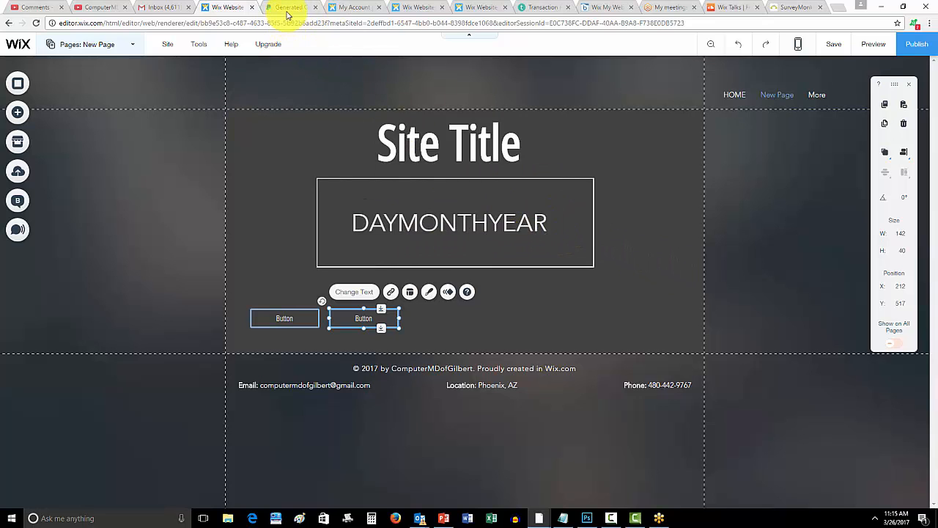
pyautogui.click(290, 7)
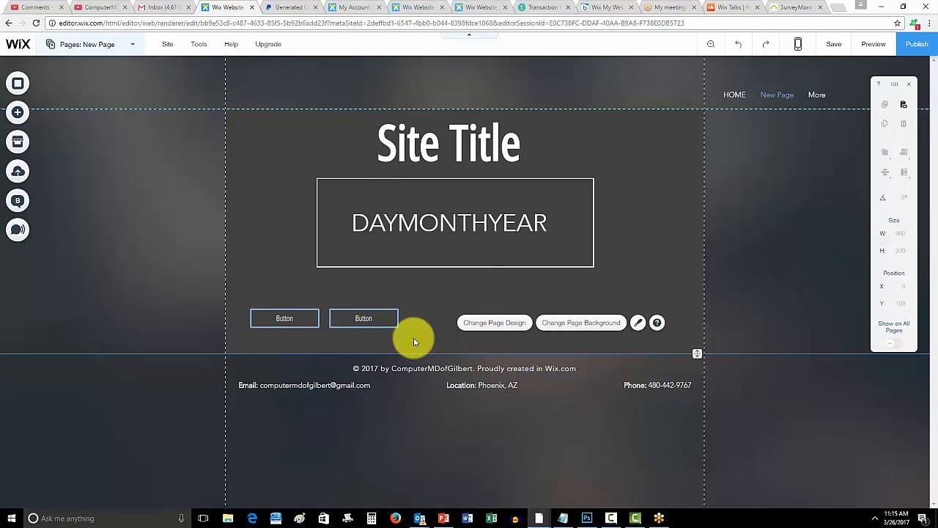
pyautogui.moveTo(381, 284)
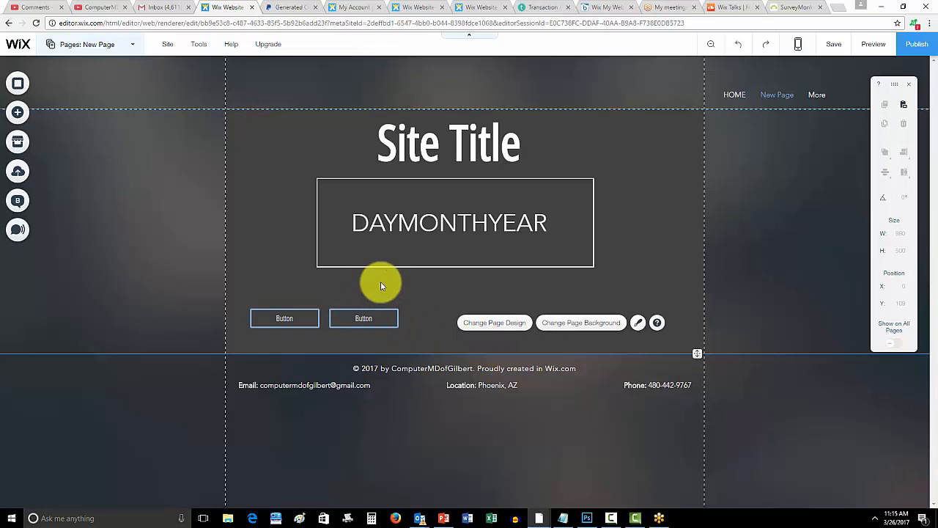
pyautogui.moveTo(414, 303)
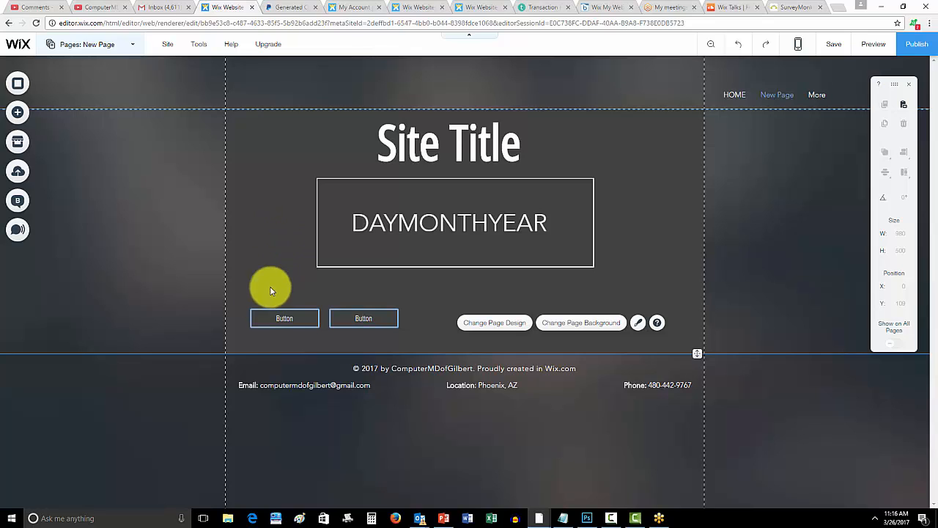
# Select the second button below the DAYMONTHYEAR box
pyautogui.click(364, 318)
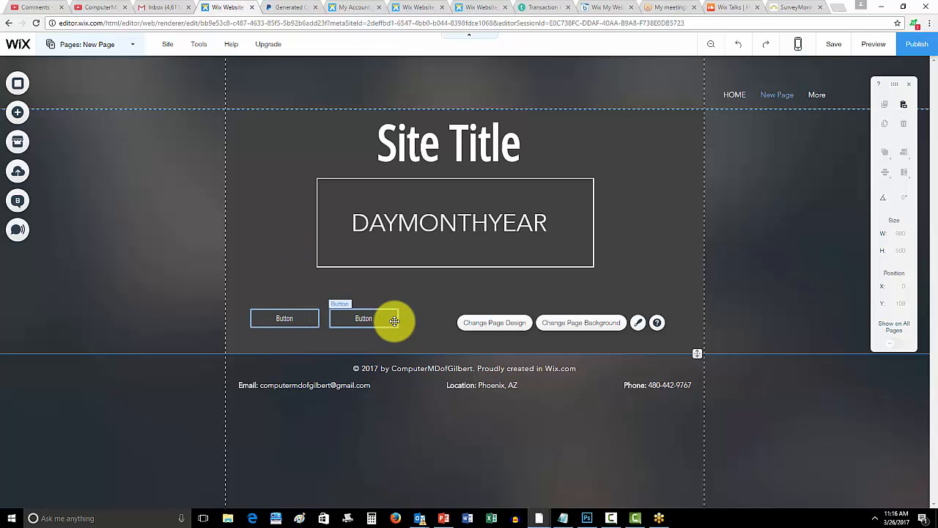
pyautogui.moveTo(436, 327)
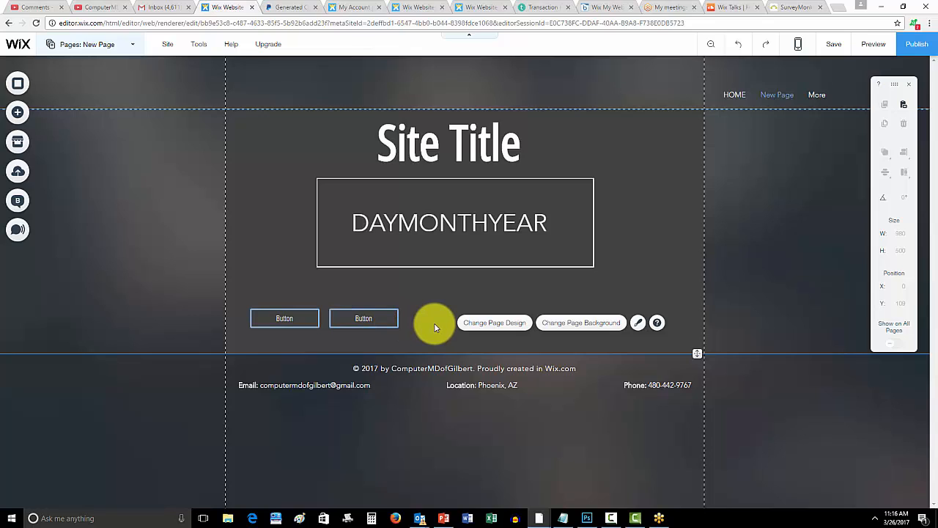
pyautogui.moveTo(440, 338)
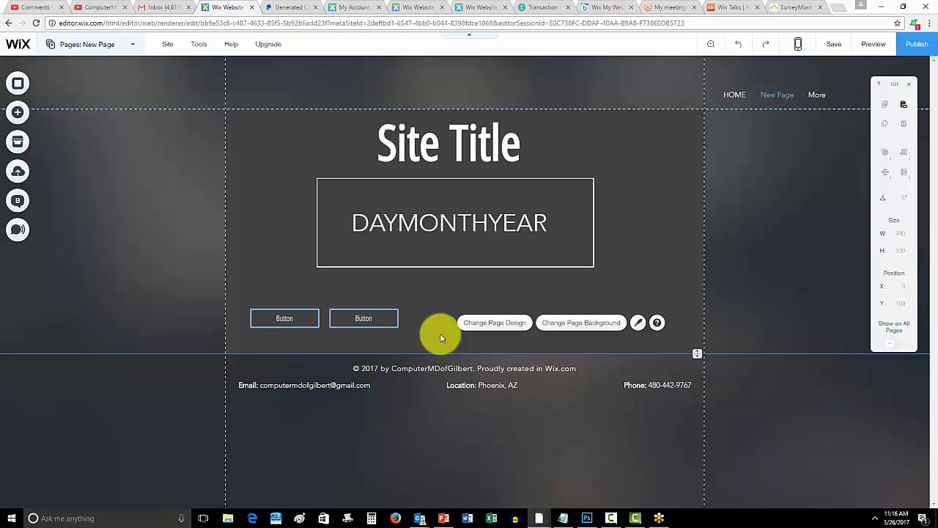
pyautogui.moveTo(307, 274)
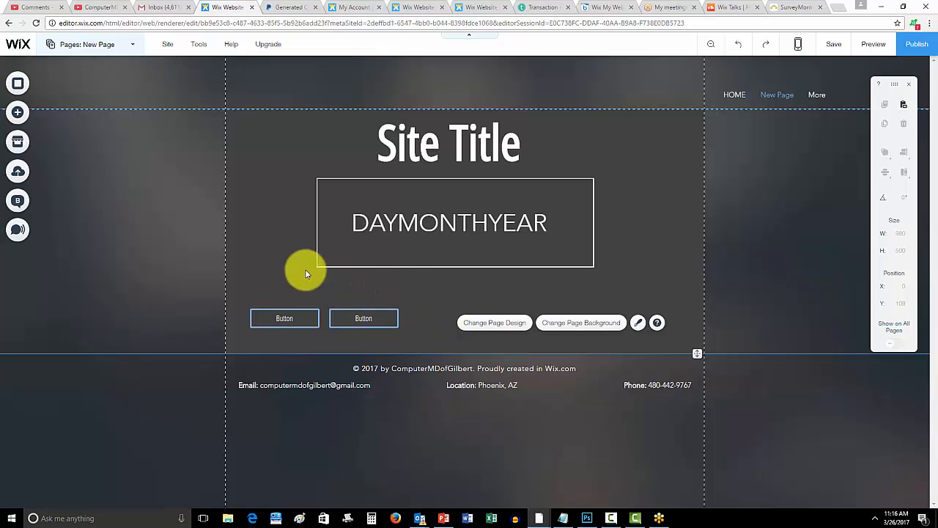
pyautogui.moveTo(248, 234)
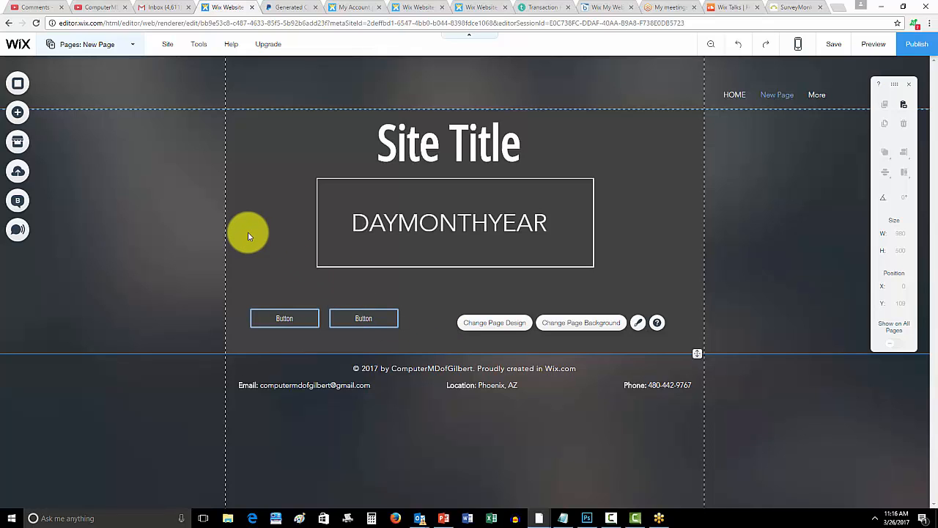
pyautogui.moveTo(208, 143)
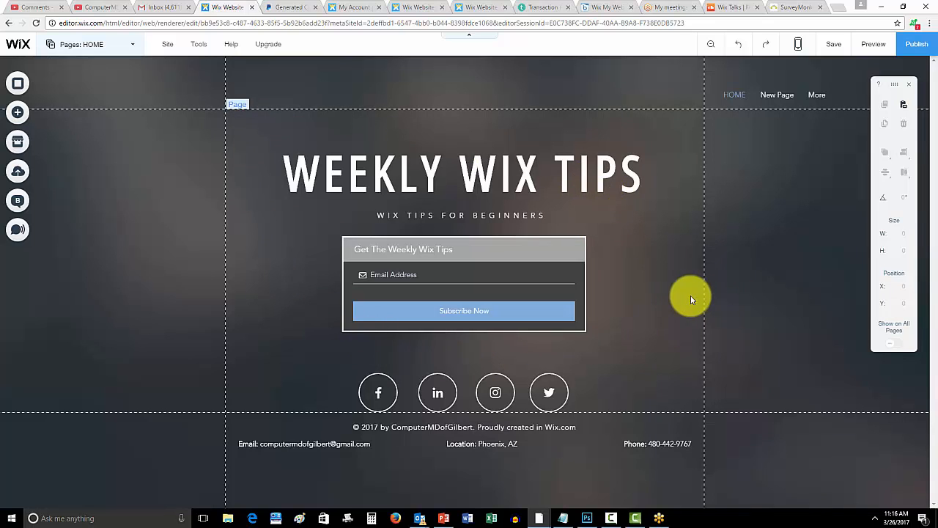
pyautogui.click(462, 268)
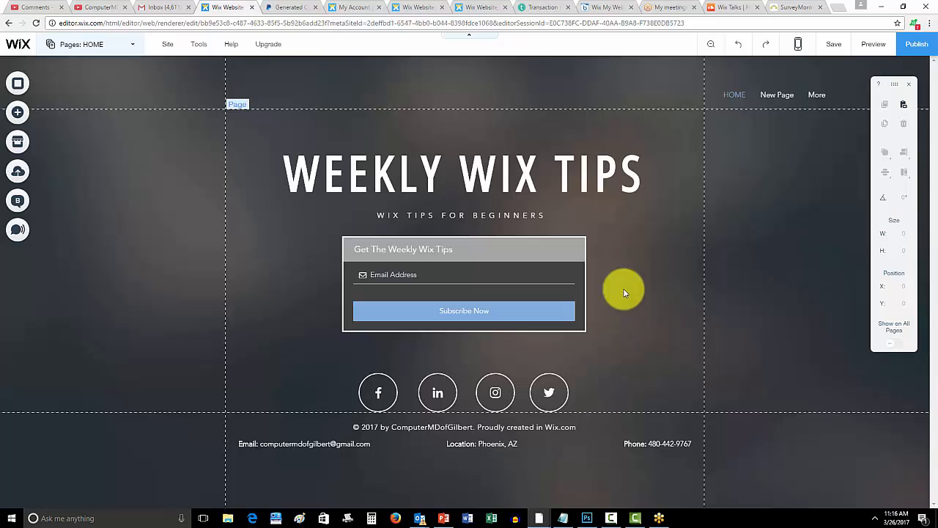
pyautogui.moveTo(650, 321)
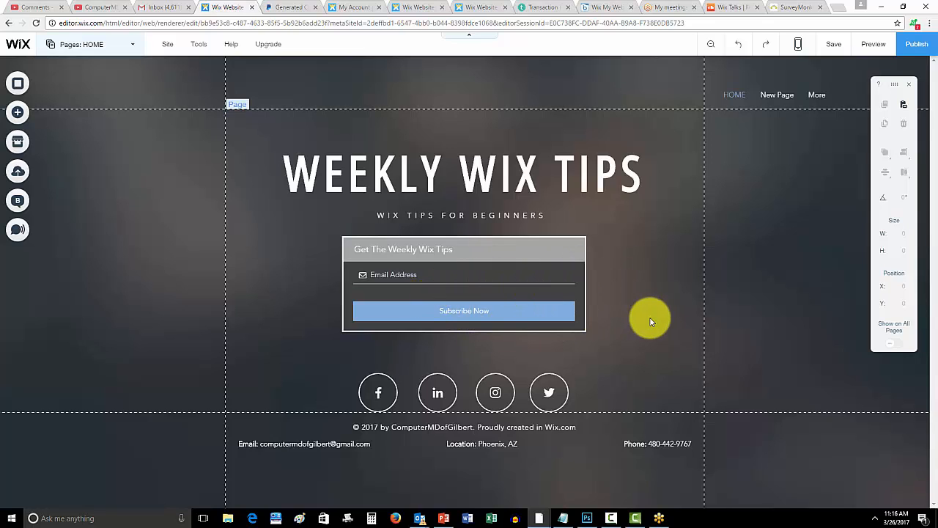